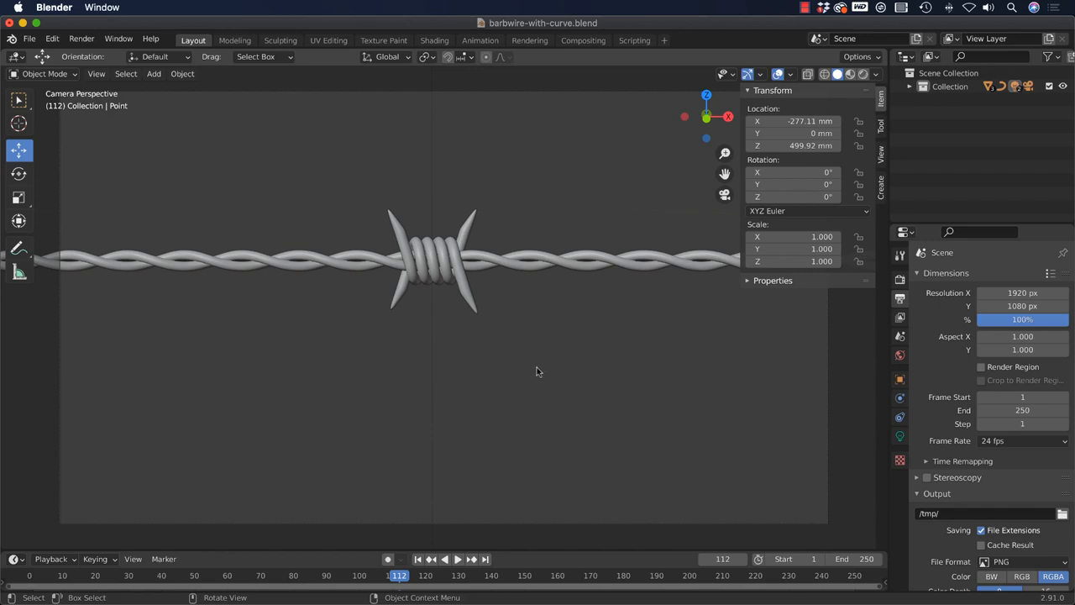
{"action": "mouse_move", "coordinate": [535, 375]}
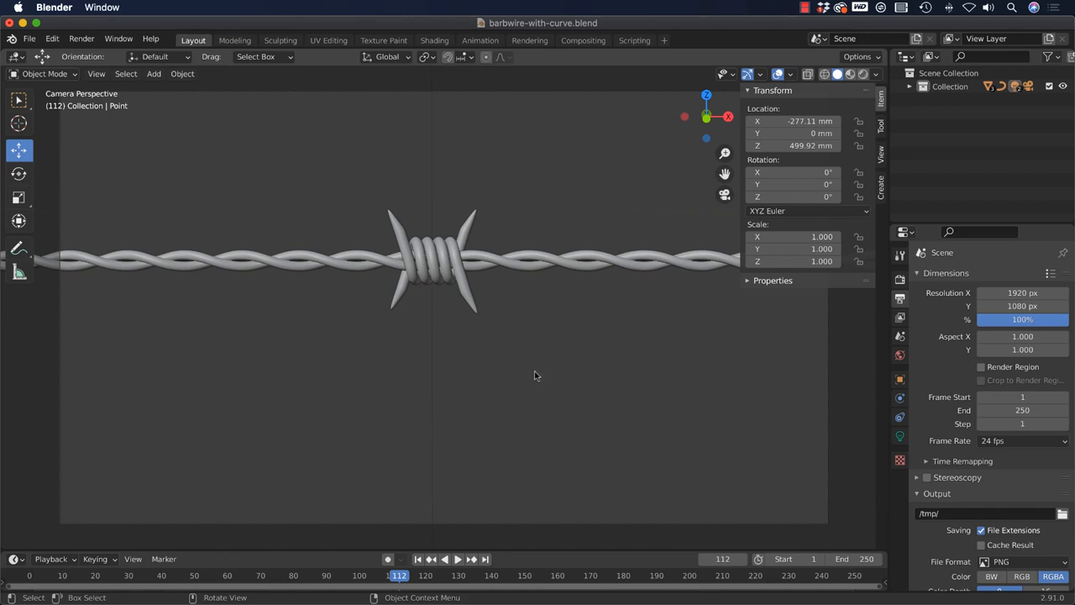
{"action": "mouse_move", "coordinate": [533, 378]}
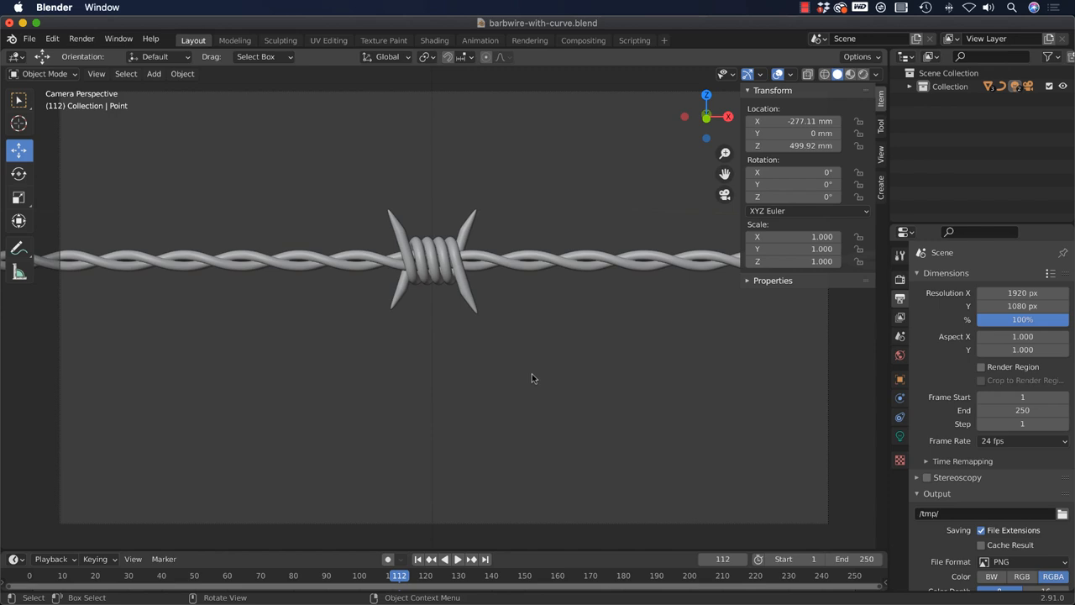
{"action": "mouse_move", "coordinate": [342, 323]}
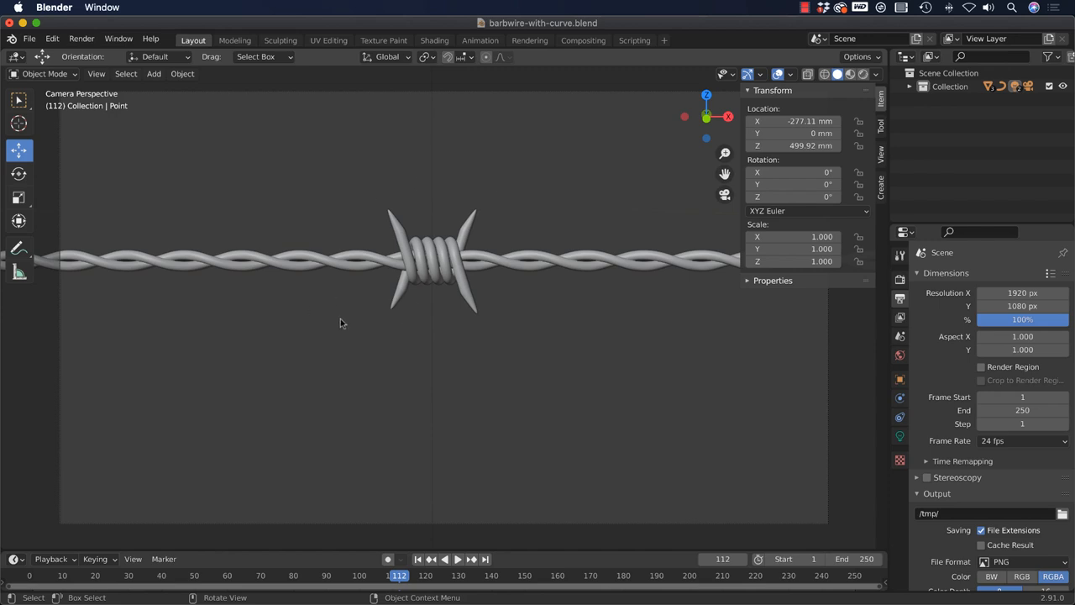
{"action": "mouse_move", "coordinate": [368, 333]}
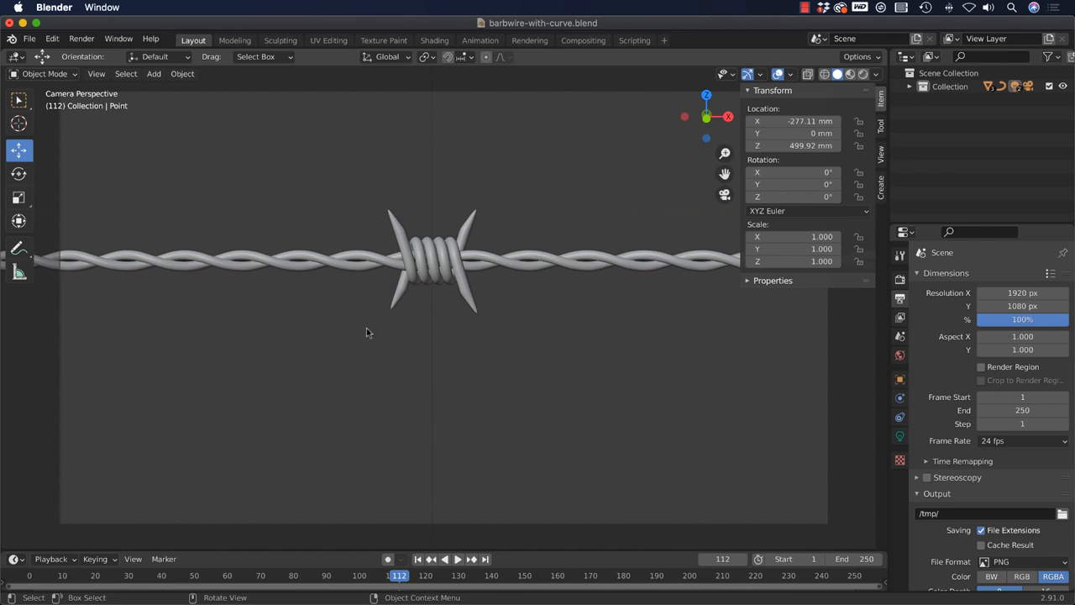
{"action": "mouse_move", "coordinate": [351, 341]}
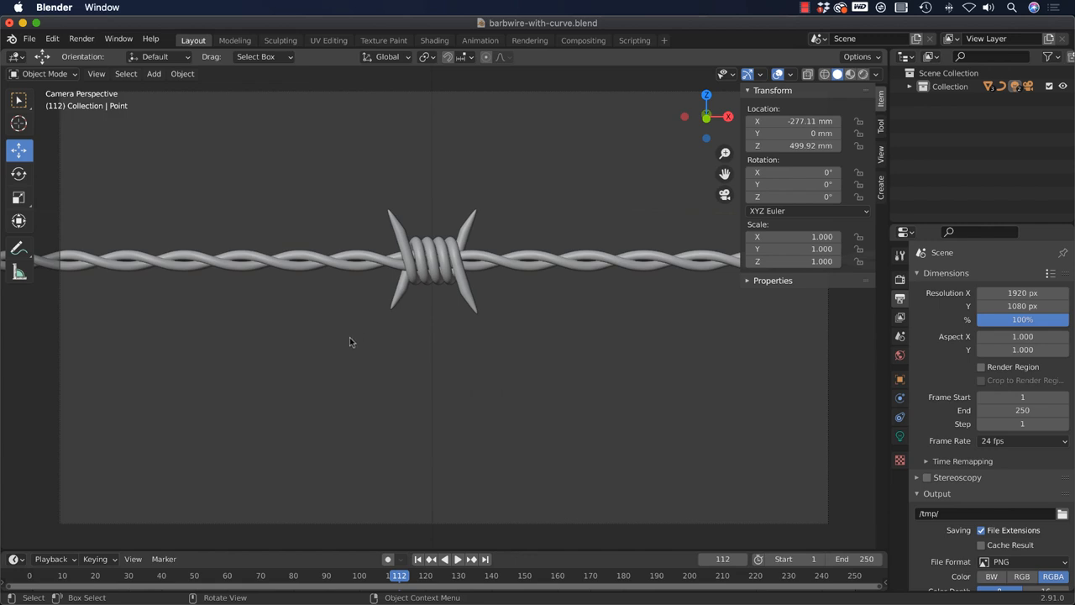
{"action": "mouse_move", "coordinate": [347, 347]}
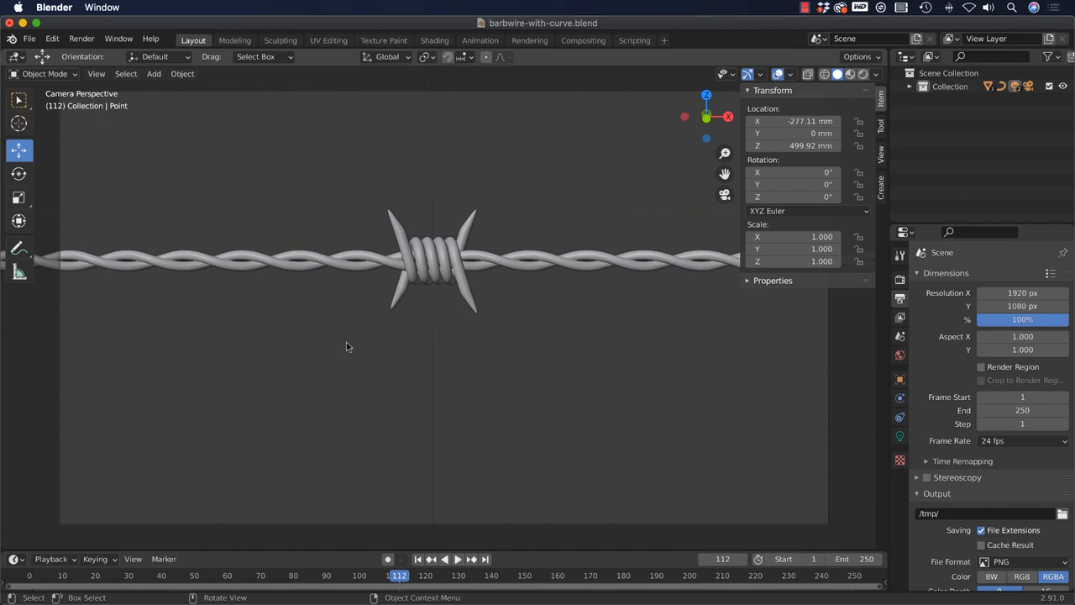
{"action": "mouse_move", "coordinate": [342, 346]}
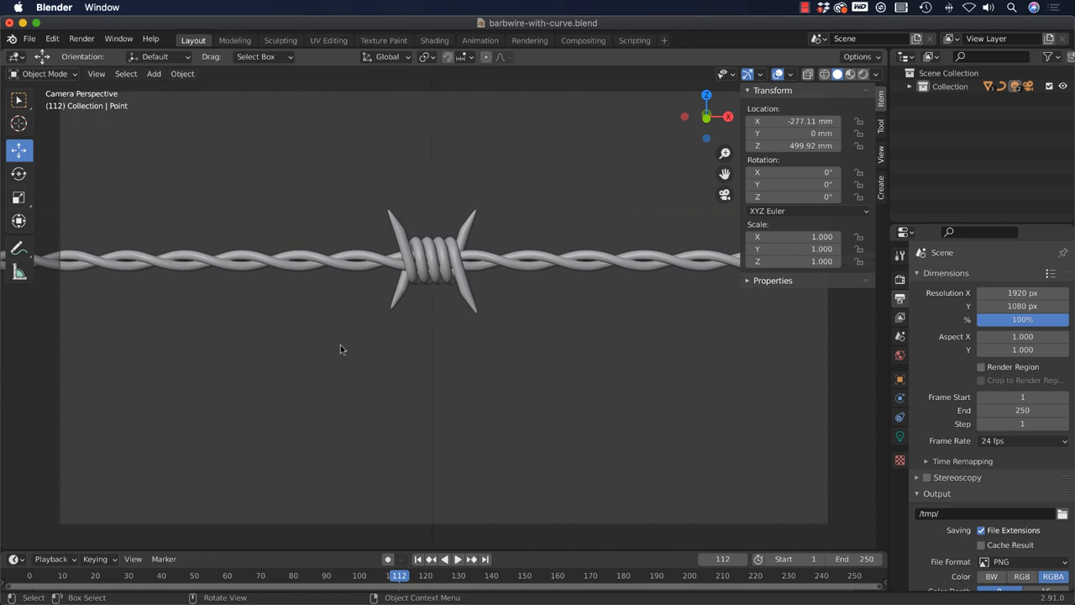
{"action": "mouse_move", "coordinate": [341, 350]}
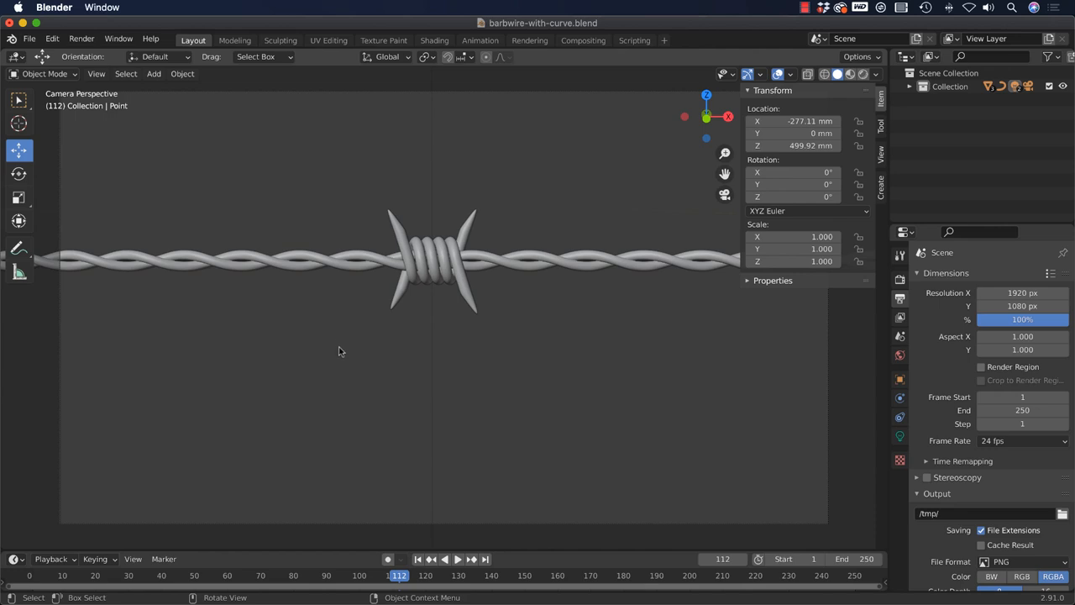
{"action": "mouse_move", "coordinate": [337, 359]}
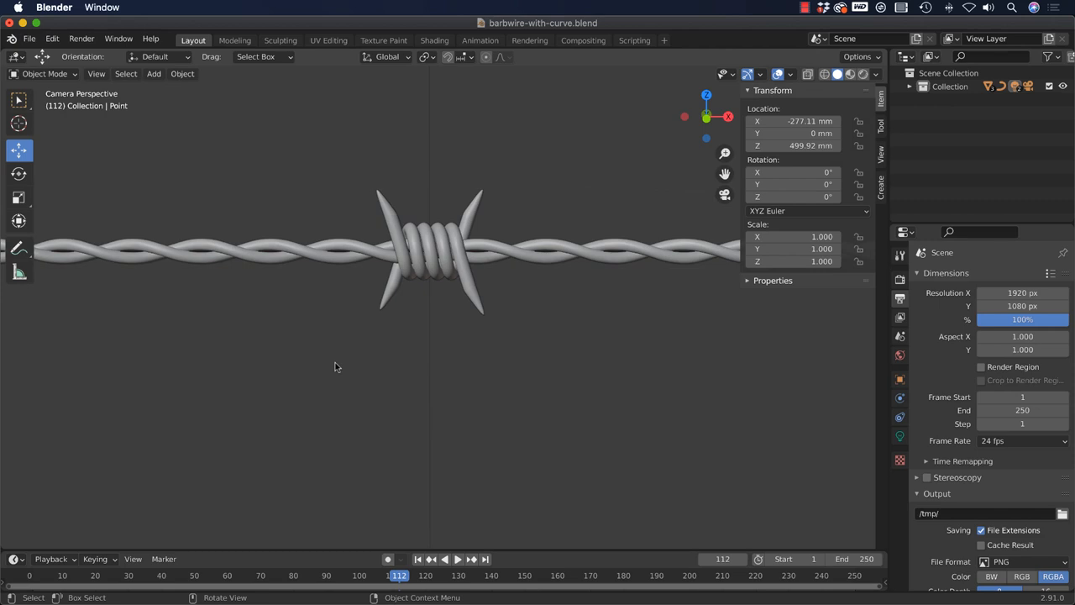
{"action": "mouse_move", "coordinate": [344, 361]}
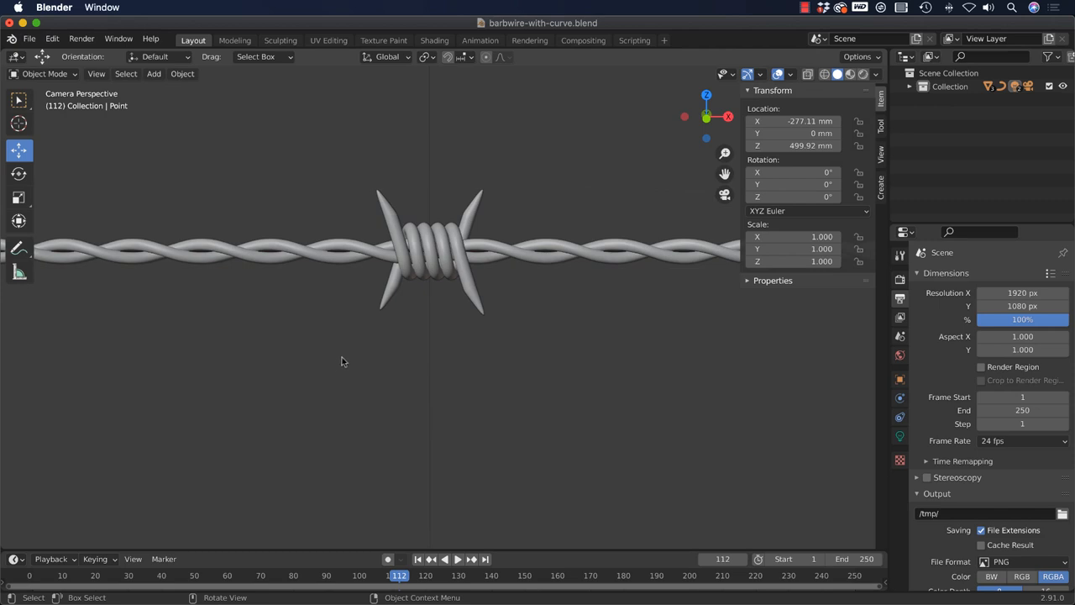
{"action": "mouse_move", "coordinate": [340, 364]}
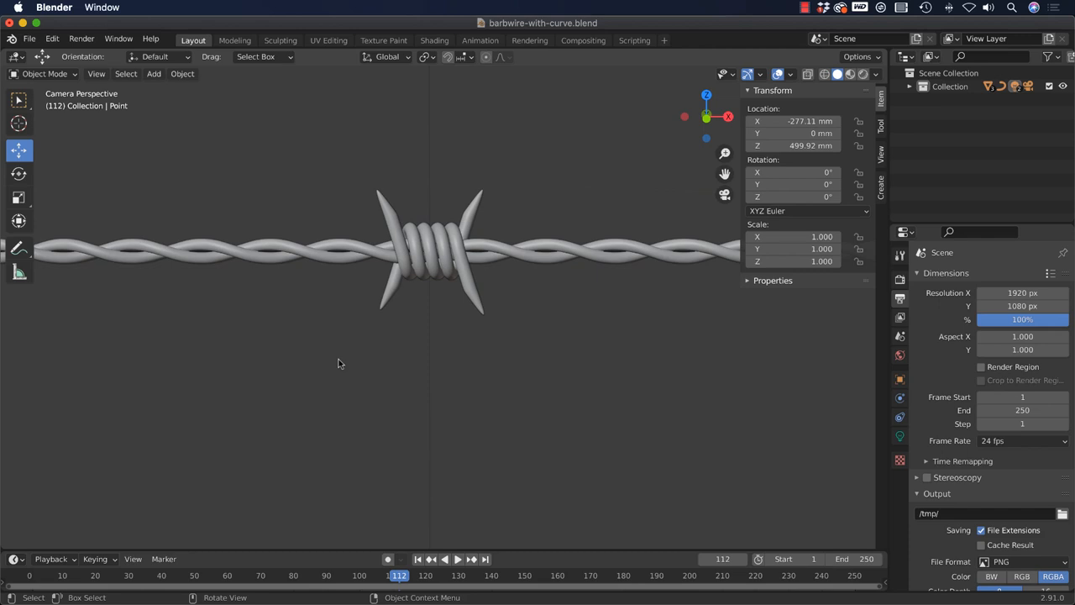
Render the camera view, check Resolution %, and switch the viewport to Rendered shading.
{"action": "left_click", "coordinate": [80, 39]}
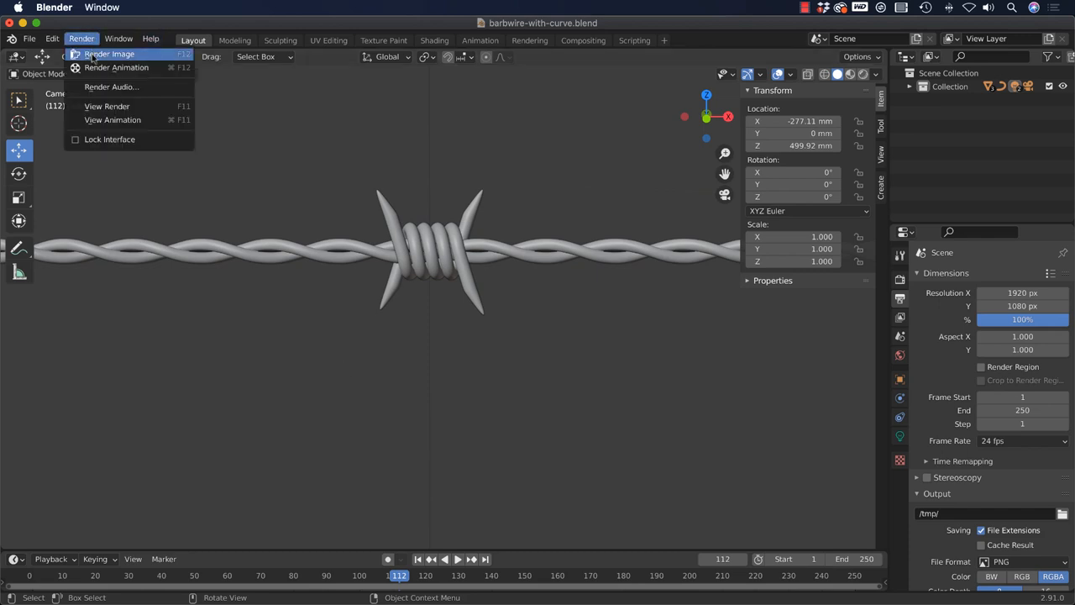
{"action": "left_click", "coordinate": [116, 53]}
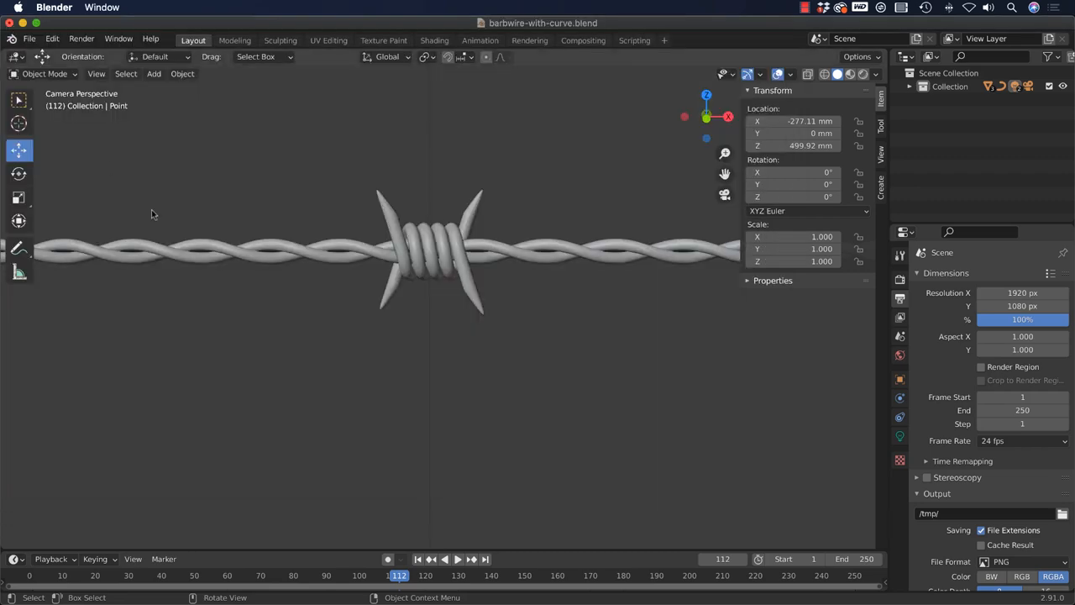
{"action": "mouse_move", "coordinate": [523, 357]}
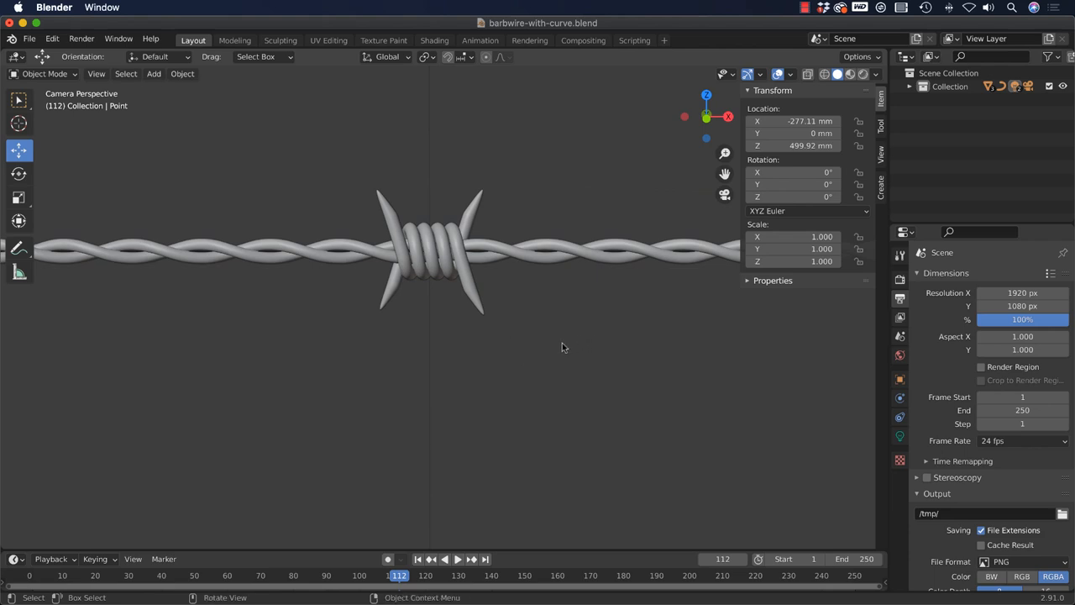
{"action": "mouse_move", "coordinate": [123, 190]}
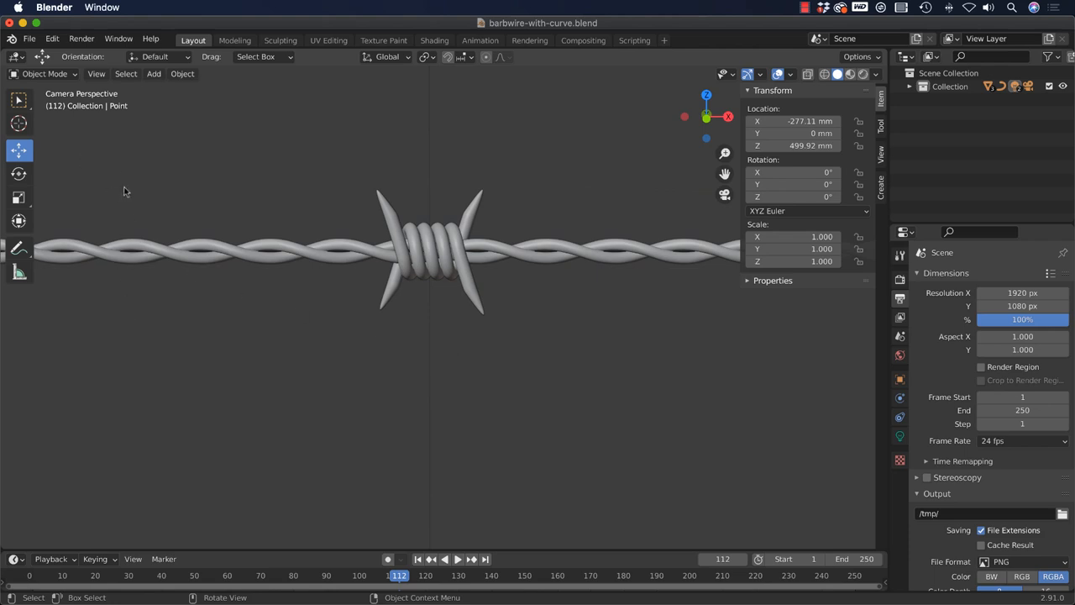
{"action": "mouse_move", "coordinate": [617, 316]}
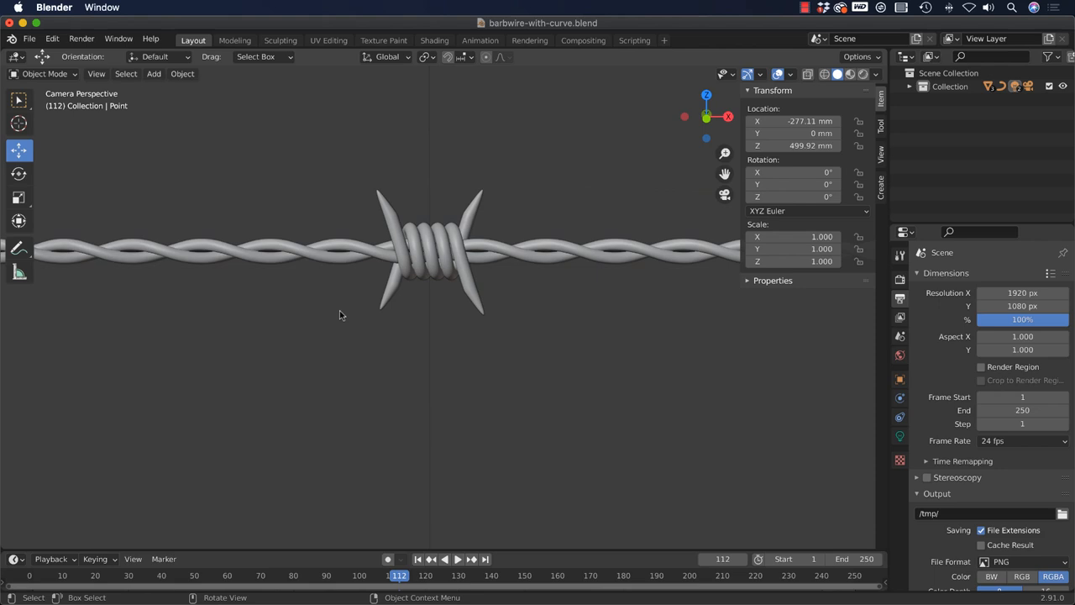
{"action": "mouse_move", "coordinate": [339, 316]}
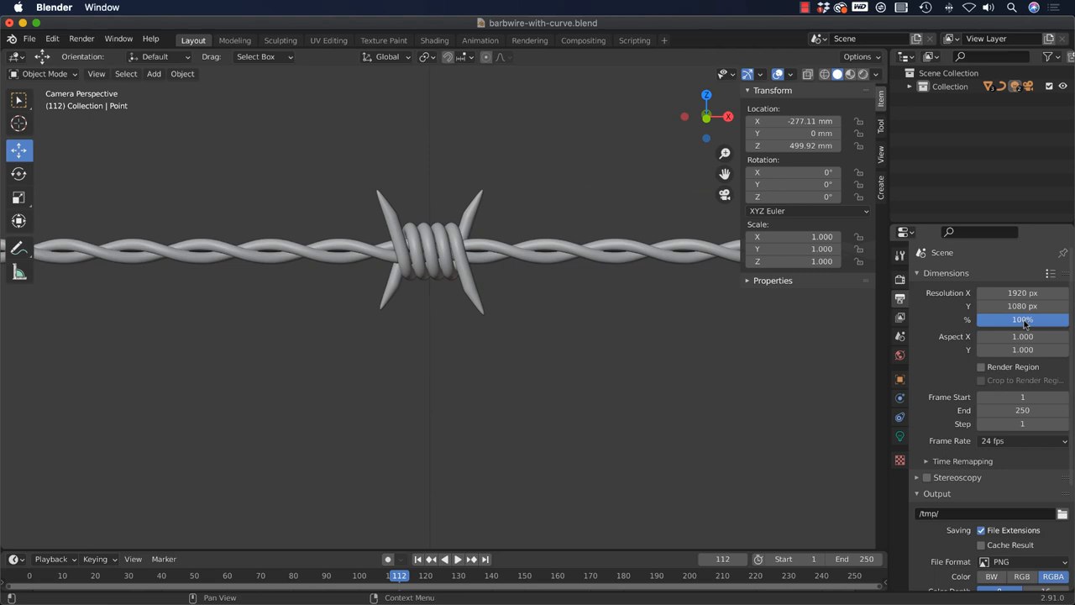
{"action": "double_click", "coordinate": [1021, 320]}
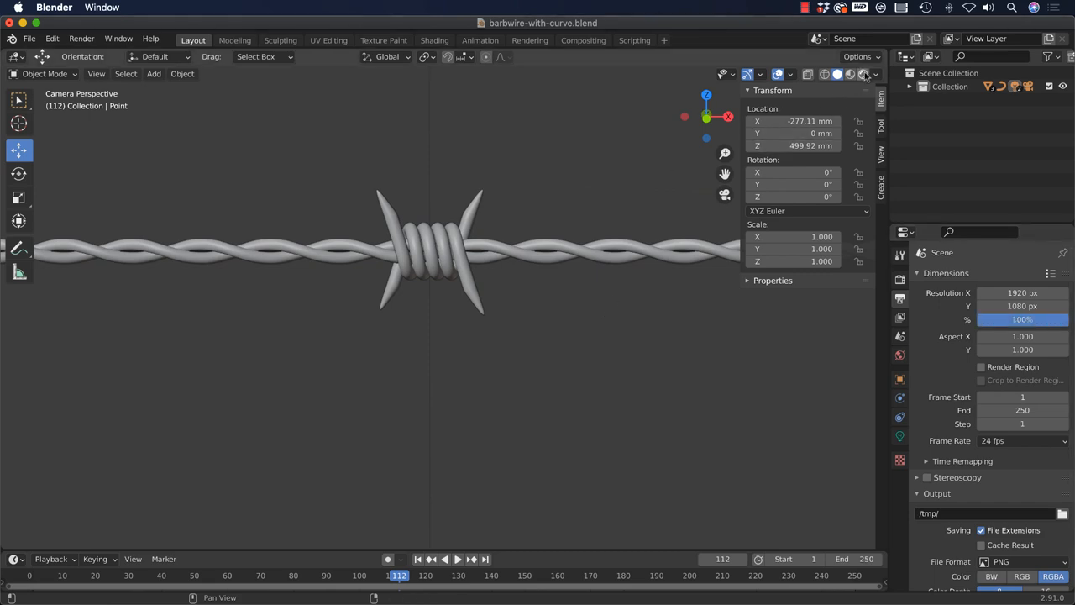
{"action": "left_click", "coordinate": [868, 74]}
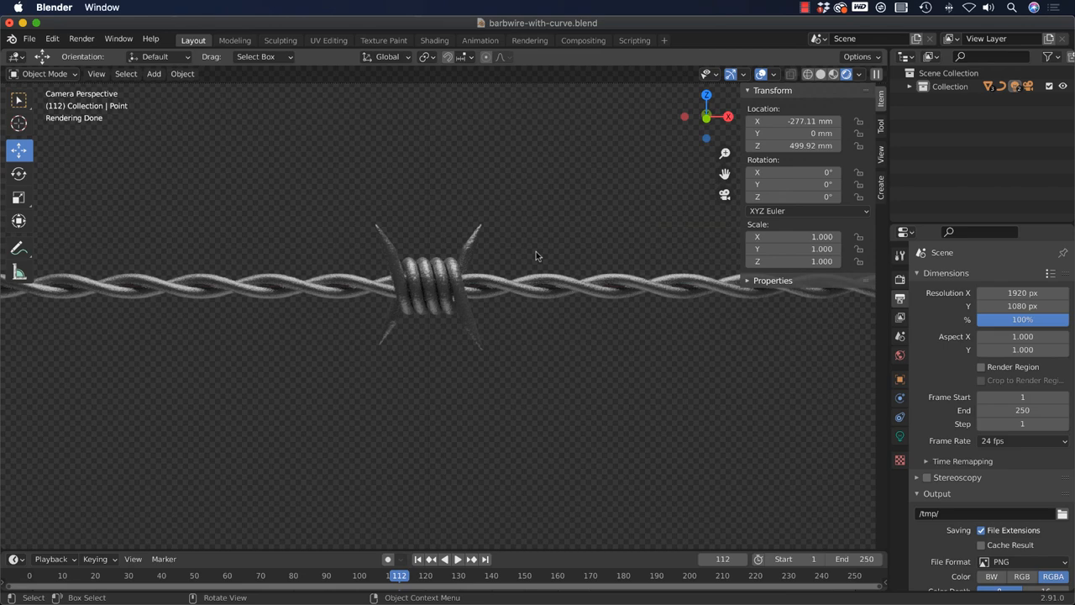
{"action": "mouse_move", "coordinate": [530, 356]}
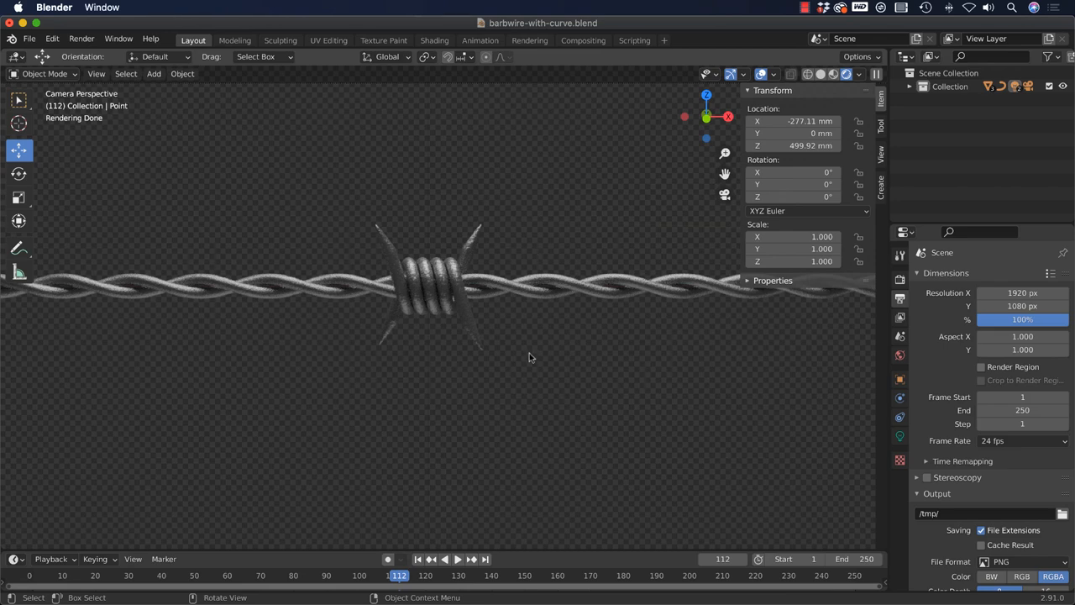
{"action": "mouse_move", "coordinate": [502, 342]}
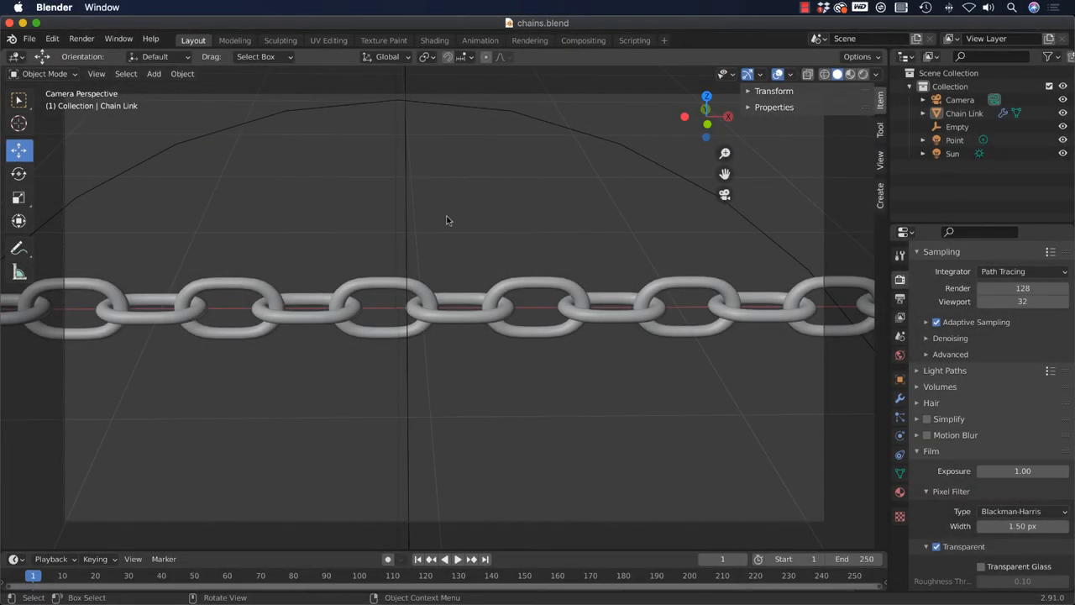
{"action": "mouse_move", "coordinate": [454, 258]}
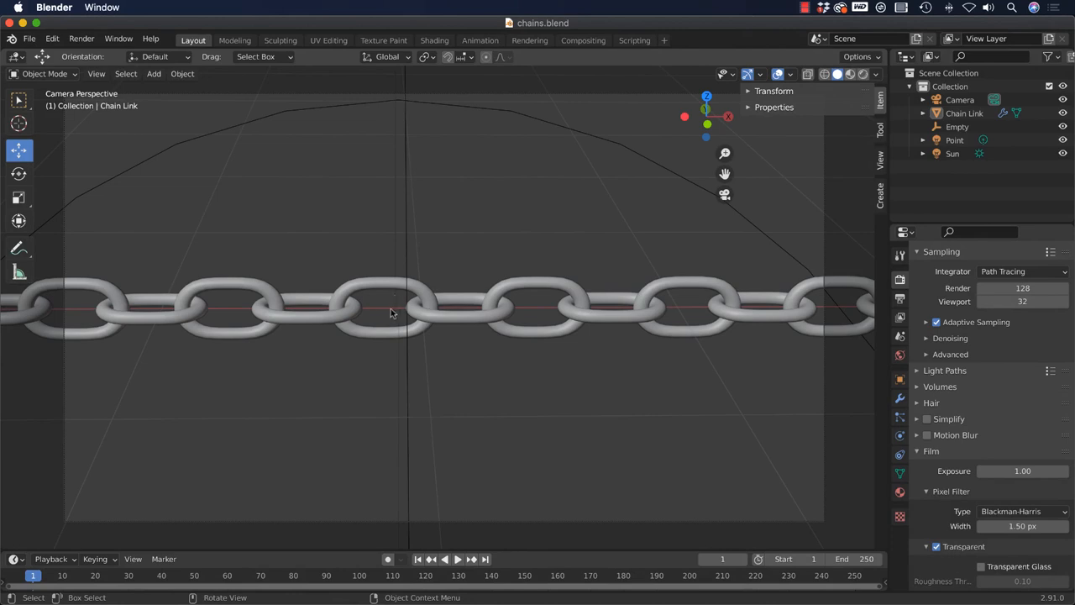
{"action": "mouse_move", "coordinate": [141, 200]}
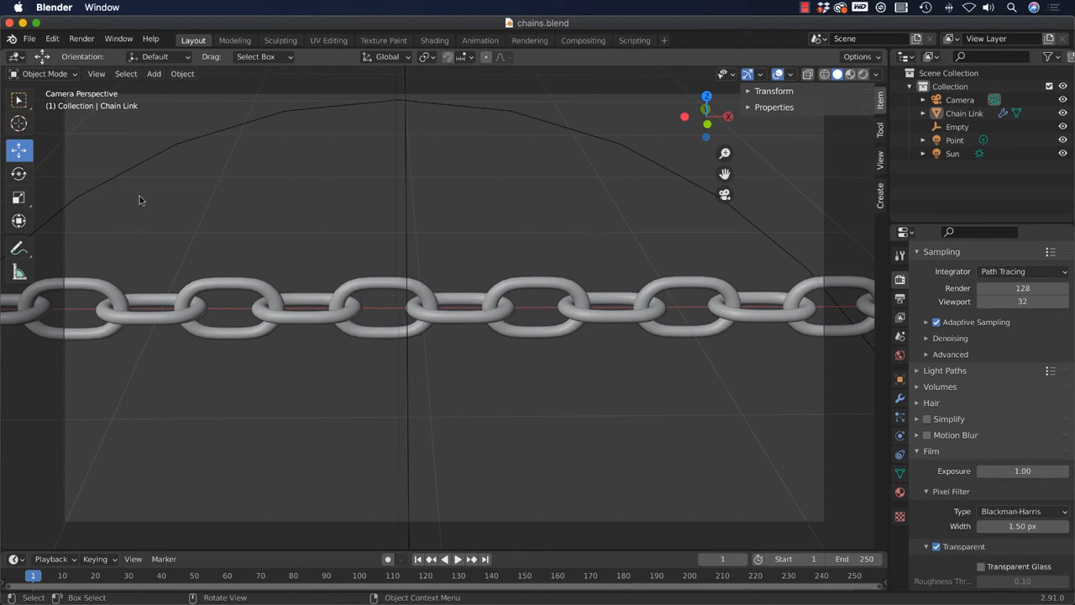
{"action": "mouse_move", "coordinate": [146, 331]}
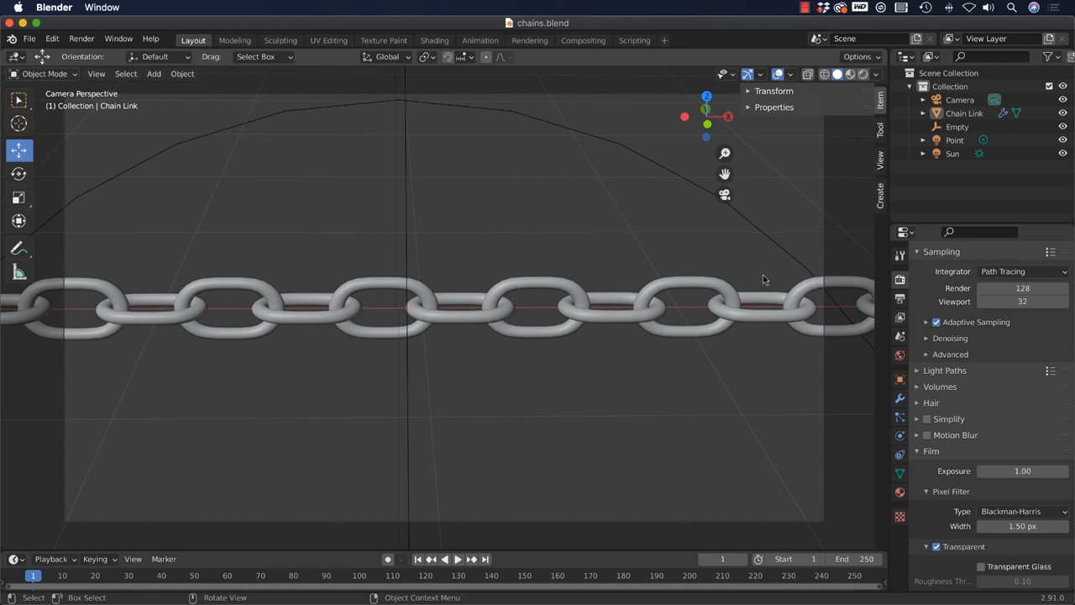
{"action": "mouse_move", "coordinate": [302, 335]}
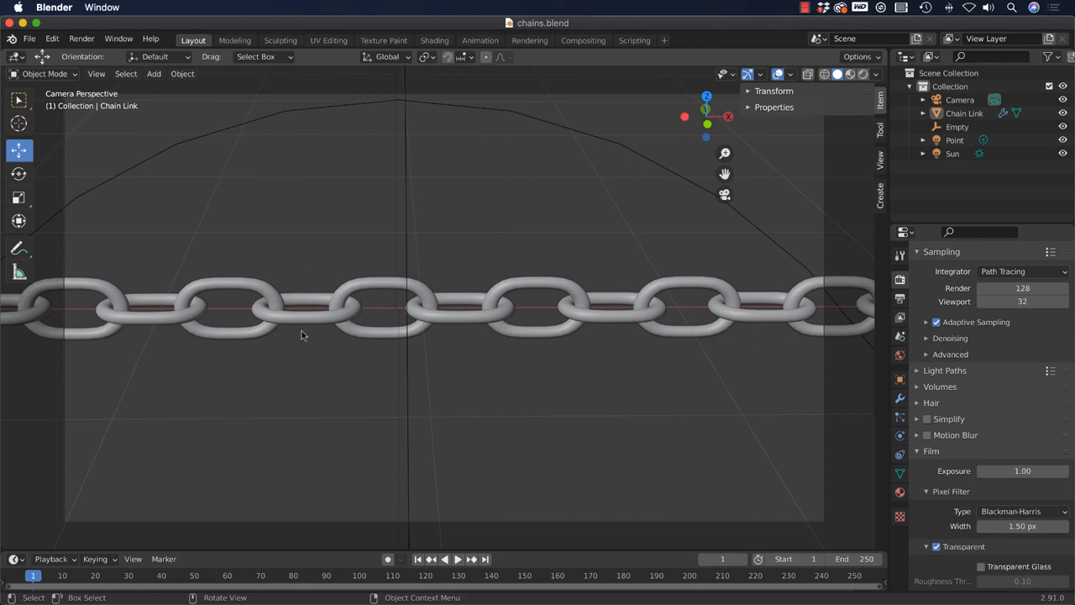
{"action": "mouse_move", "coordinate": [582, 300]}
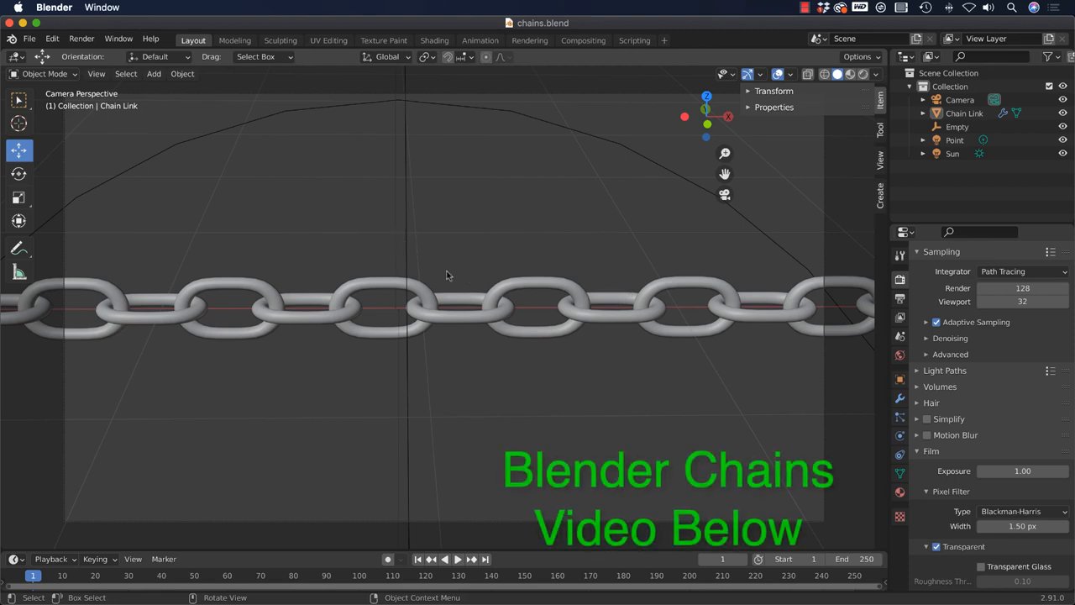
{"action": "mouse_move", "coordinate": [311, 271]}
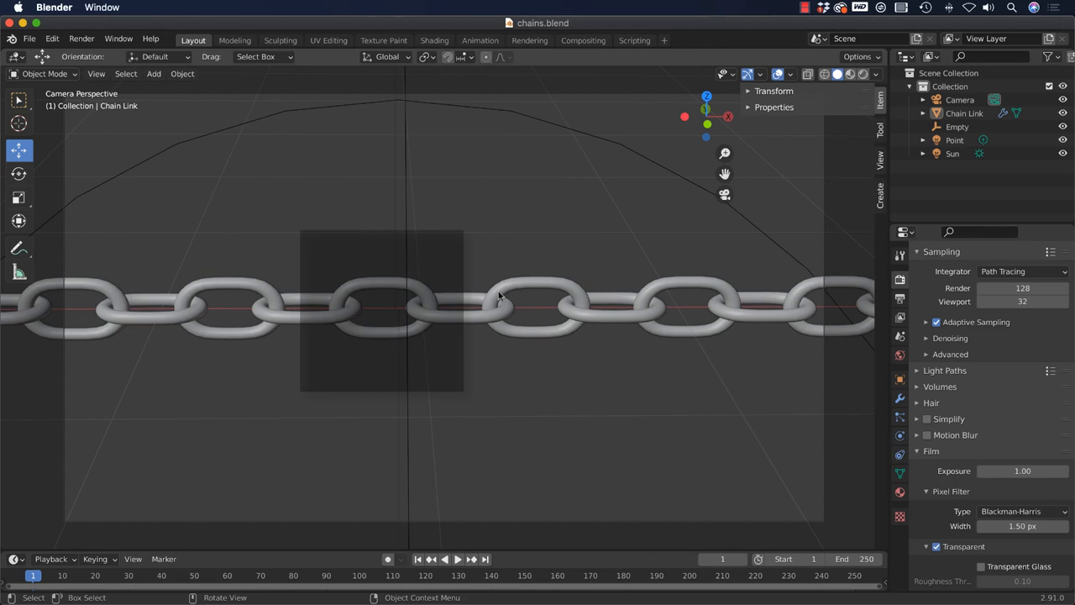
{"action": "mouse_move", "coordinate": [474, 285]}
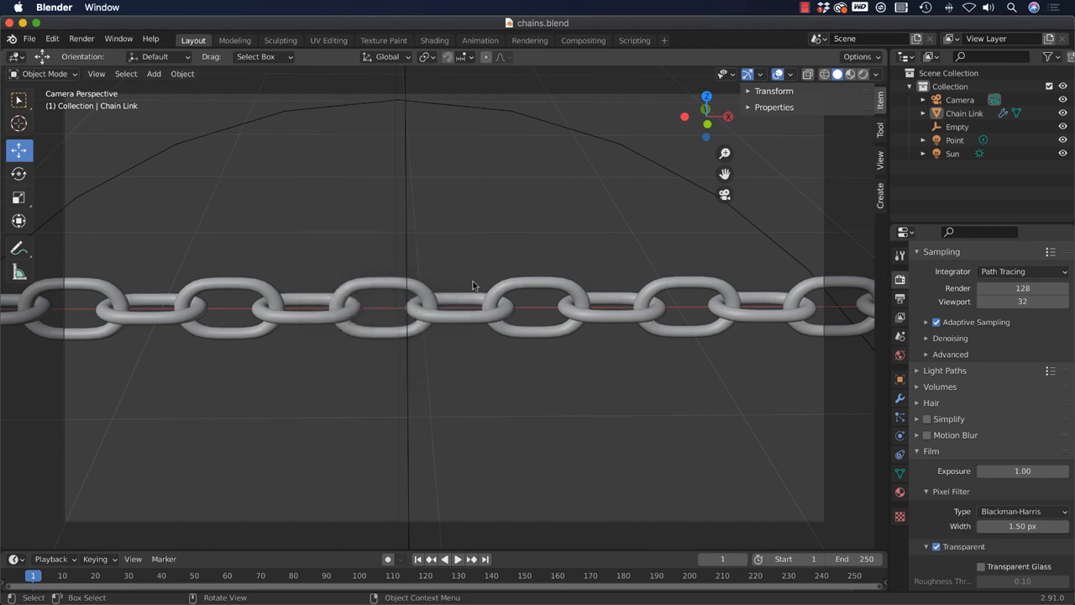
{"action": "mouse_move", "coordinate": [444, 289]}
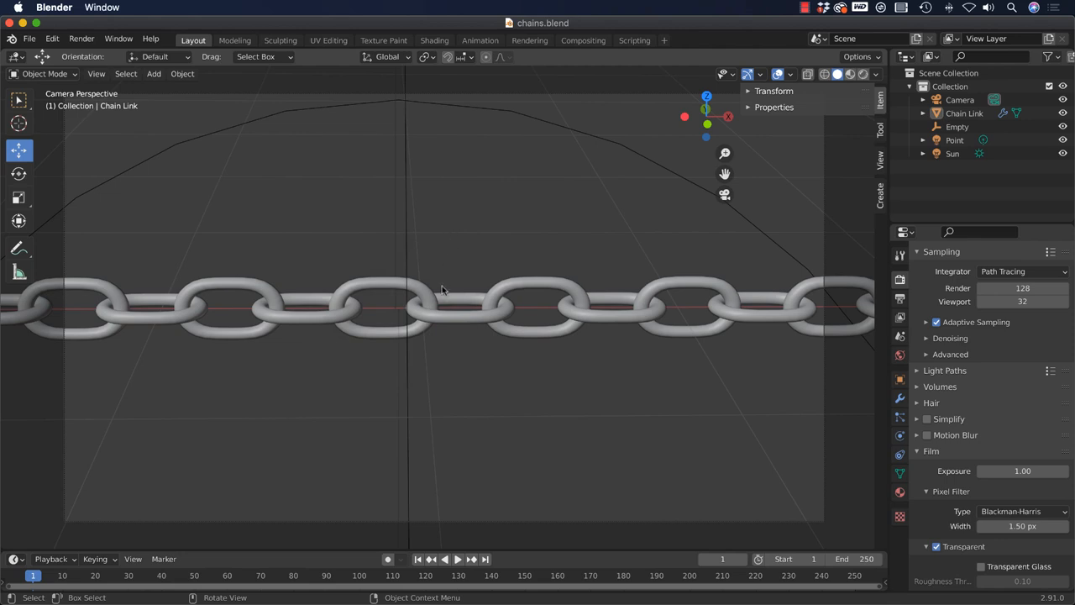
{"action": "mouse_move", "coordinate": [455, 282]}
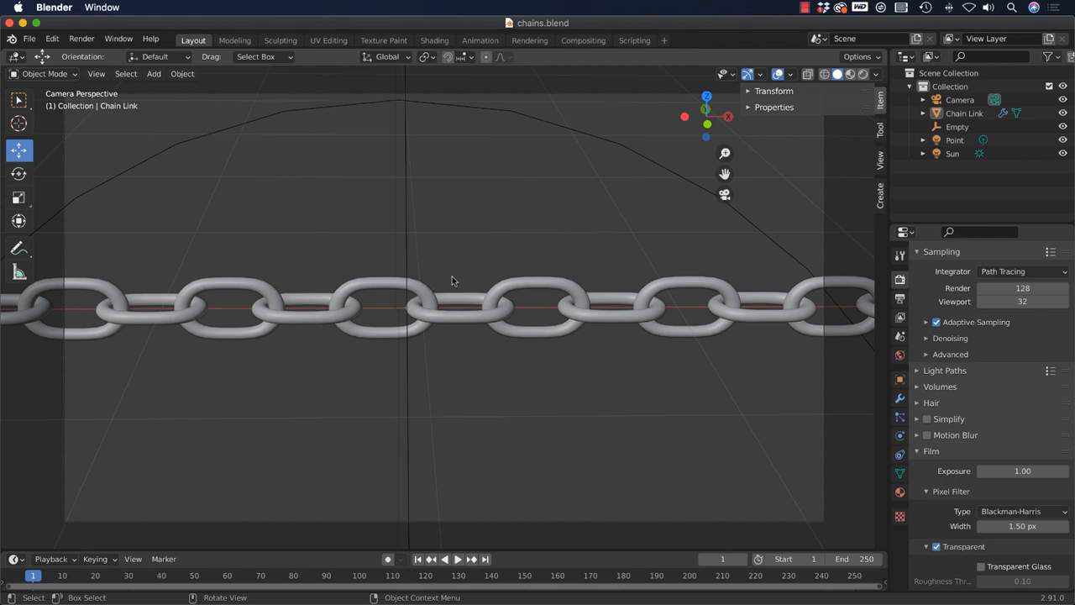
{"action": "mouse_move", "coordinate": [458, 284]}
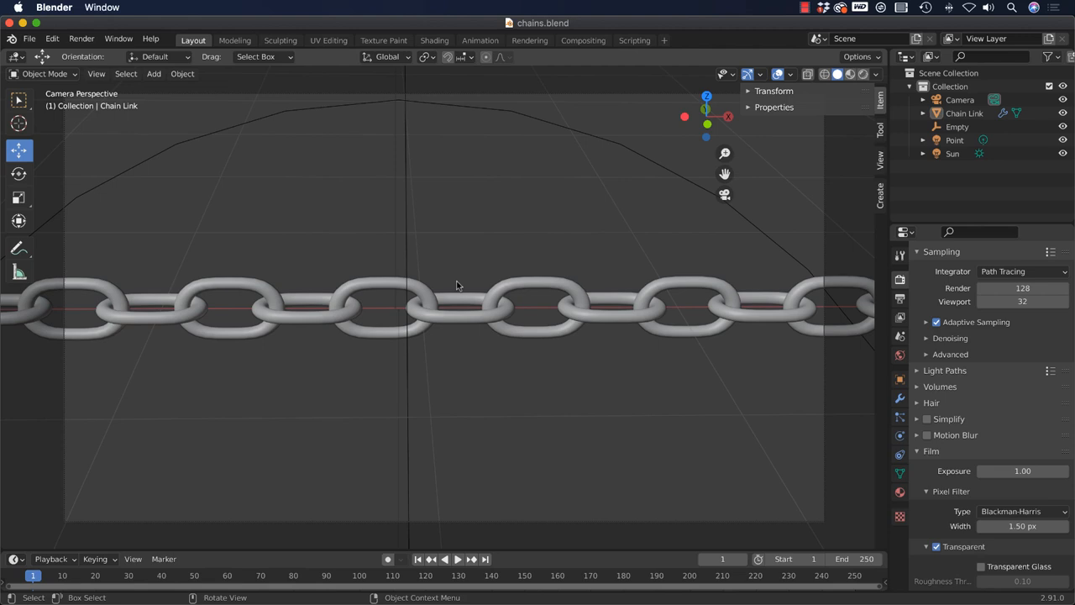
{"action": "mouse_move", "coordinate": [511, 212]}
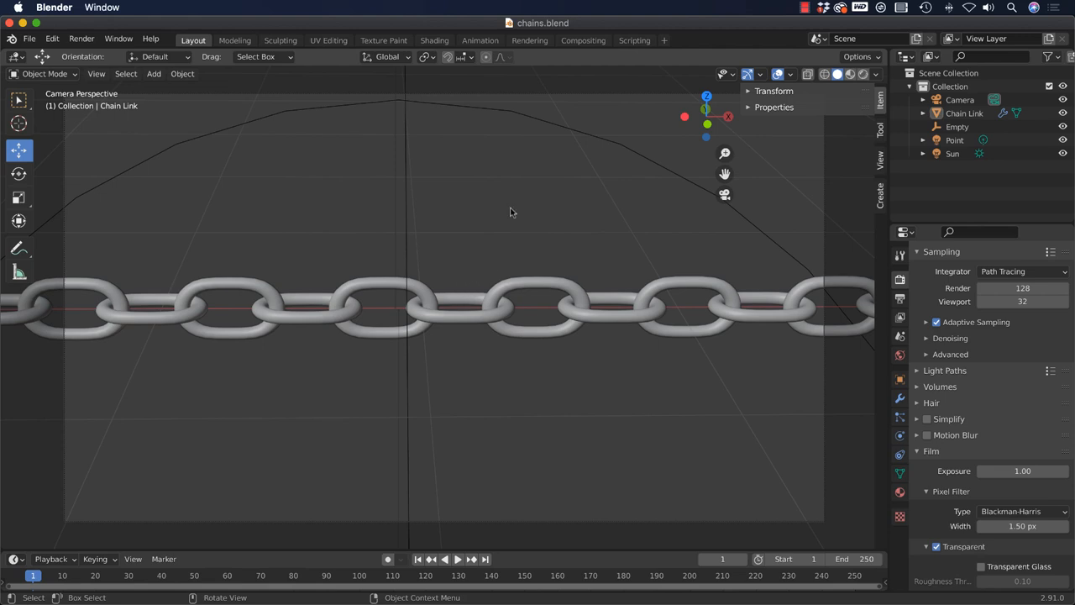
{"action": "mouse_move", "coordinate": [335, 232]}
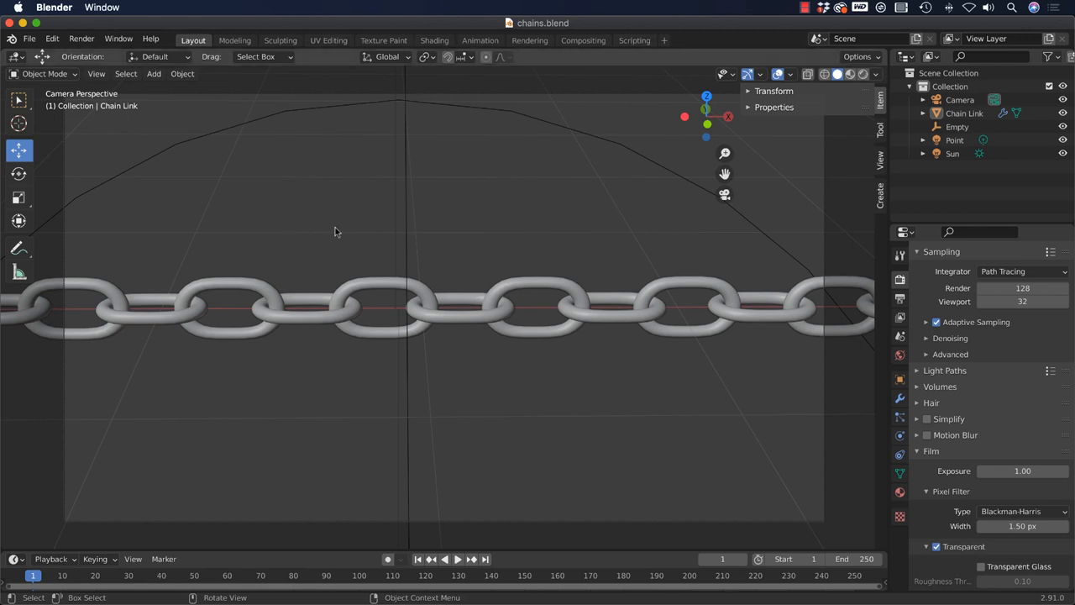
{"action": "mouse_move", "coordinate": [175, 57]}
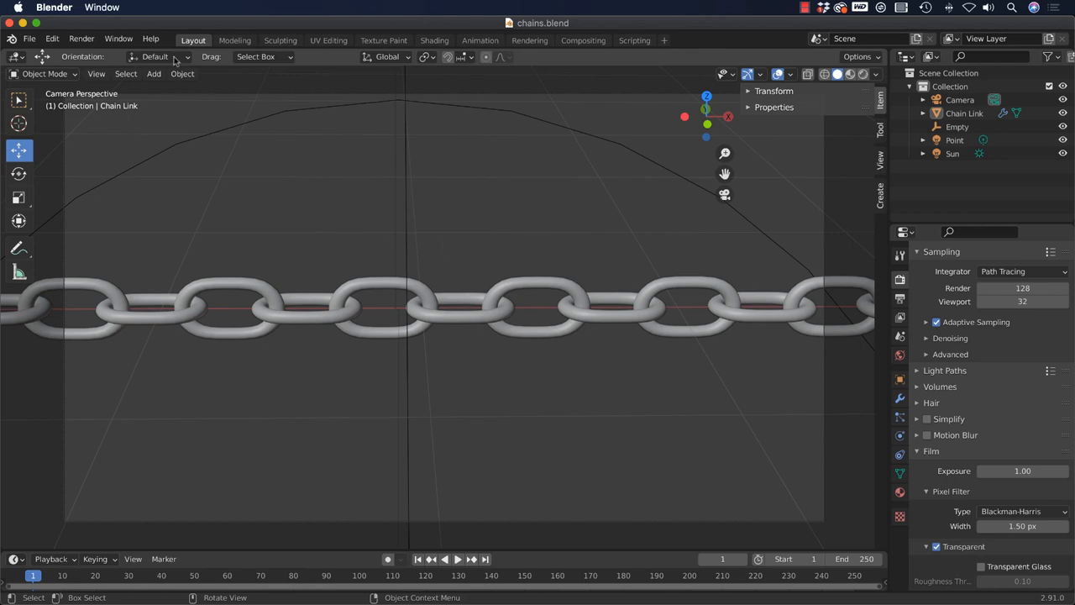
Render the chain scene with F12 and inspect the Render Result window.
{"action": "key", "text": "F12"}
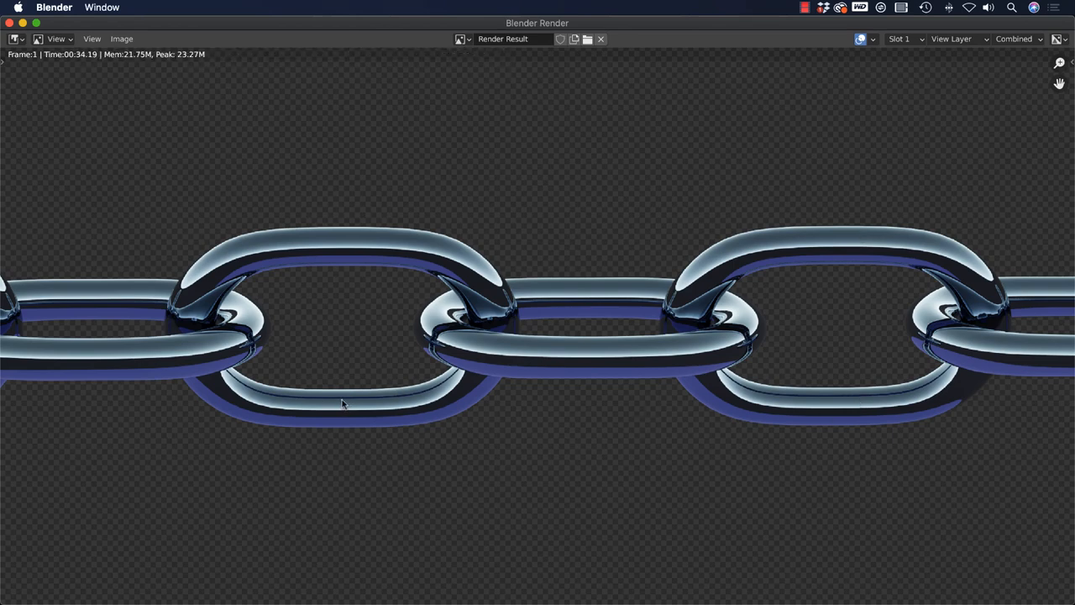
{"action": "mouse_move", "coordinate": [344, 239]}
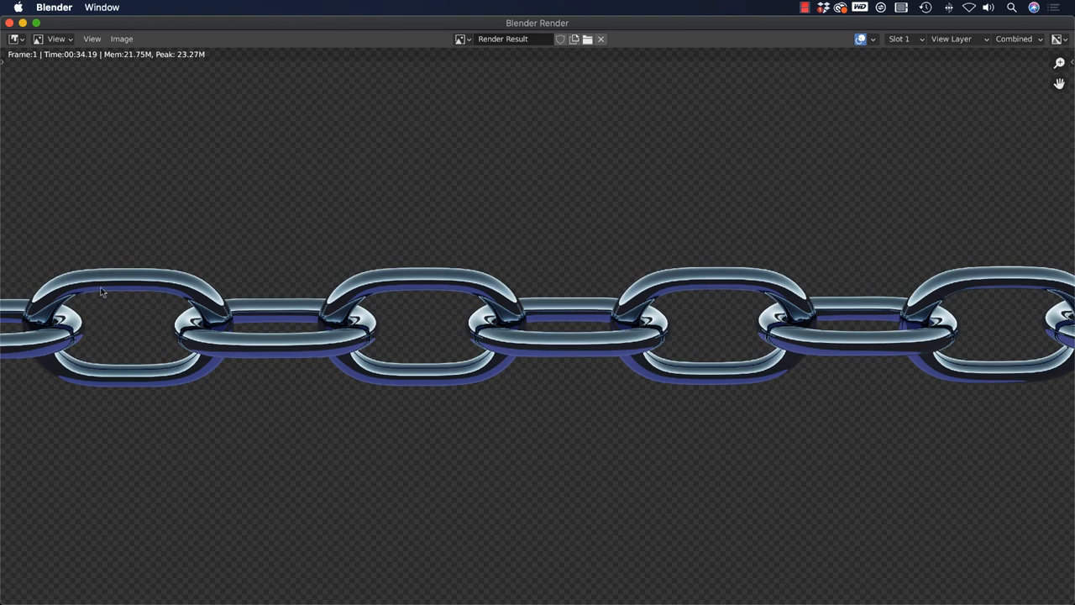
{"action": "mouse_move", "coordinate": [1008, 361]}
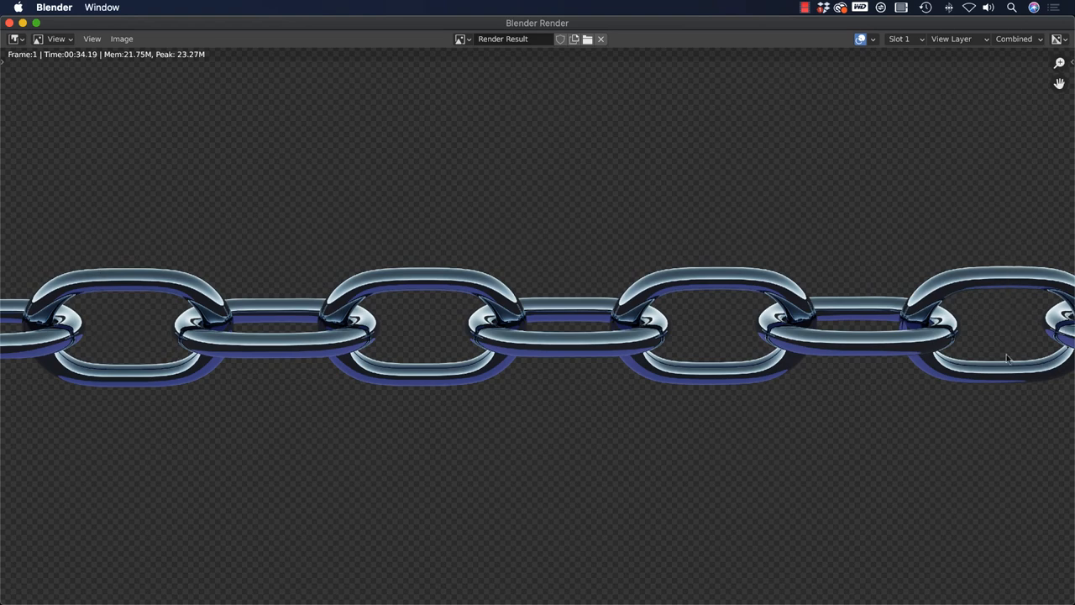
{"action": "mouse_move", "coordinate": [132, 285]}
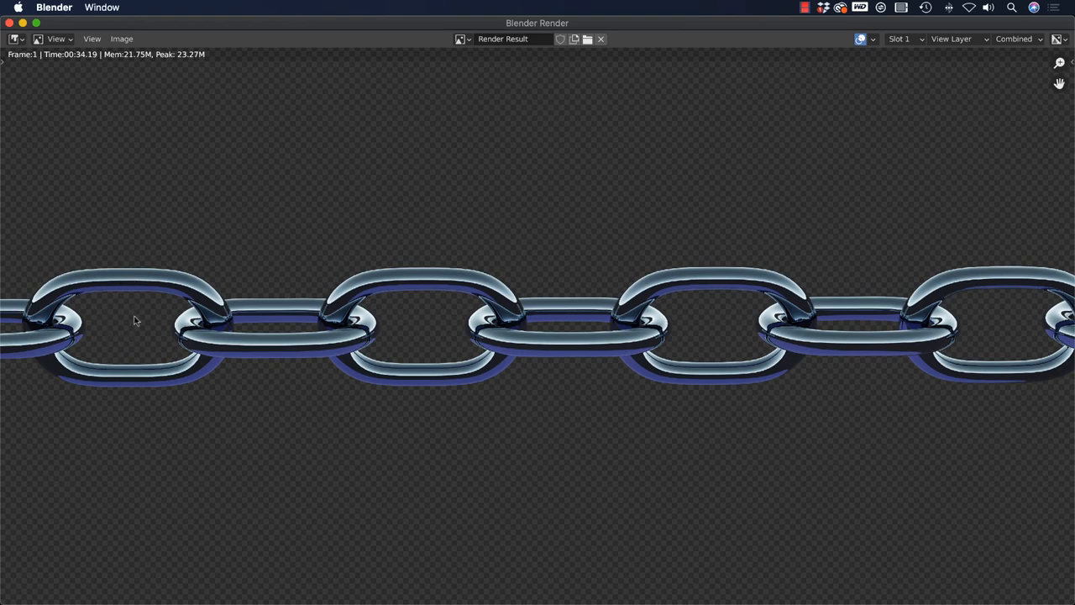
{"action": "mouse_move", "coordinate": [130, 291]}
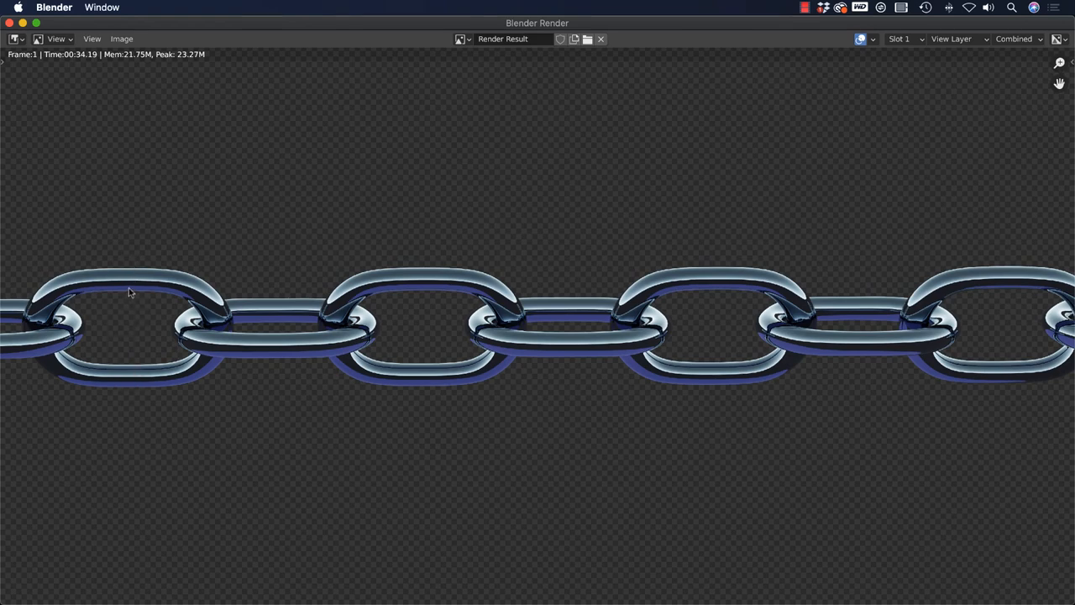
{"action": "mouse_move", "coordinate": [994, 284]}
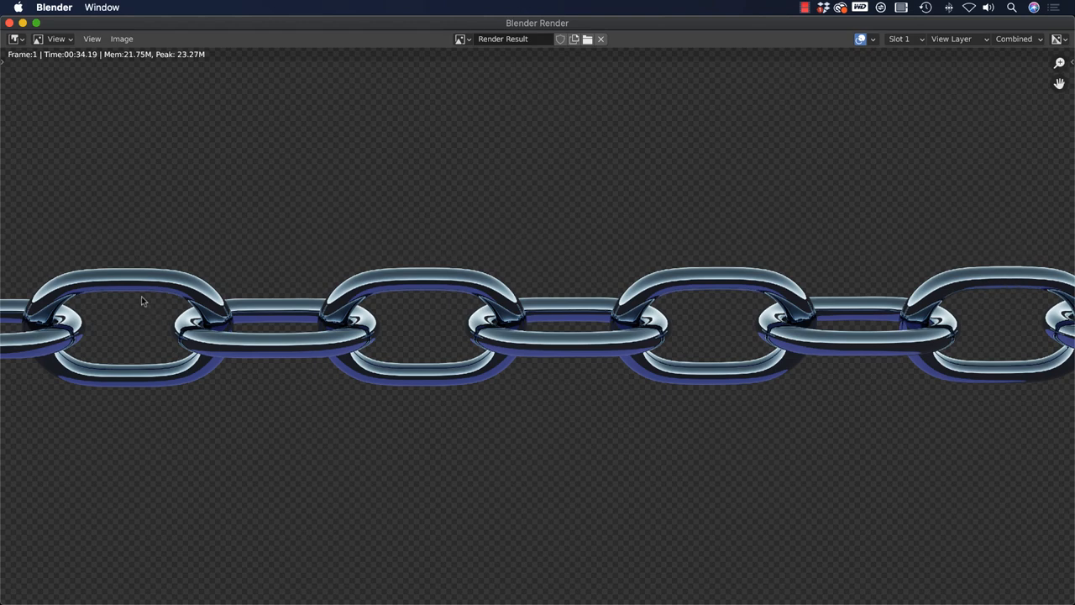
{"action": "mouse_move", "coordinate": [1008, 300]}
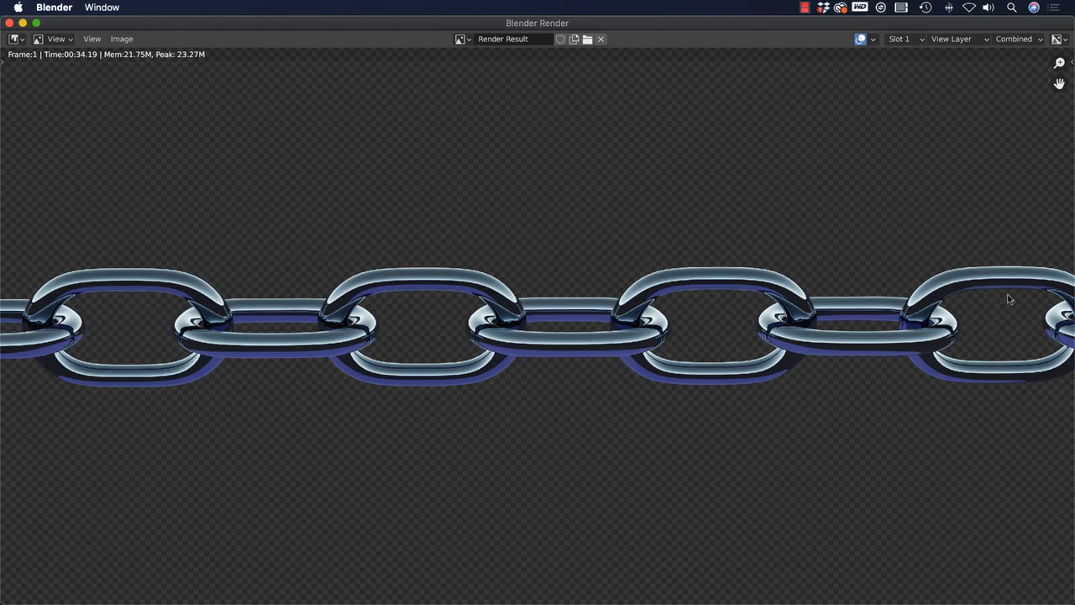
{"action": "mouse_move", "coordinate": [977, 222]}
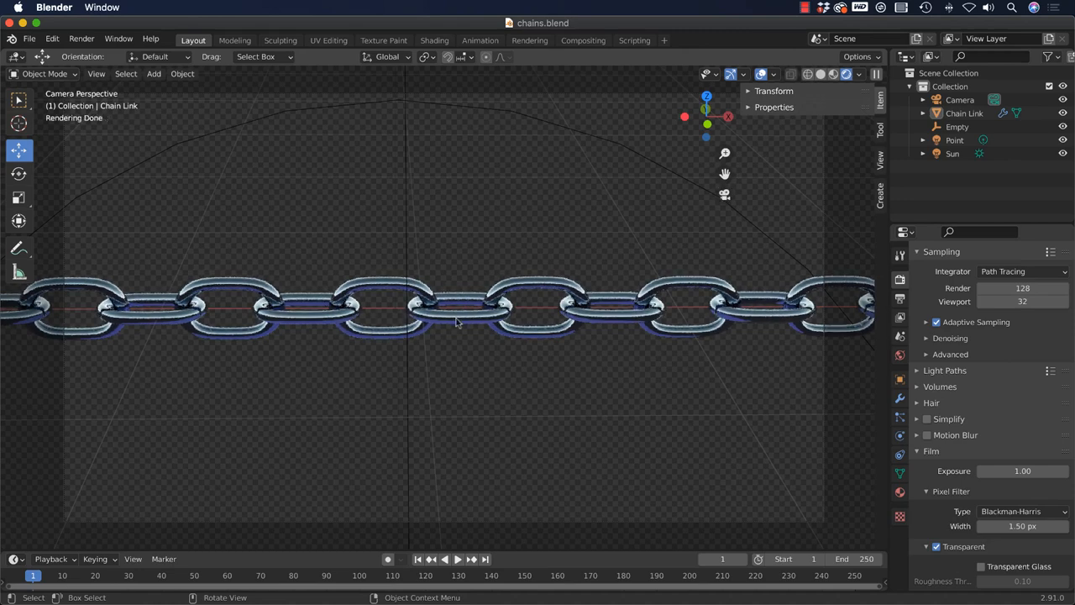
{"action": "mouse_move", "coordinate": [455, 325]}
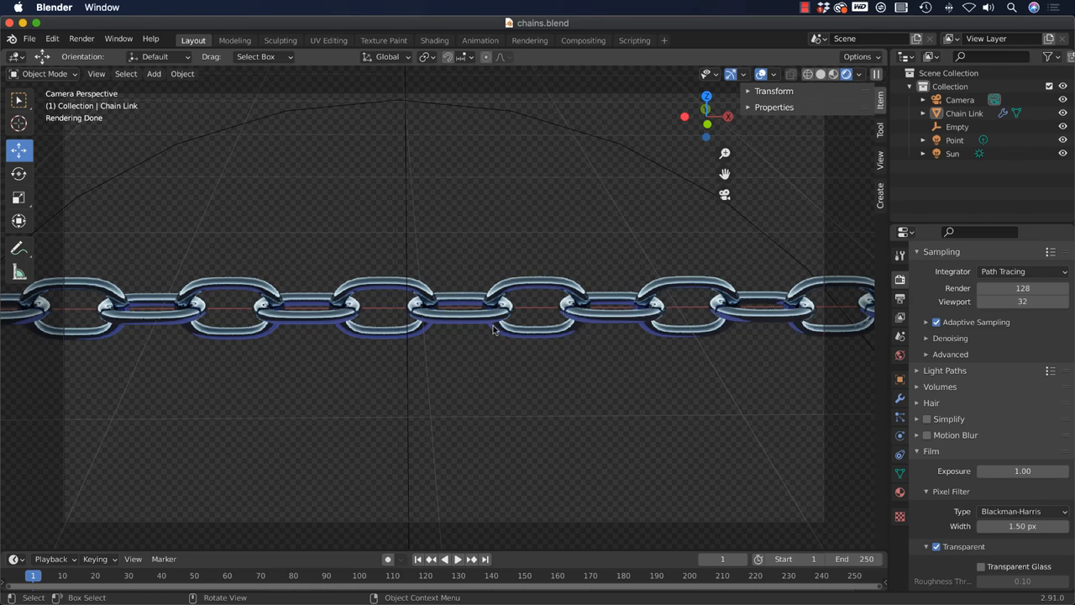
{"action": "mouse_move", "coordinate": [539, 337]}
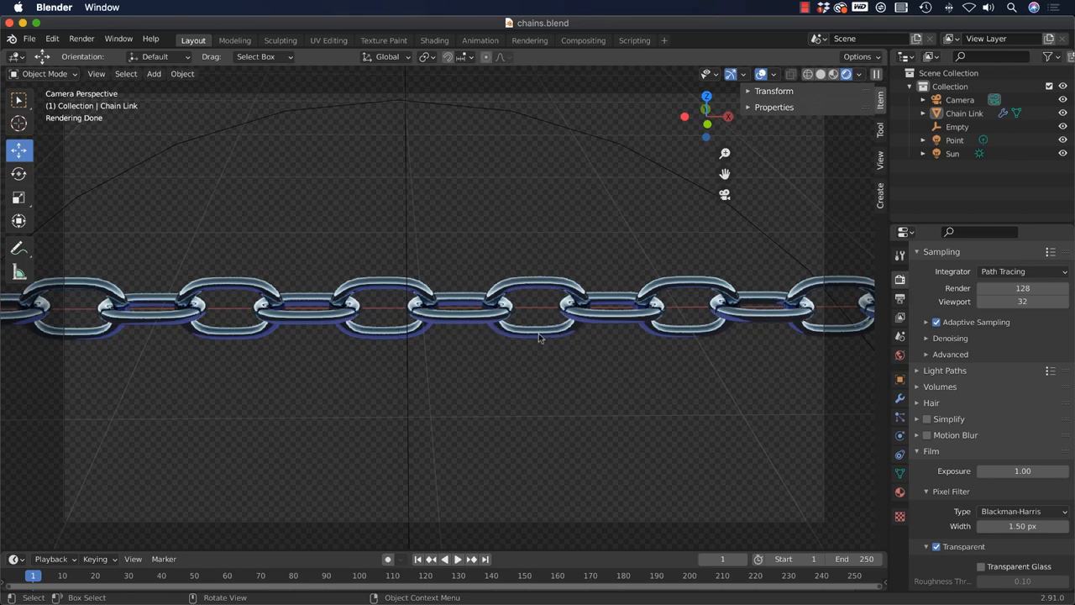
{"action": "mouse_move", "coordinate": [462, 311]}
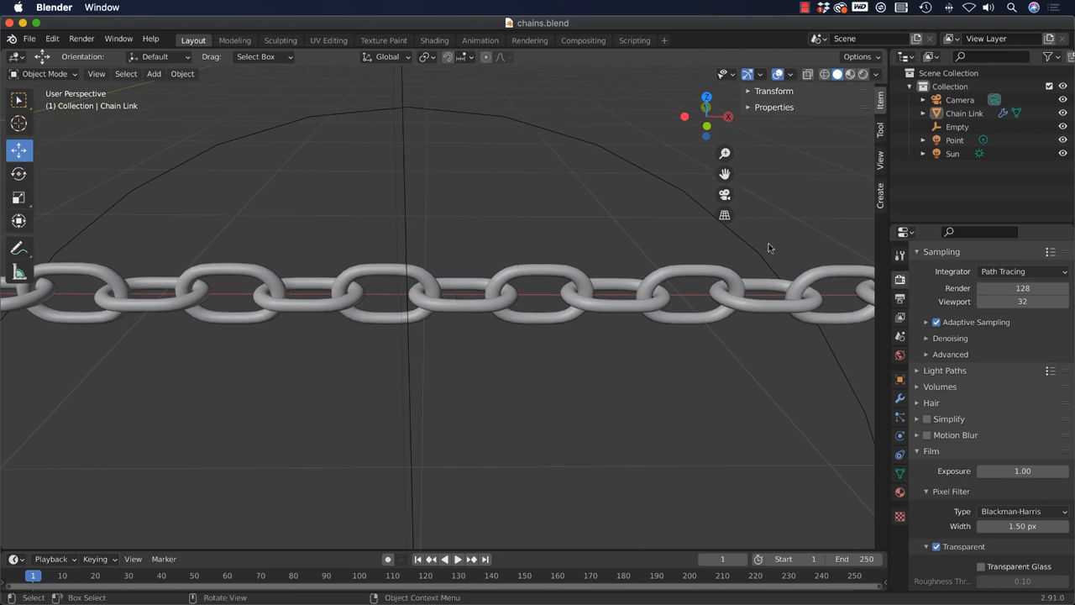
{"action": "mouse_move", "coordinate": [236, 266]}
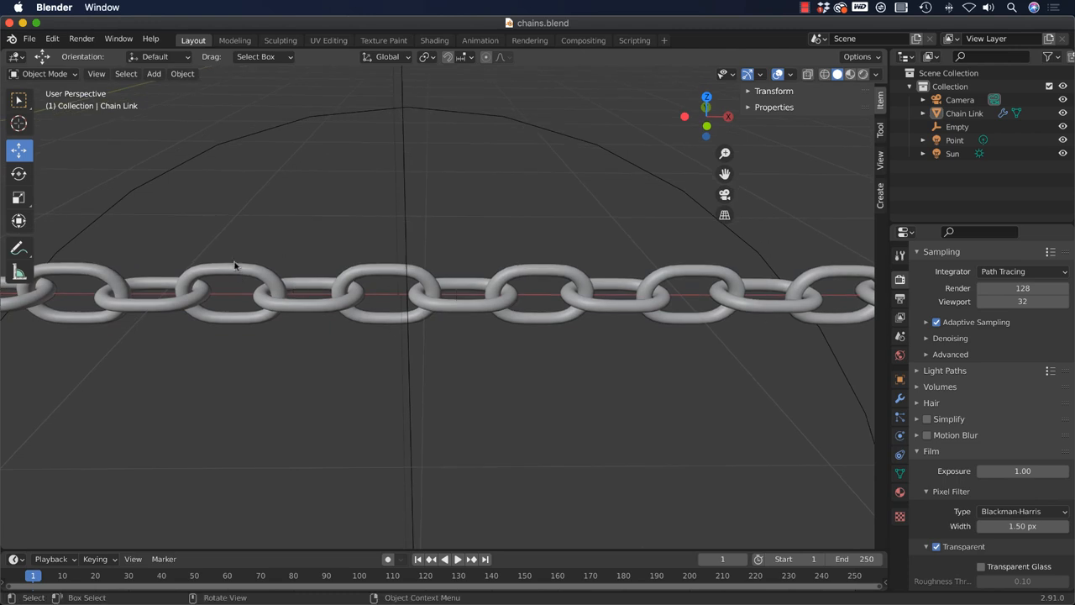
{"action": "mouse_move", "coordinate": [571, 285]}
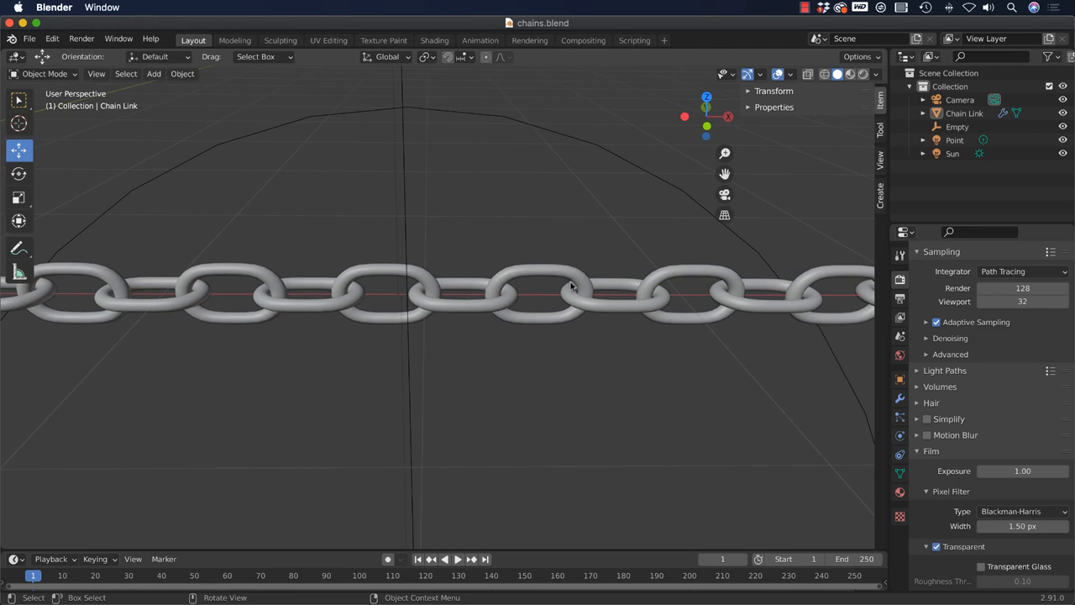
{"action": "mouse_move", "coordinate": [613, 317]}
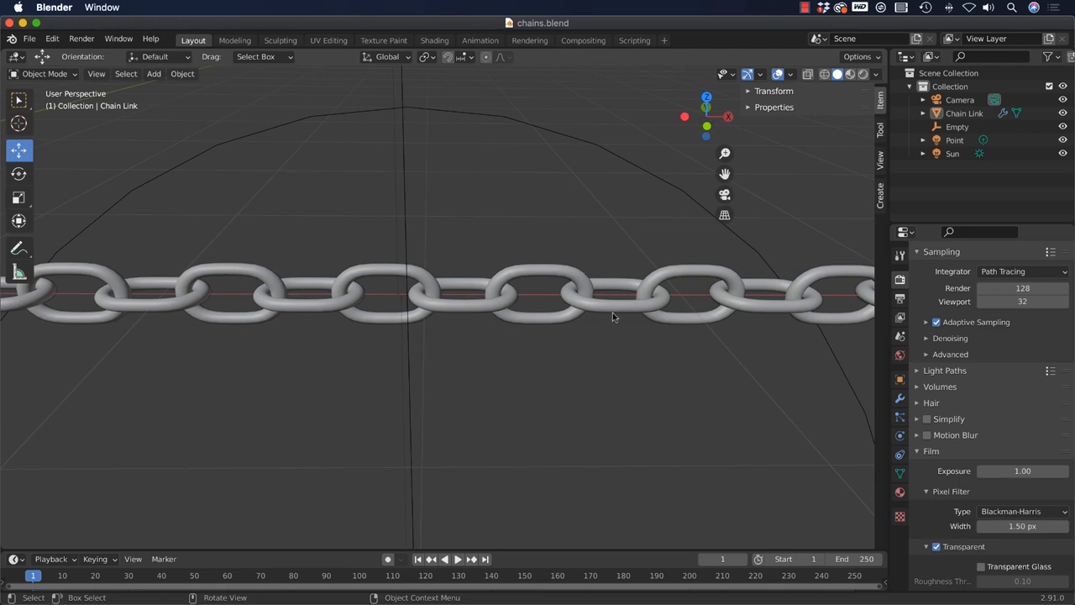
{"action": "mouse_move", "coordinate": [617, 312]}
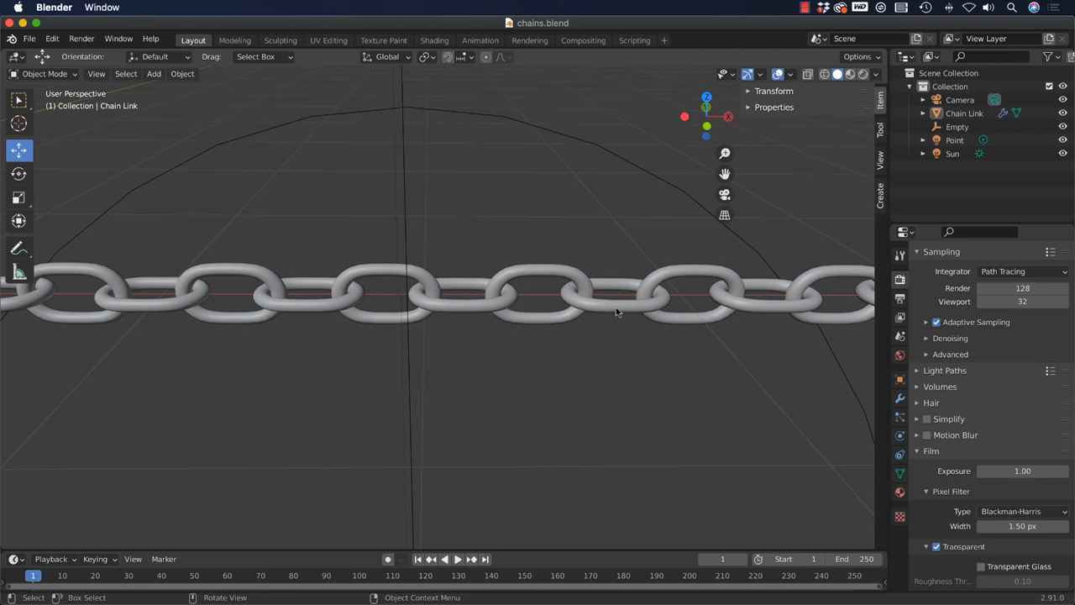
{"action": "mouse_move", "coordinate": [392, 265]}
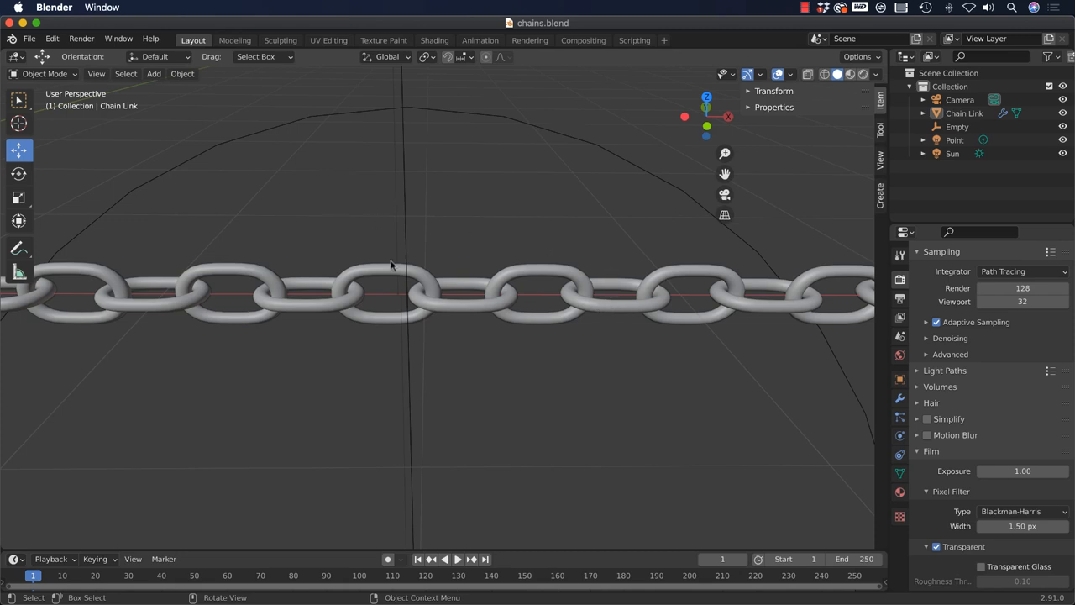
{"action": "mouse_move", "coordinate": [469, 357]}
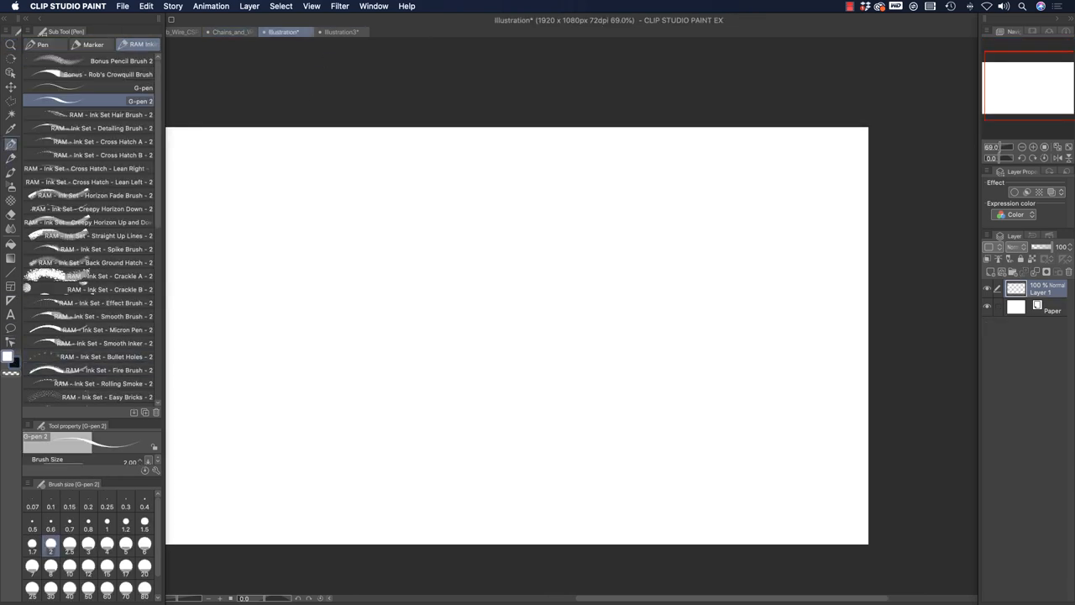
Pick the 045 - Chains 3D Brush sub tool and draw a test chain stroke.
{"action": "scroll", "scroll_direction": "down", "scroll_amount": 3}
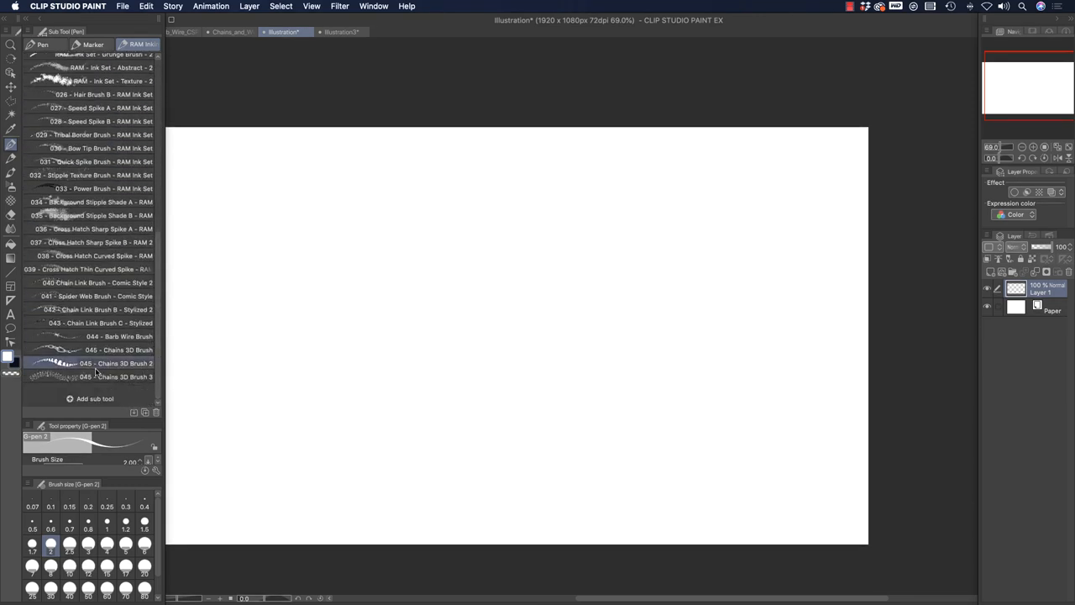
{"action": "left_click", "coordinate": [97, 376]}
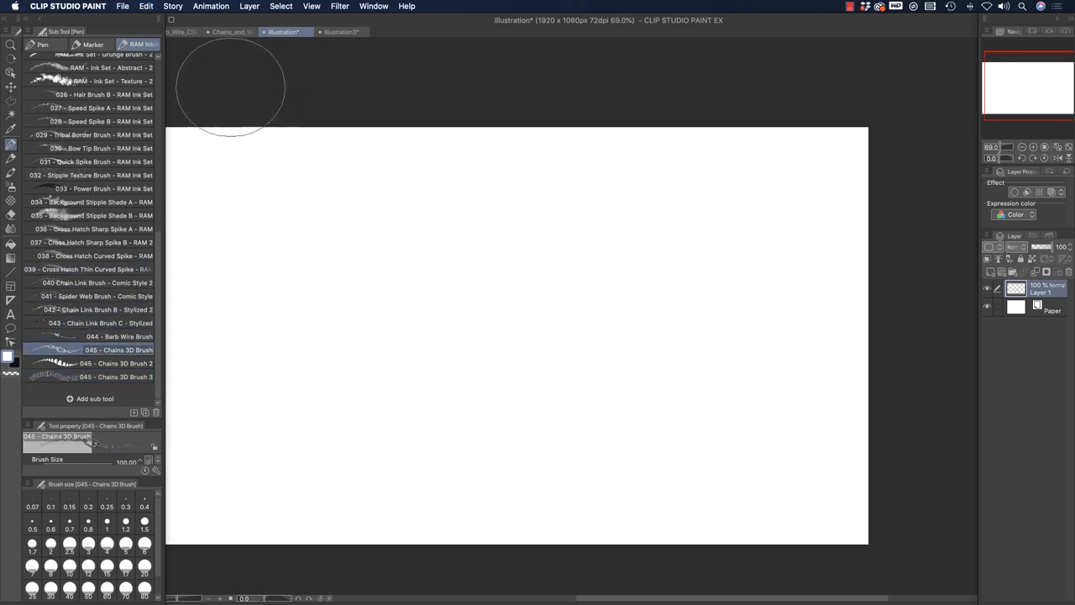
{"action": "left_click_drag", "start_coordinate": [244, 134], "coordinate": [865, 378]}
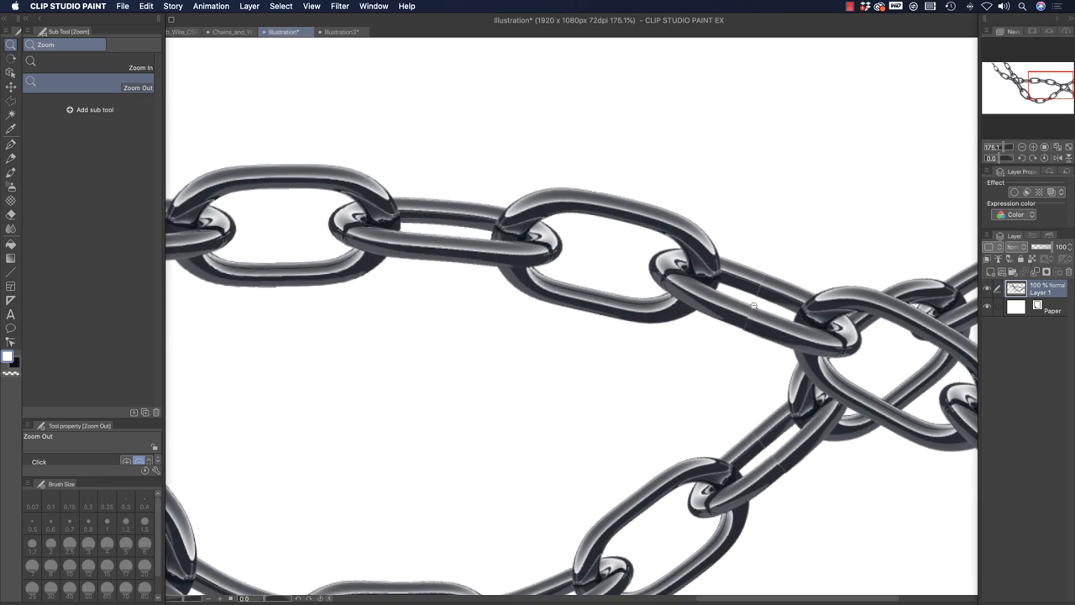
Zoom out and draw three more chain strokes across the top and lower canvas.
{"action": "left_click", "coordinate": [721, 338]}
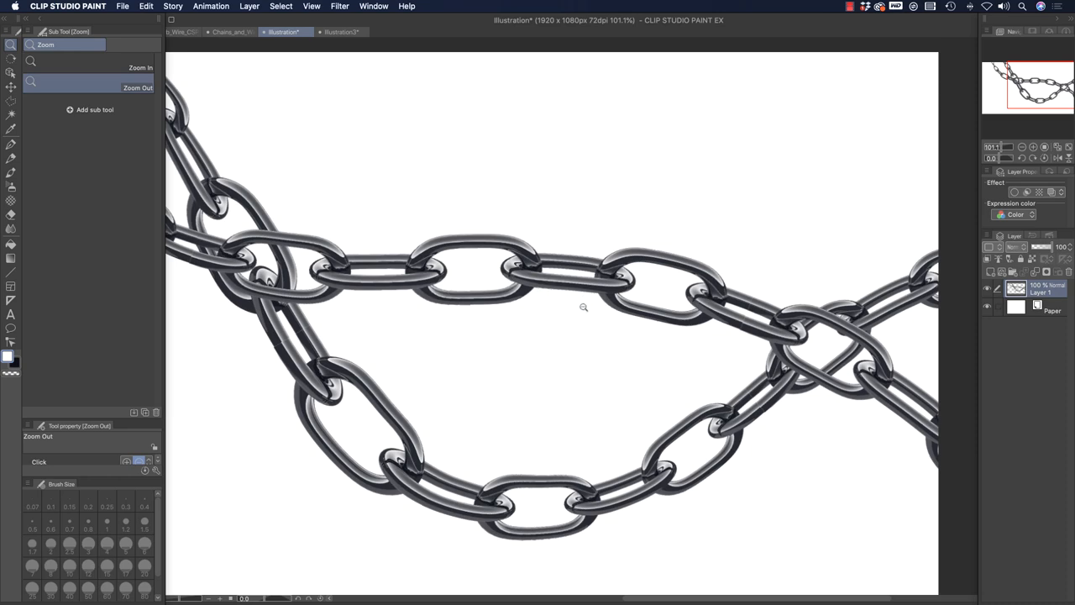
{"action": "left_click", "coordinate": [584, 308]}
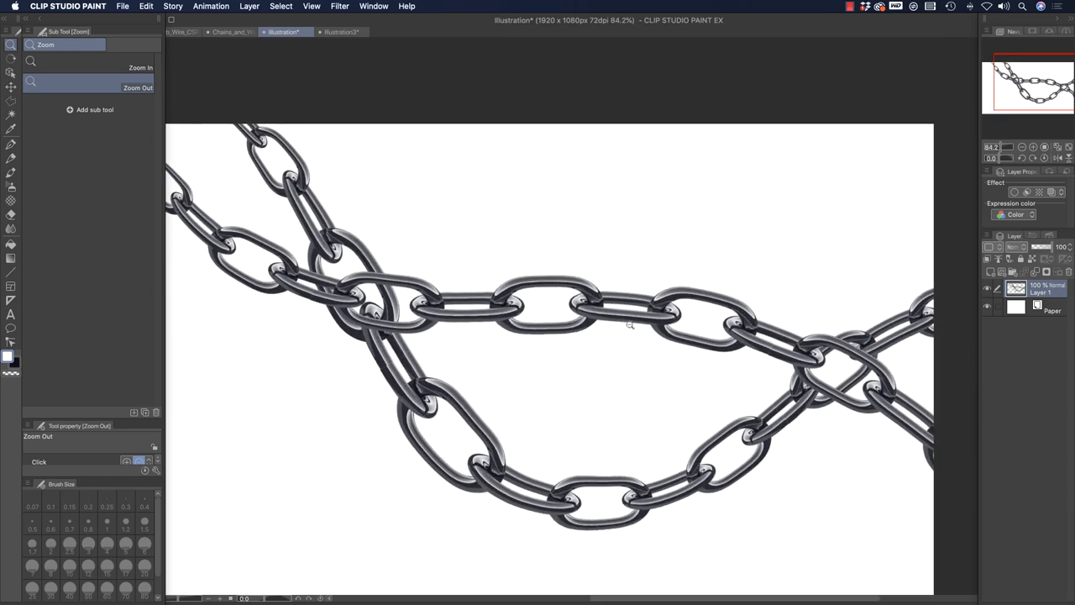
{"action": "left_click", "coordinate": [627, 326]}
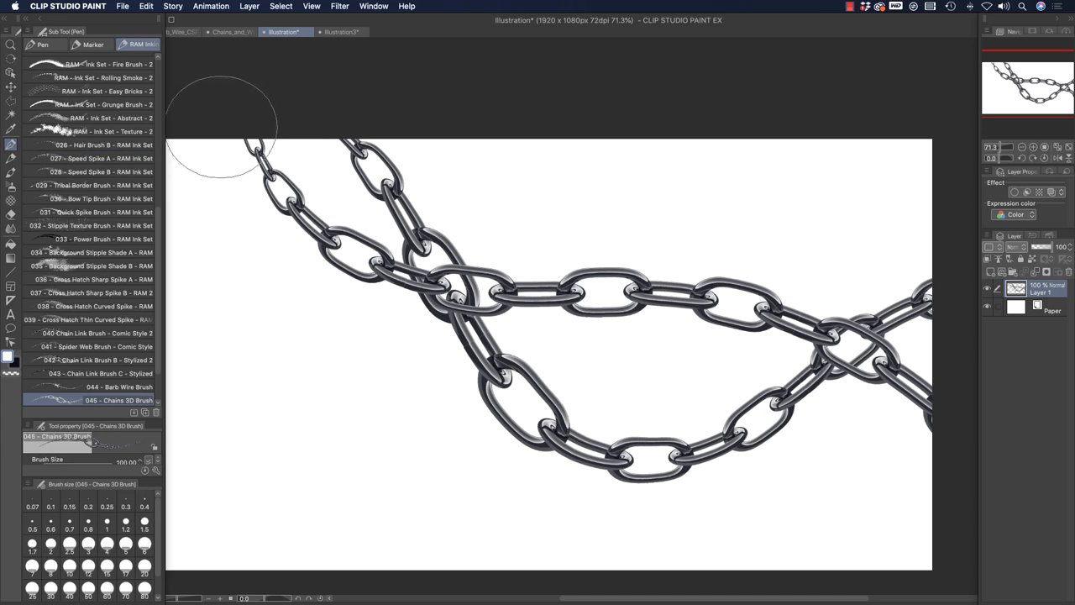
{"action": "left_click_drag", "start_coordinate": [222, 126], "coordinate": [483, 181]}
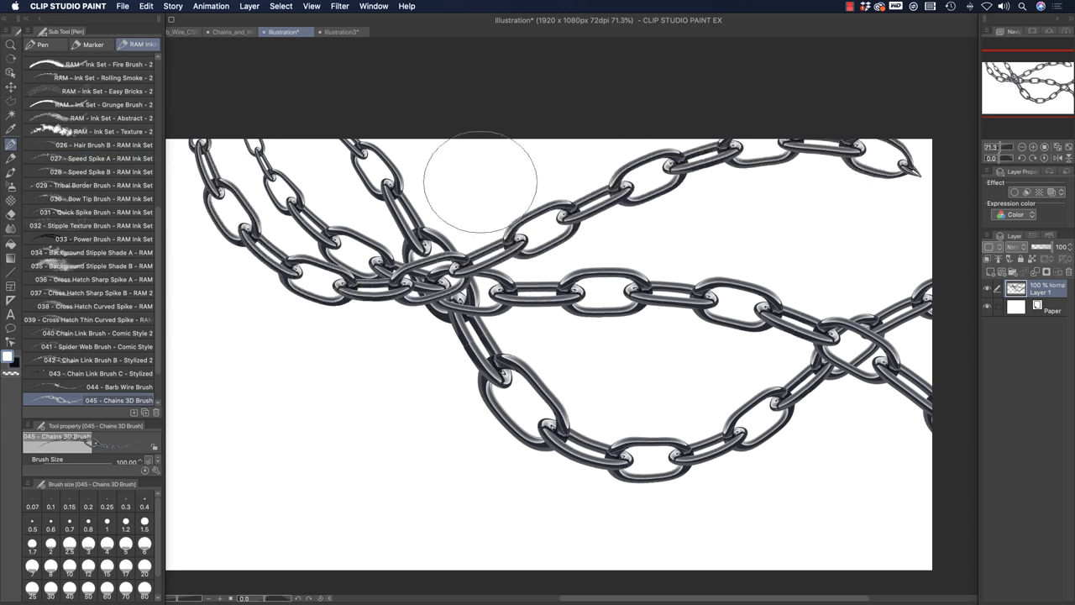
{"action": "left_click_drag", "start_coordinate": [483, 181], "coordinate": [273, 319]}
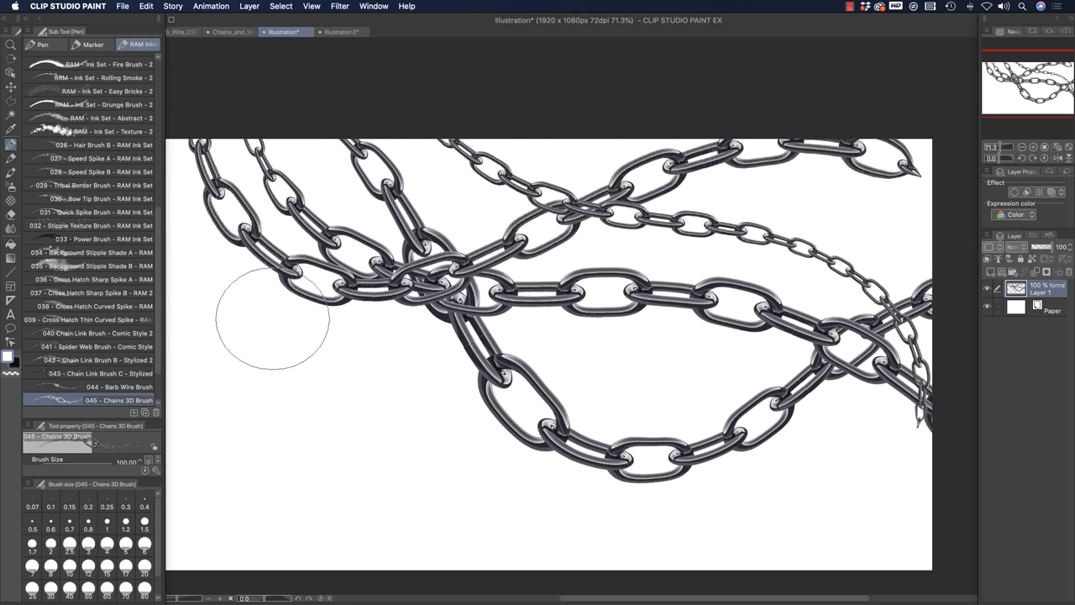
{"action": "left_click_drag", "start_coordinate": [243, 340], "coordinate": [848, 546]}
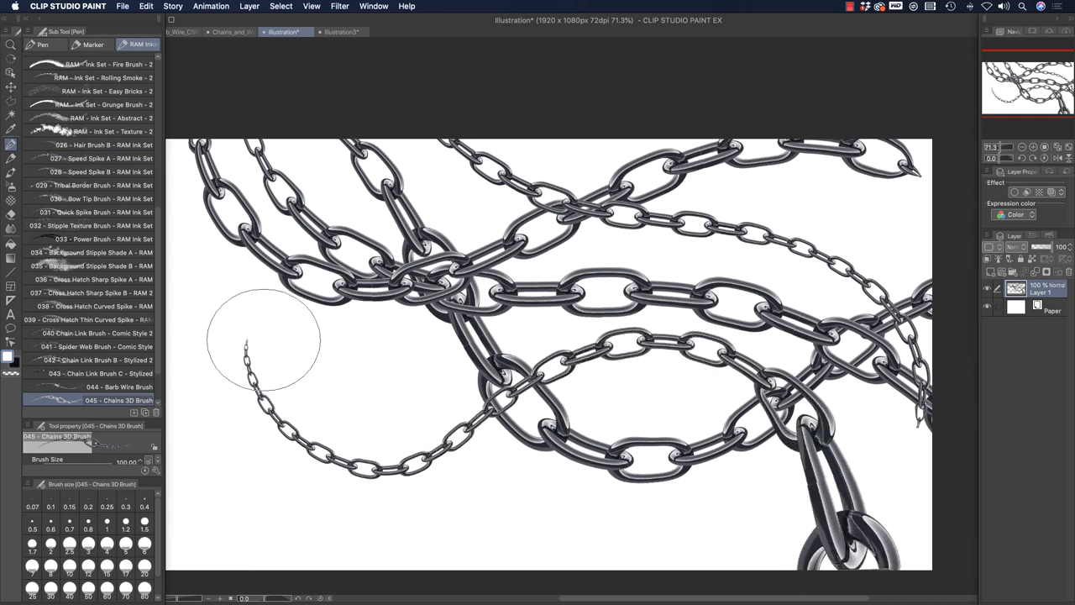
{"action": "mouse_move", "coordinate": [321, 320]}
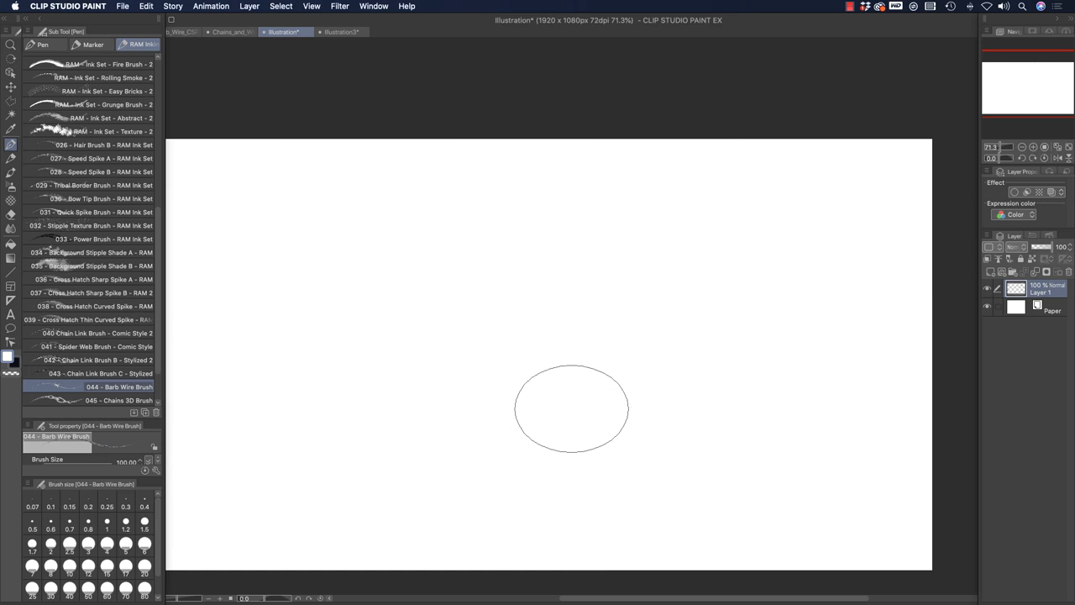
Draw a diagonal barbed-wire stroke and zoom in and out to inspect its end.
{"action": "left_click_drag", "start_coordinate": [336, 151], "coordinate": [630, 554]}
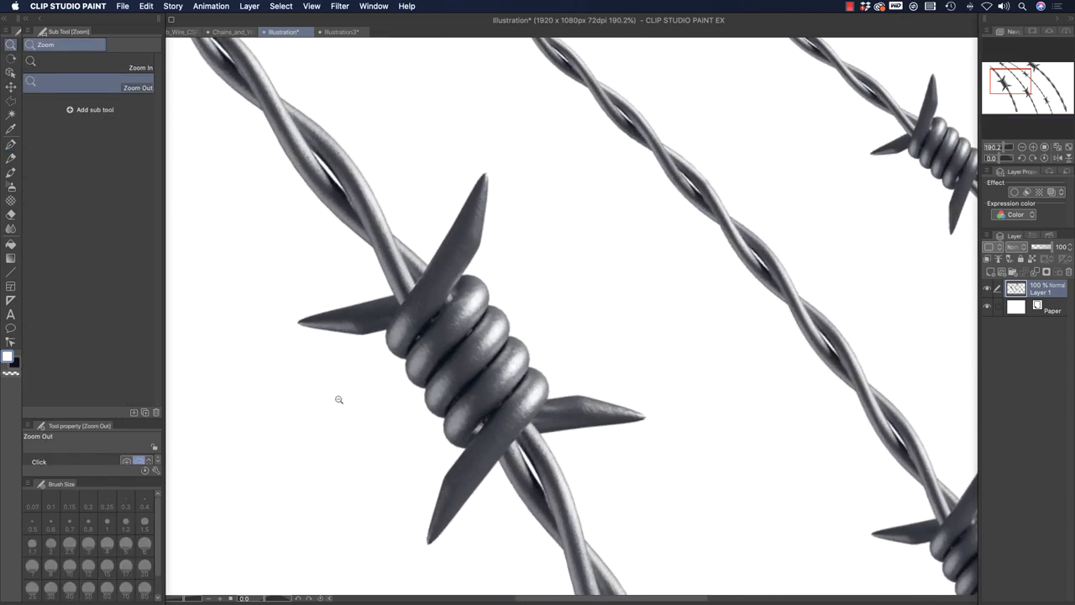
{"action": "left_click", "coordinate": [339, 399]}
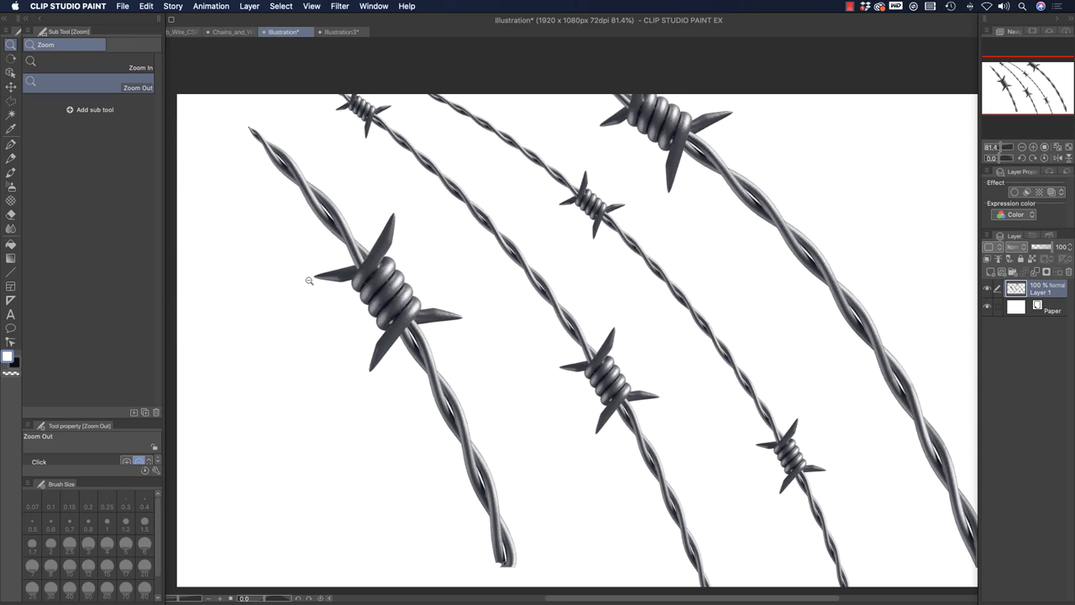
{"action": "mouse_move", "coordinate": [538, 33]}
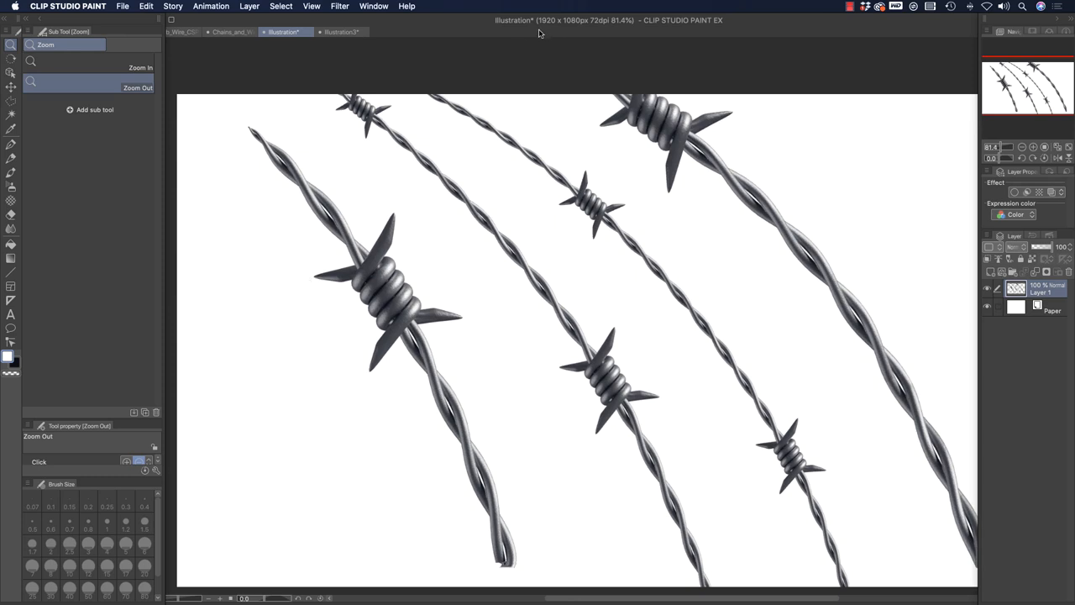
{"action": "mouse_move", "coordinate": [412, 250]}
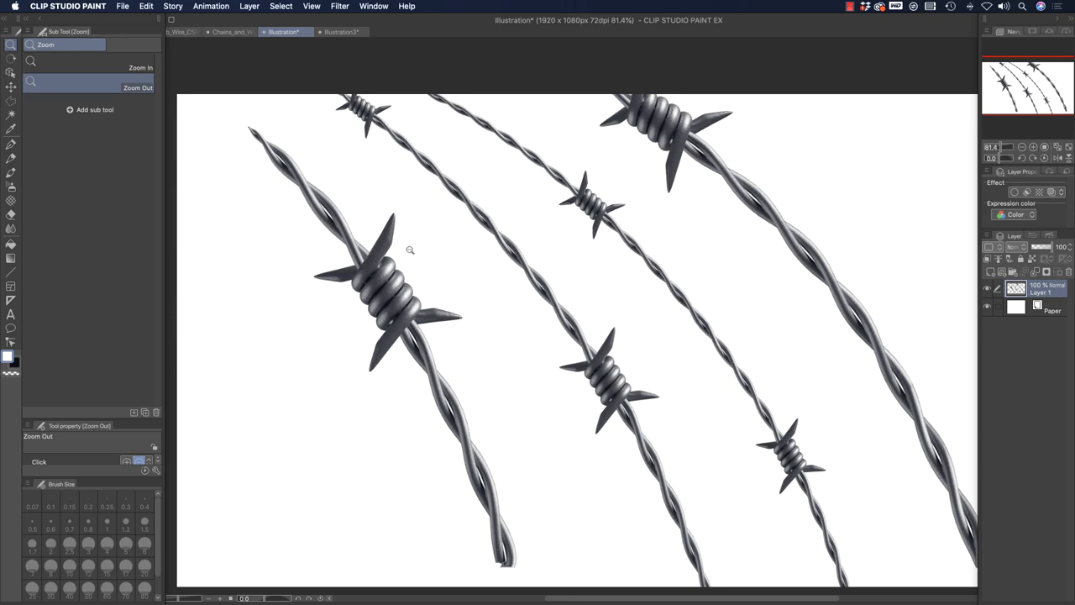
{"action": "mouse_move", "coordinate": [370, 237]}
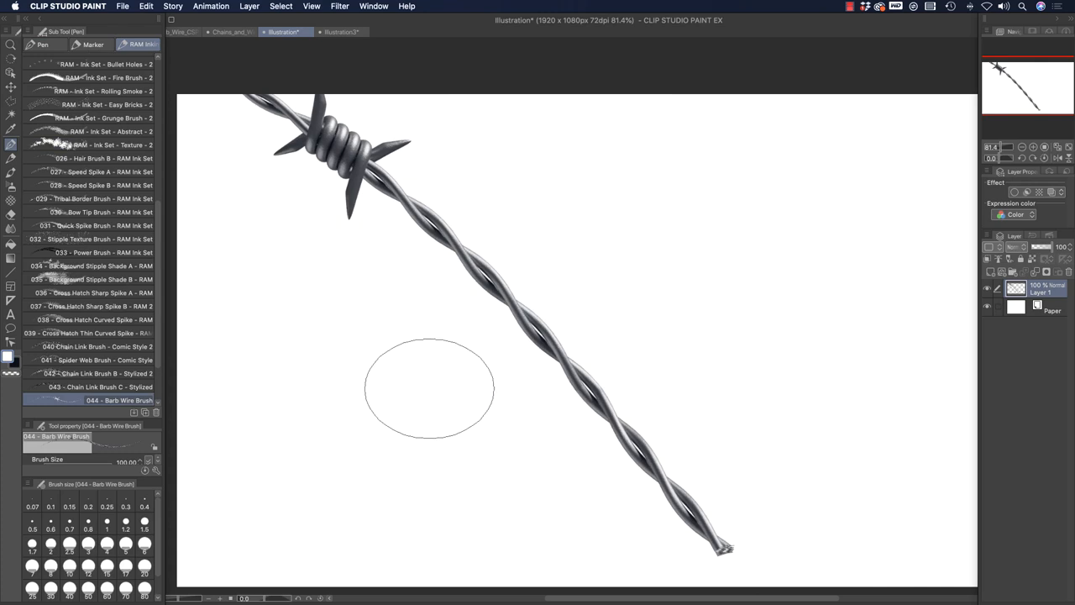
{"action": "mouse_move", "coordinate": [716, 550]}
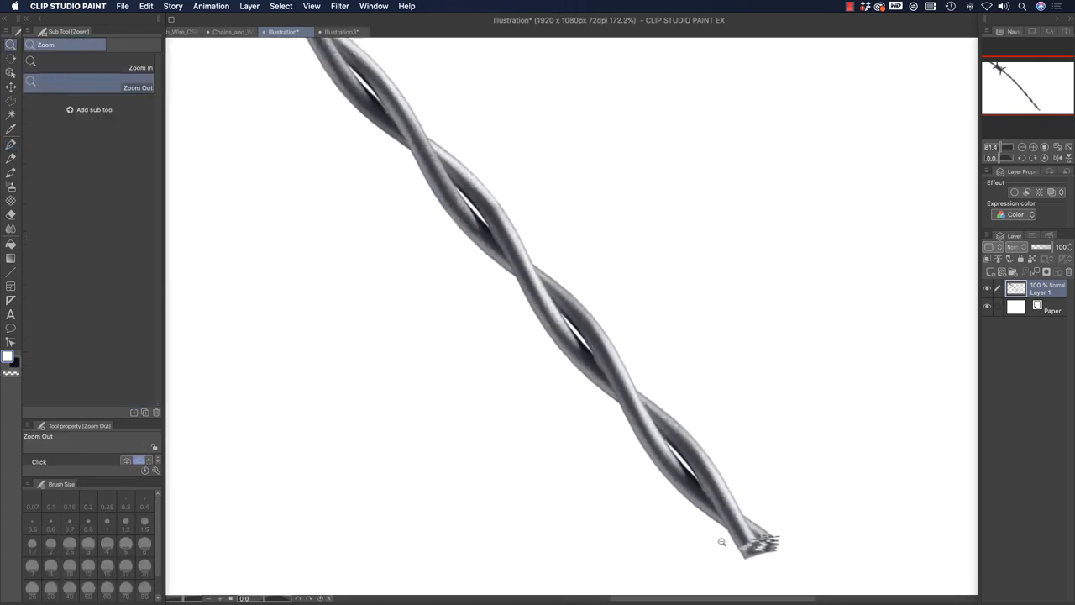
{"action": "left_click", "coordinate": [722, 542]}
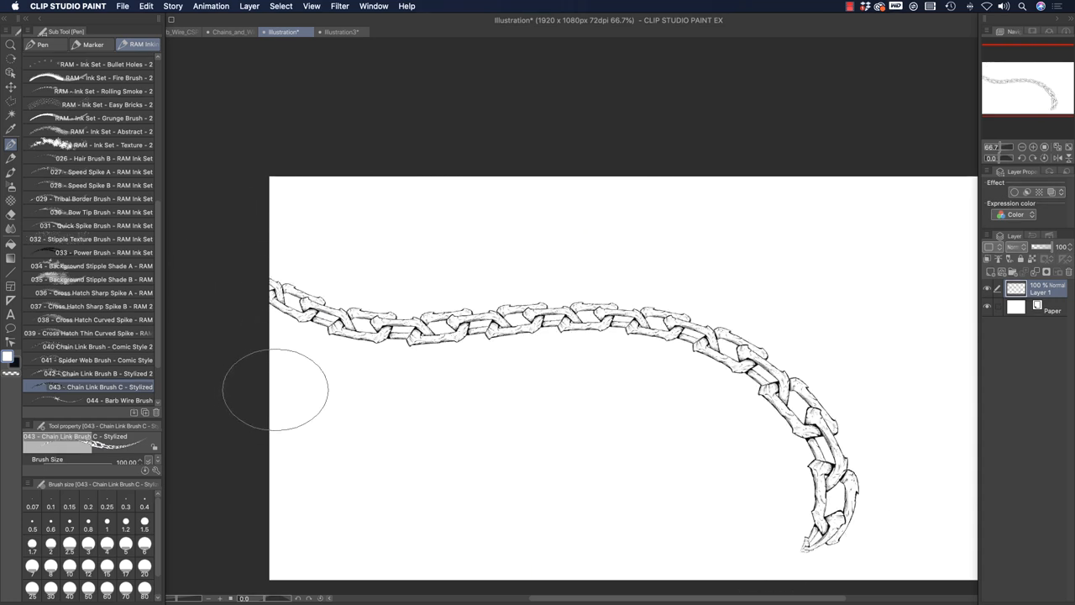
Switch to 042 Chain Link Brush B, then 041 Spider Web Brush, and open the brush-tip file.
{"action": "left_click", "coordinate": [92, 373]}
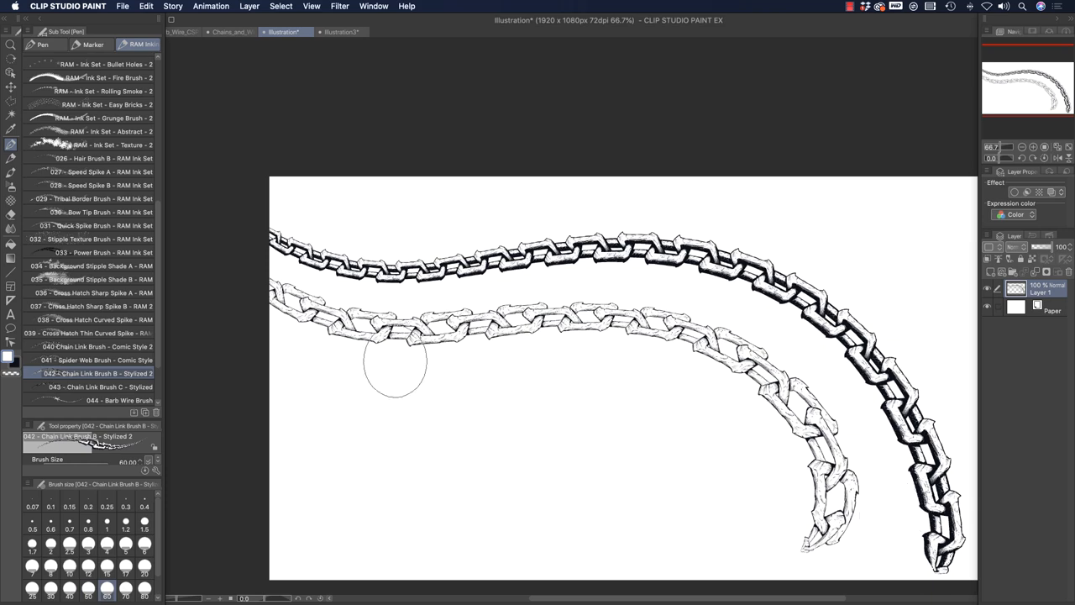
{"action": "mouse_move", "coordinate": [478, 397]}
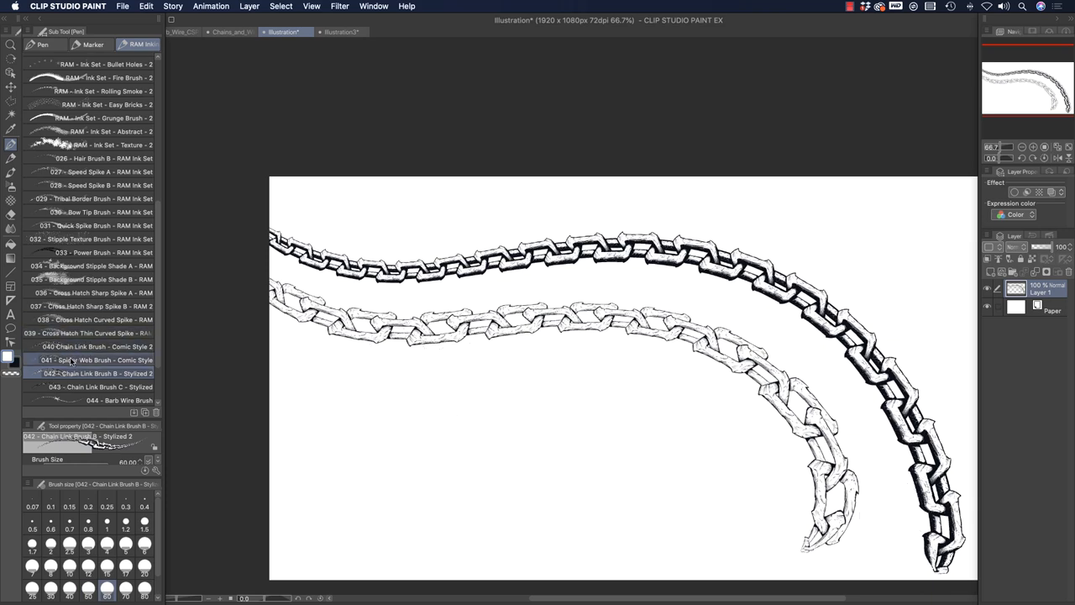
{"action": "left_click", "coordinate": [92, 360]}
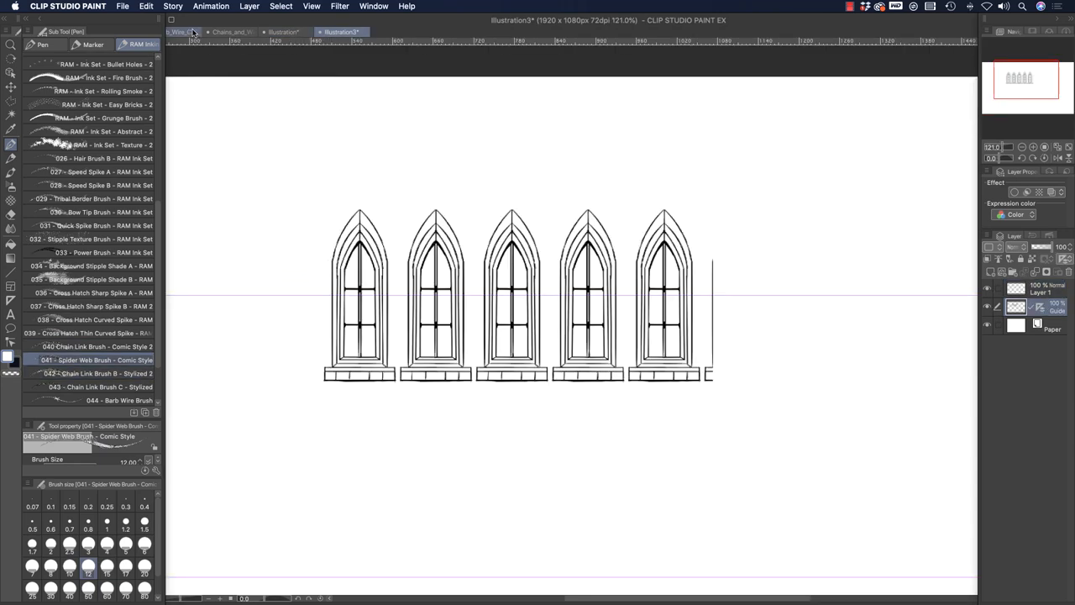
{"action": "left_click", "coordinate": [187, 32]}
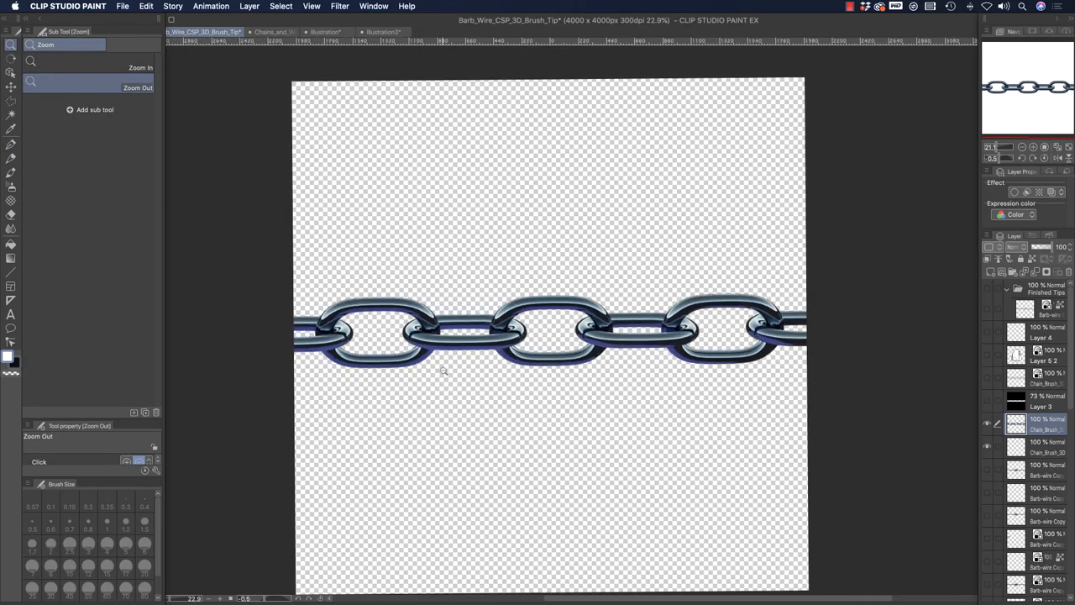
{"action": "left_click", "coordinate": [444, 373]}
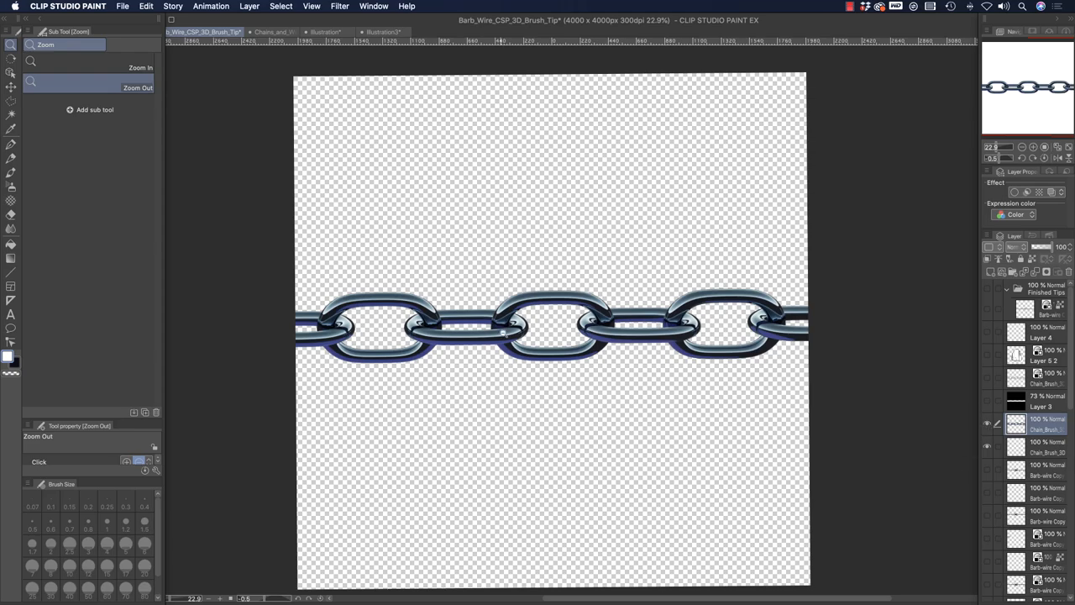
{"action": "left_click", "coordinate": [577, 351]}
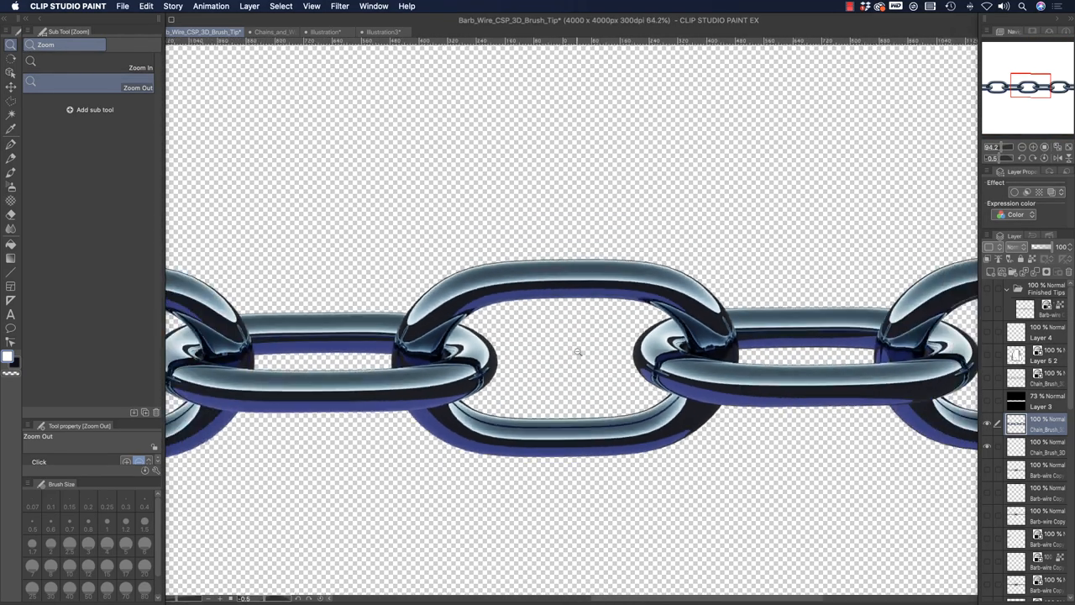
{"action": "left_click", "coordinate": [578, 355]}
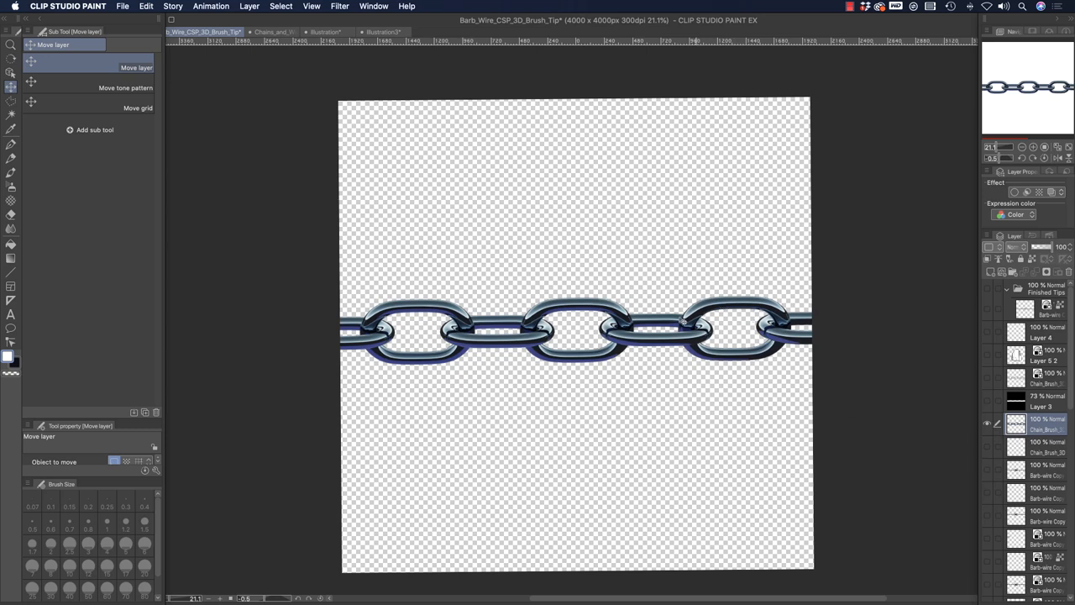
{"action": "mouse_move", "coordinate": [872, 358]}
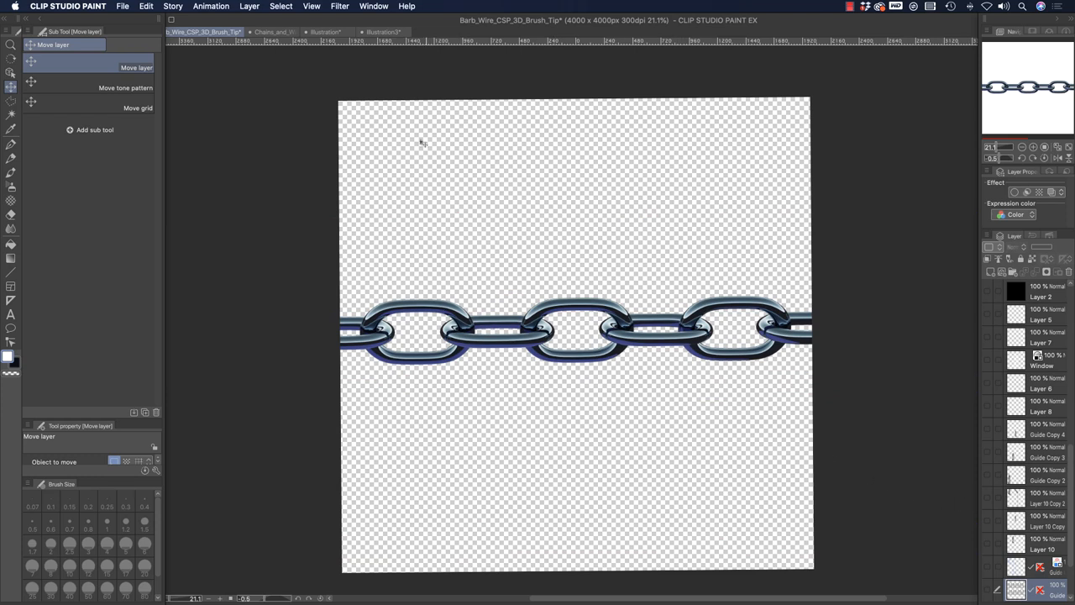
{"action": "mouse_move", "coordinate": [256, 326]}
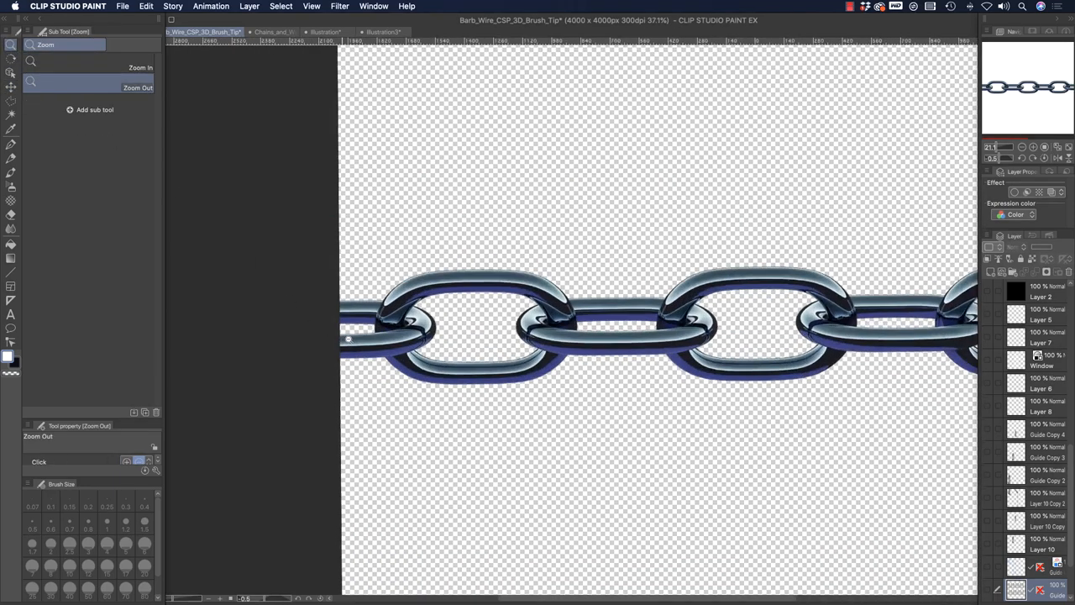
Zoom around the chain tip image to inspect link seams, then select the inking pen brushes.
{"action": "left_click", "coordinate": [348, 356]}
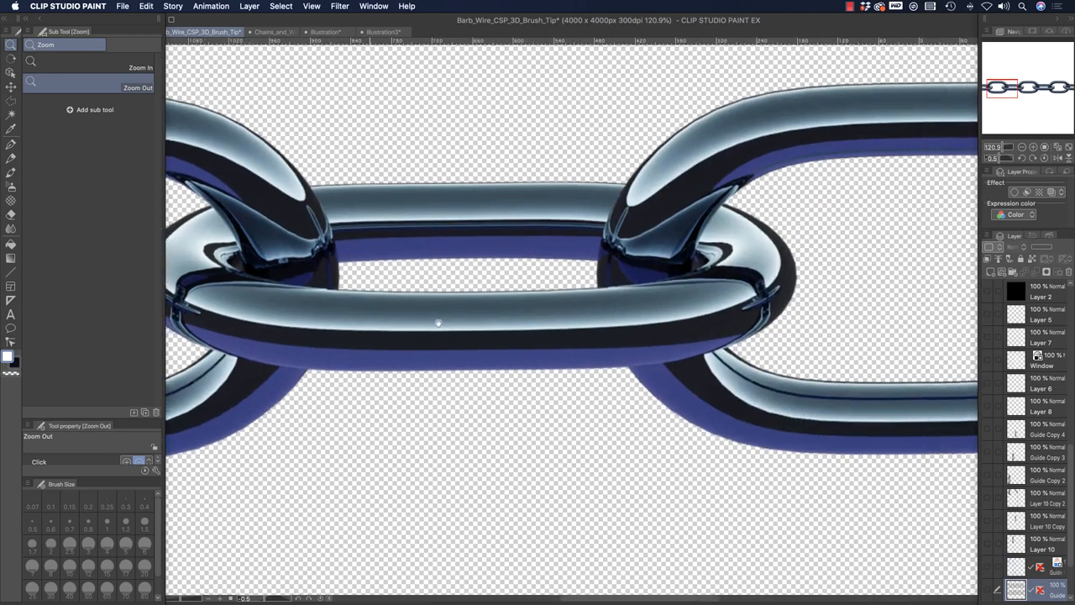
{"action": "left_click", "coordinate": [437, 322]}
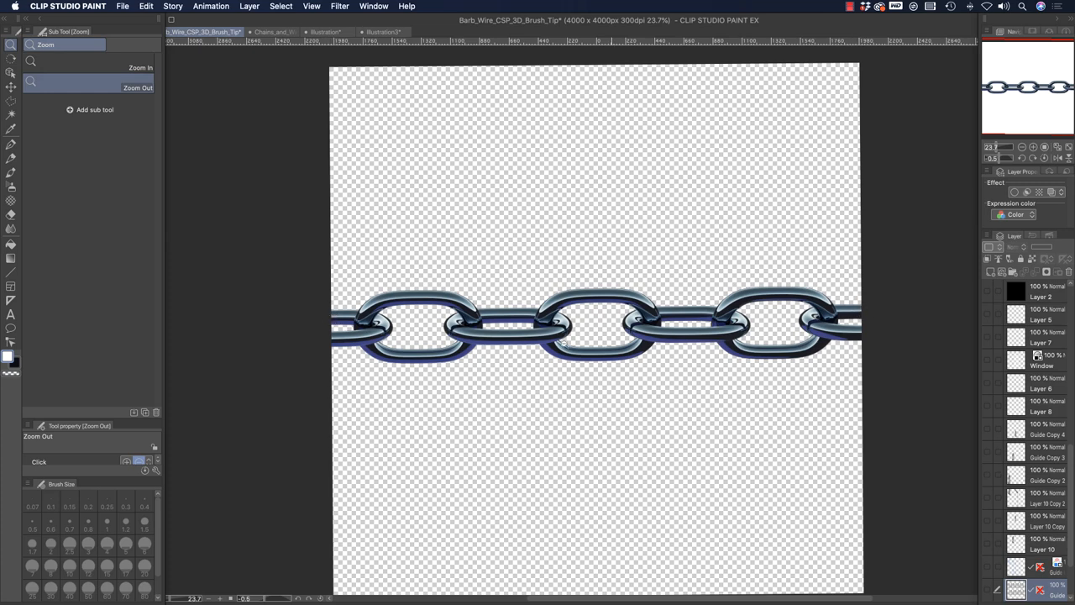
{"action": "left_click", "coordinate": [8, 86]}
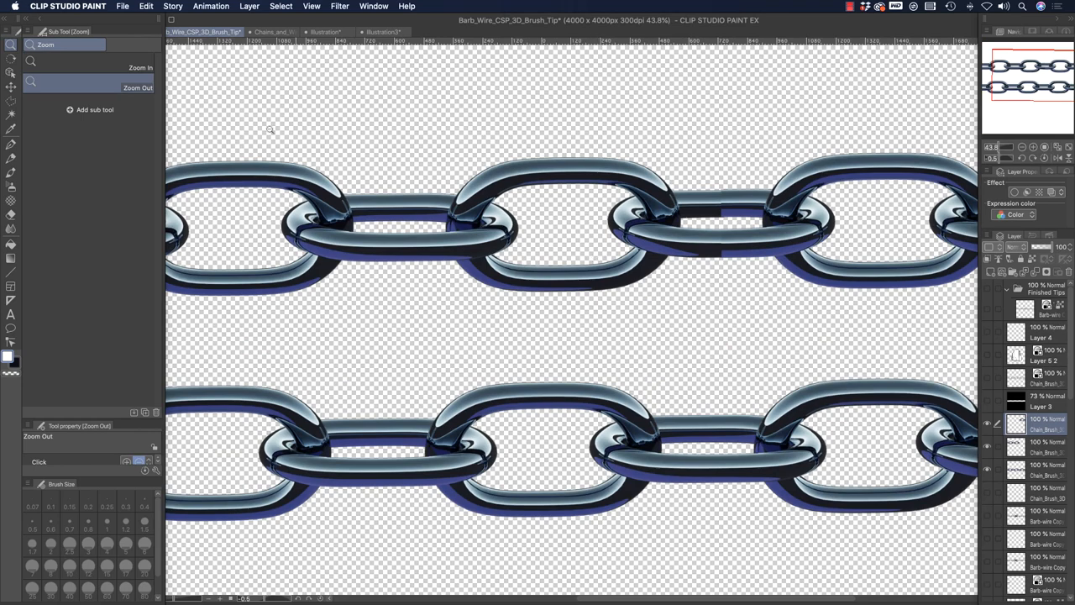
{"action": "left_click", "coordinate": [9, 85]}
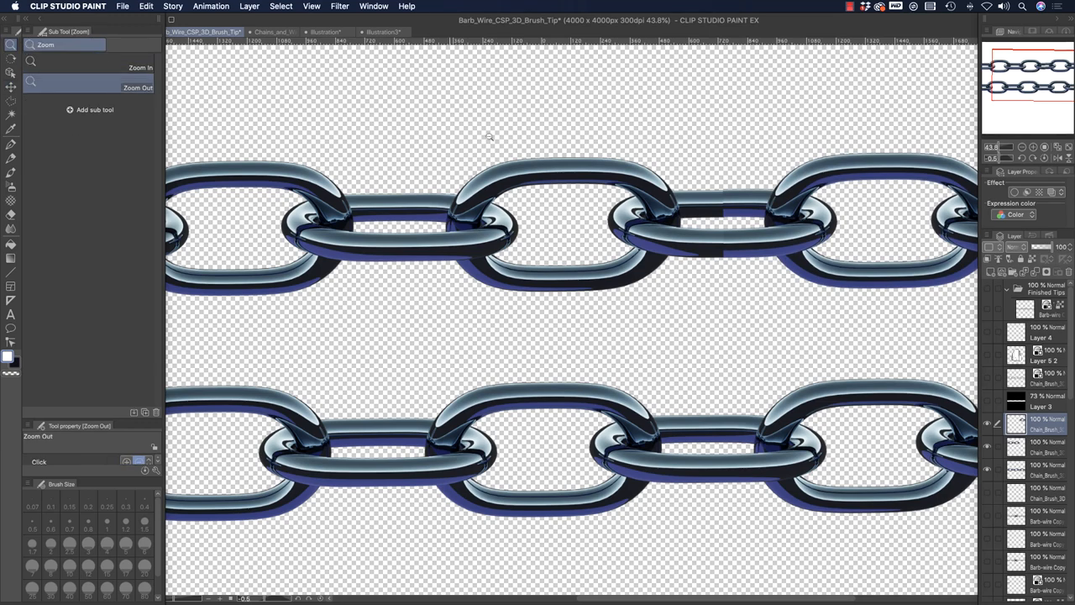
{"action": "left_click", "coordinate": [467, 136]}
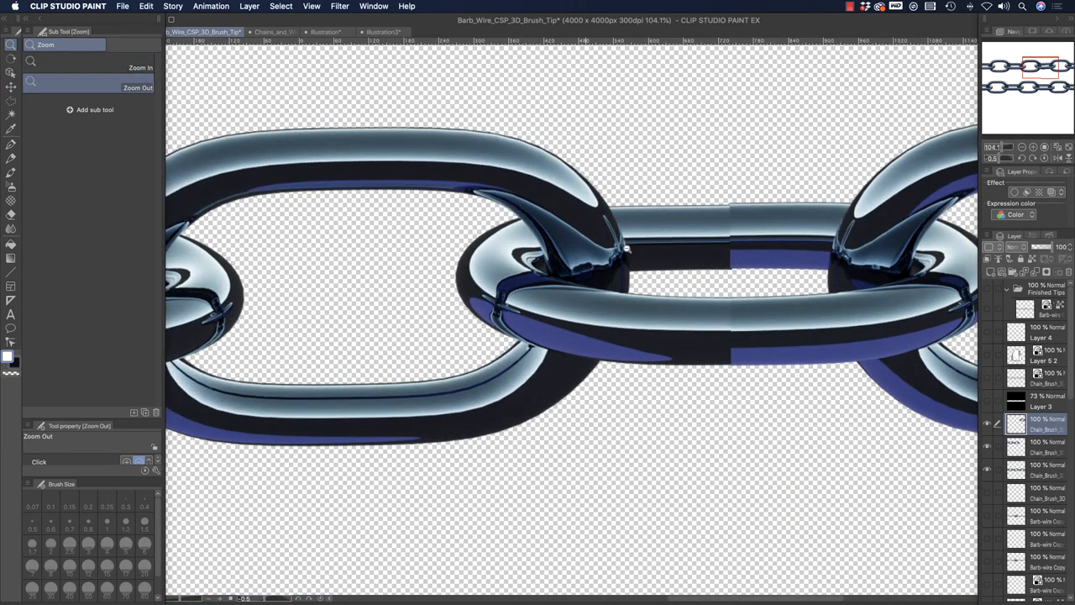
{"action": "left_click", "coordinate": [59, 66]}
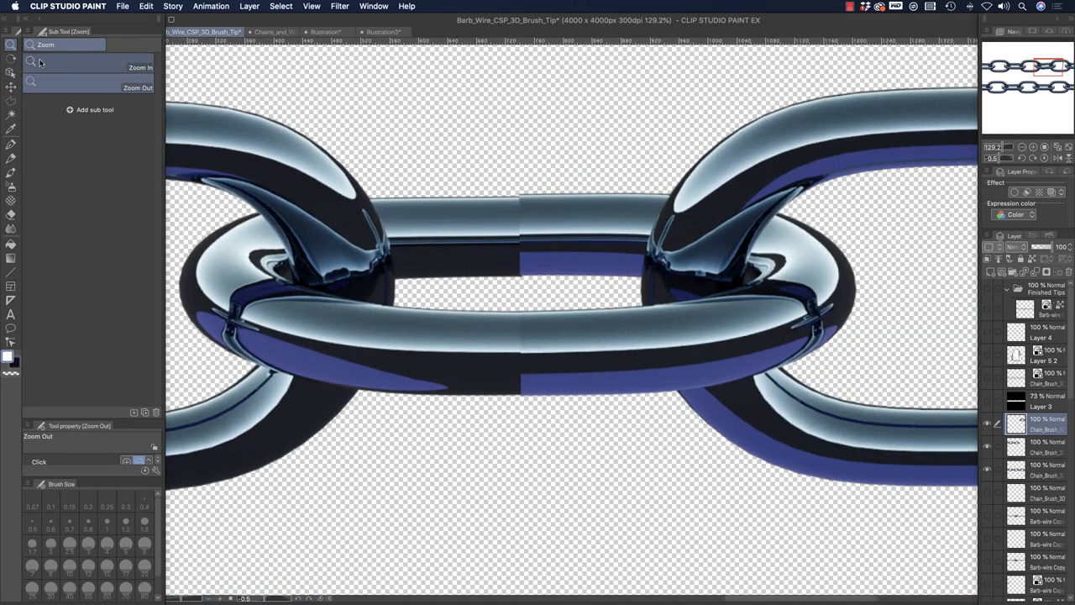
{"action": "left_click", "coordinate": [9, 86]}
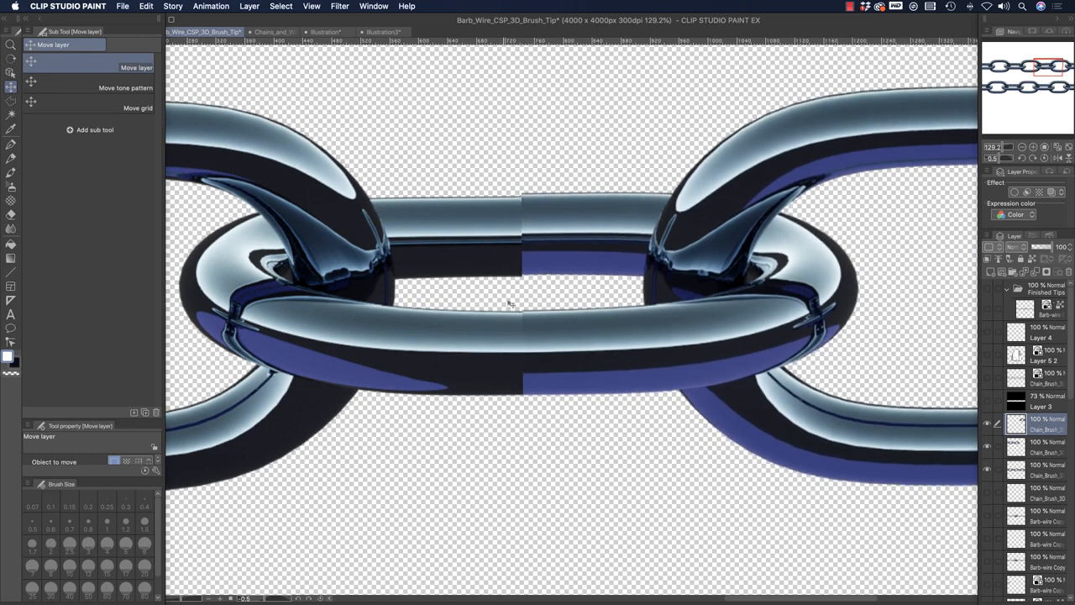
{"action": "mouse_move", "coordinate": [518, 205]}
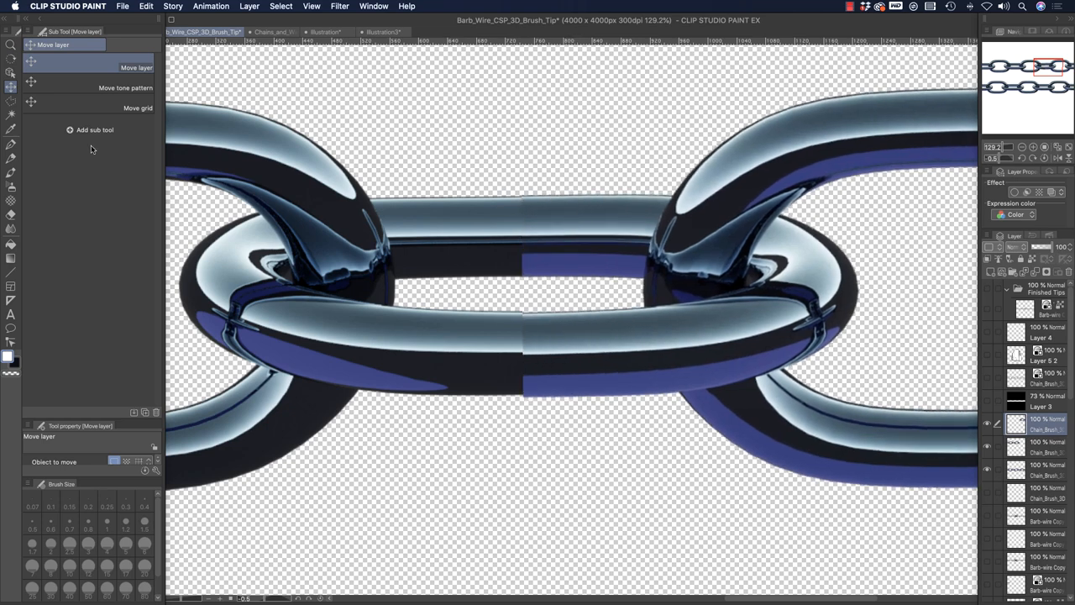
{"action": "left_click", "coordinate": [11, 144]}
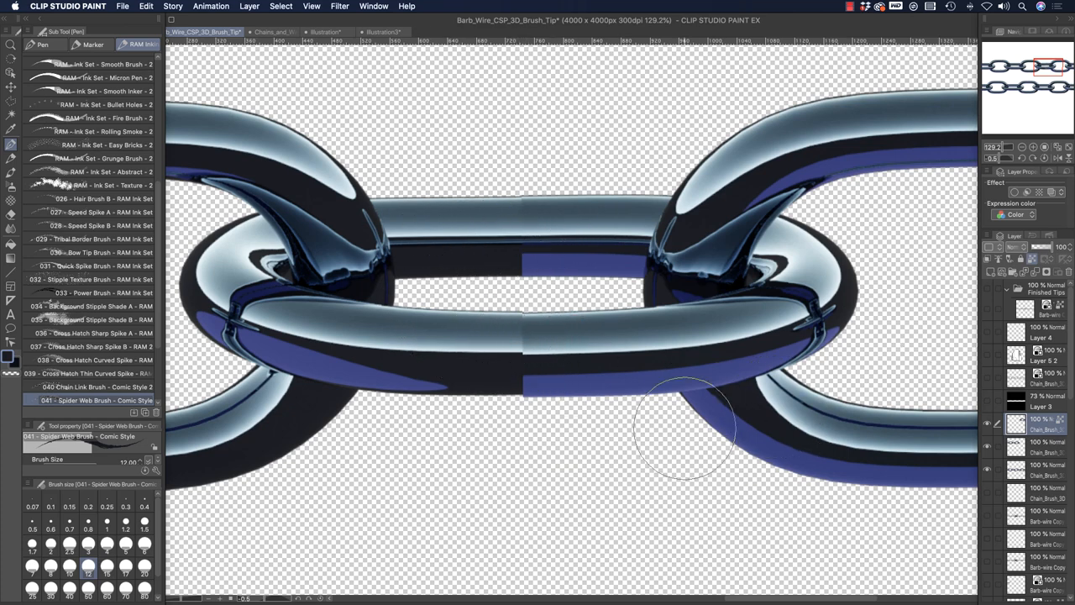
{"action": "mouse_move", "coordinate": [390, 319]}
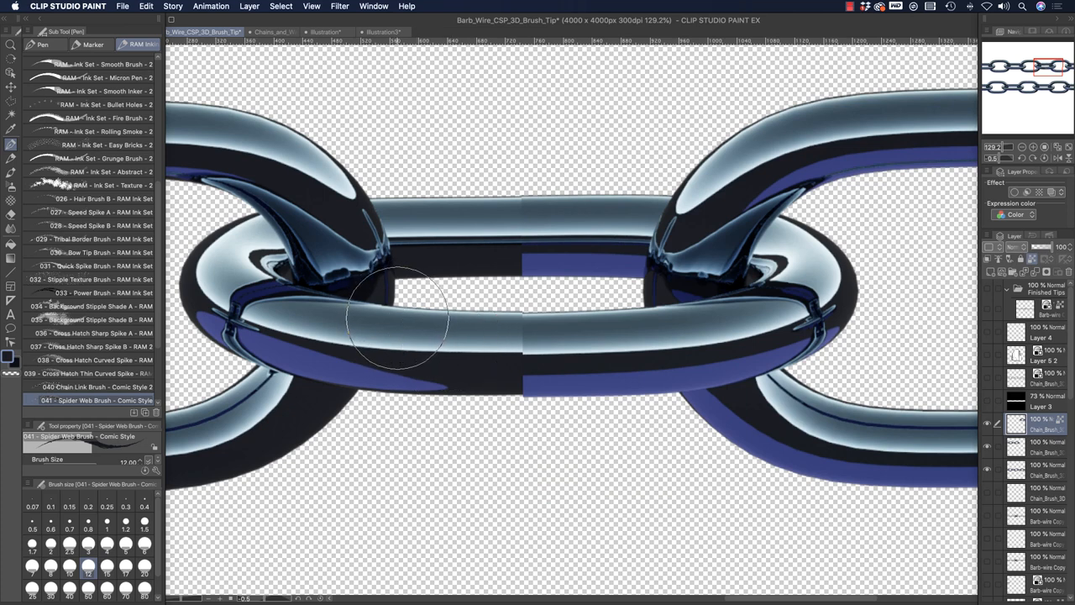
{"action": "mouse_move", "coordinate": [798, 391]}
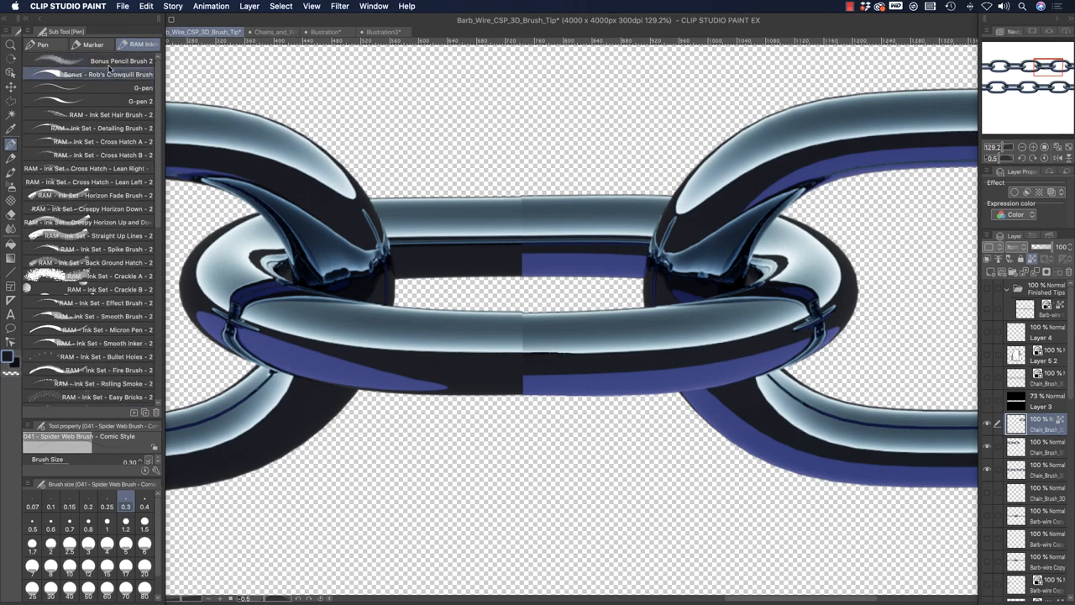
Switch to G-pen 2 at brush size 0.8 for seam touch-ups.
{"action": "left_click", "coordinate": [101, 101]}
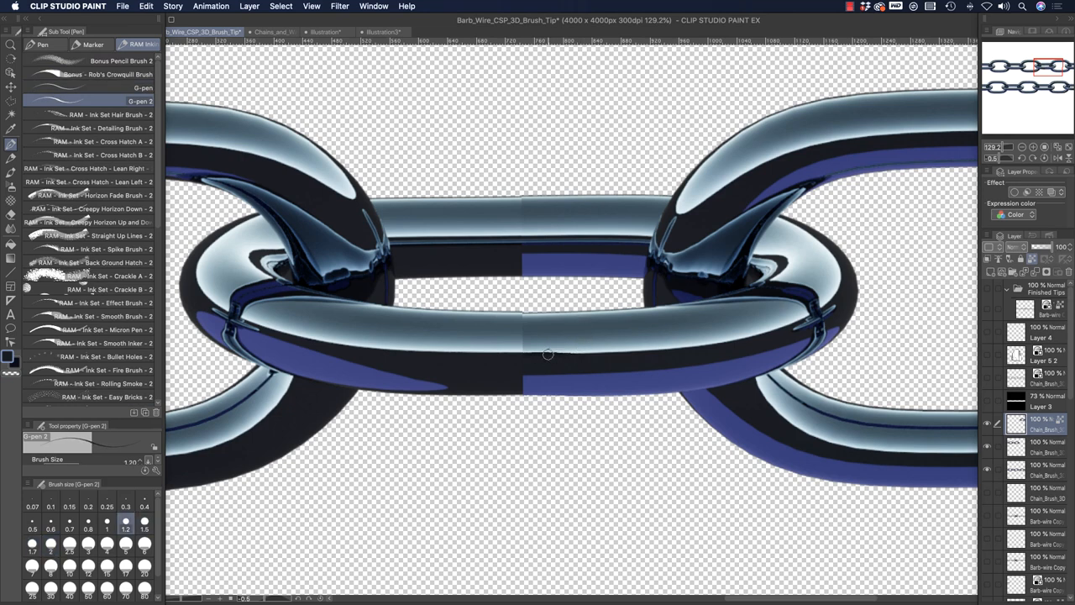
{"action": "left_click", "coordinate": [89, 526]}
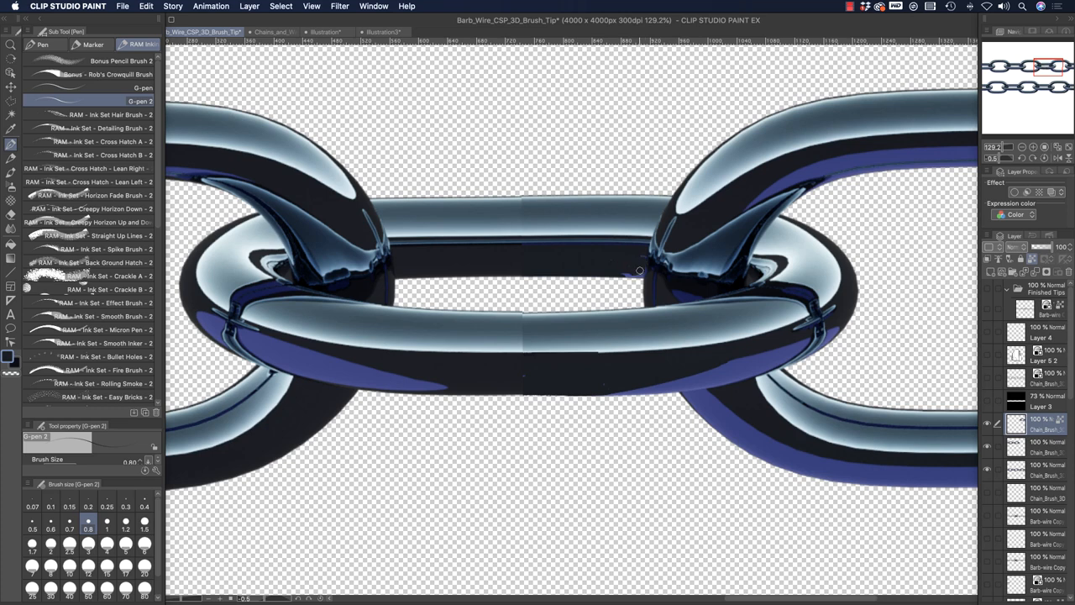
{"action": "mouse_move", "coordinate": [611, 273]}
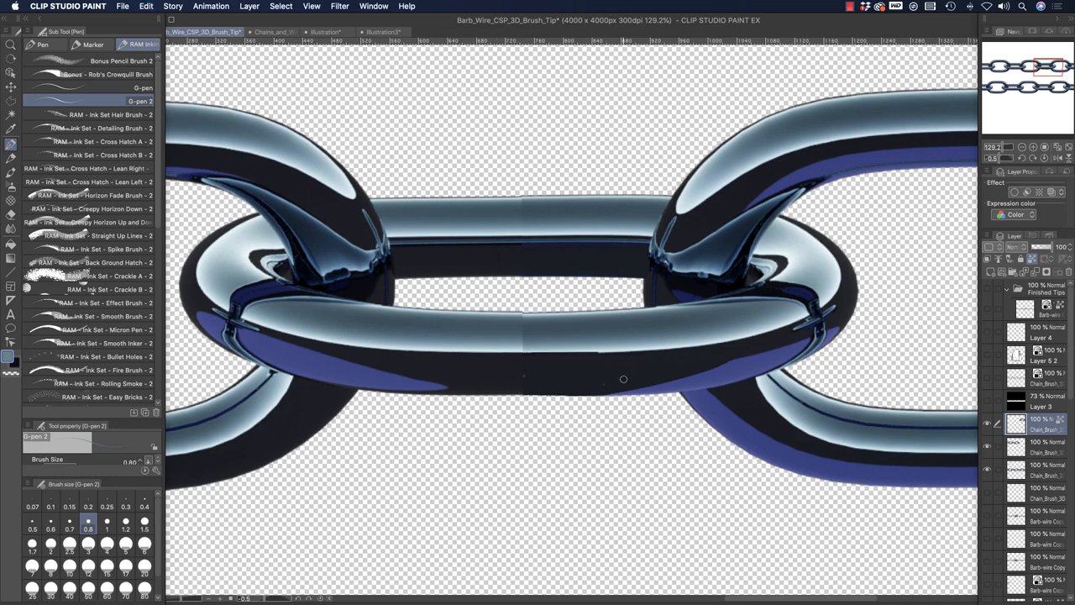
{"action": "mouse_move", "coordinate": [511, 335]}
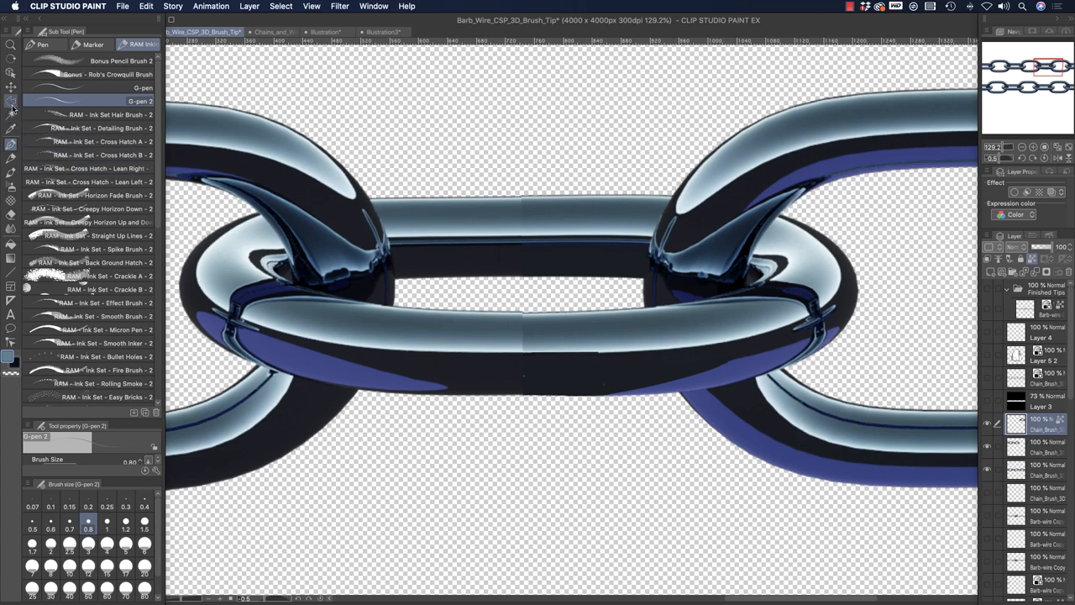
Lasso-select part of the middle link and hide a lower chain layer.
{"action": "left_click", "coordinate": [11, 101]}
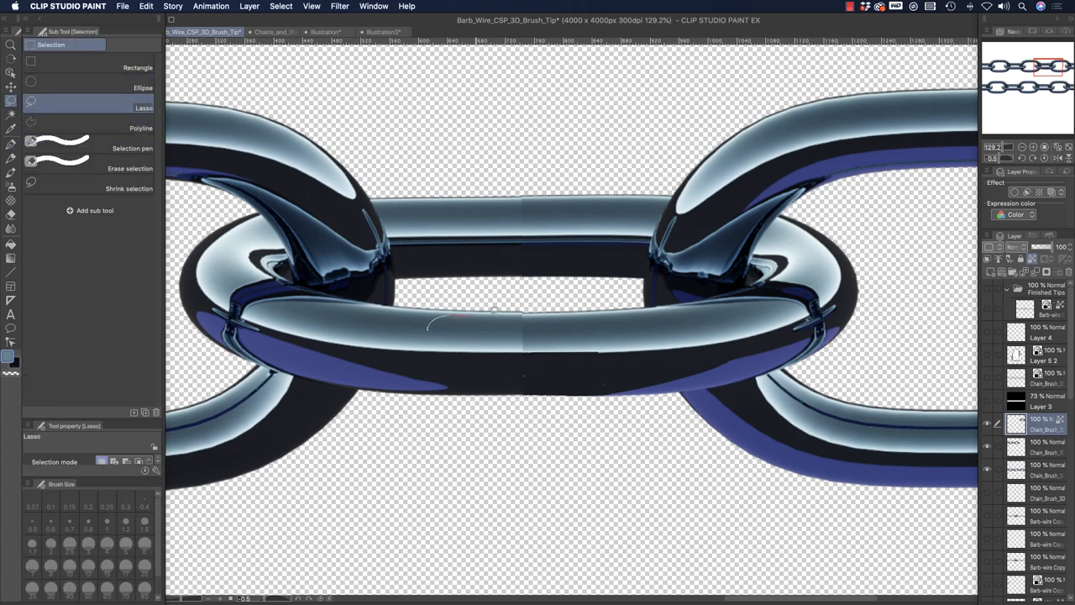
{"action": "left_click_drag", "start_coordinate": [428, 323], "coordinate": [517, 344]}
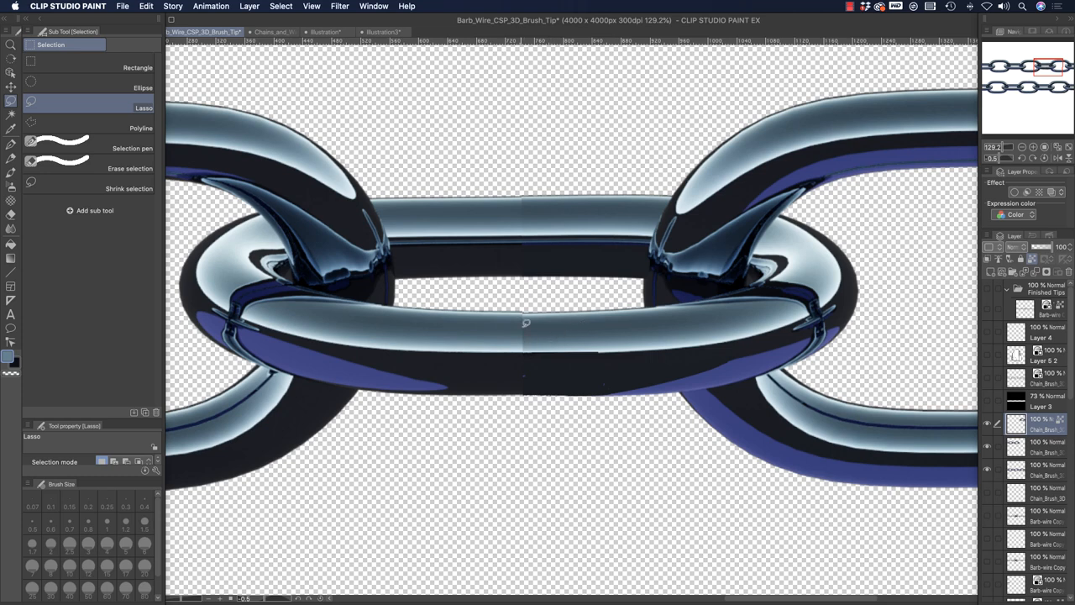
{"action": "mouse_move", "coordinate": [522, 385]}
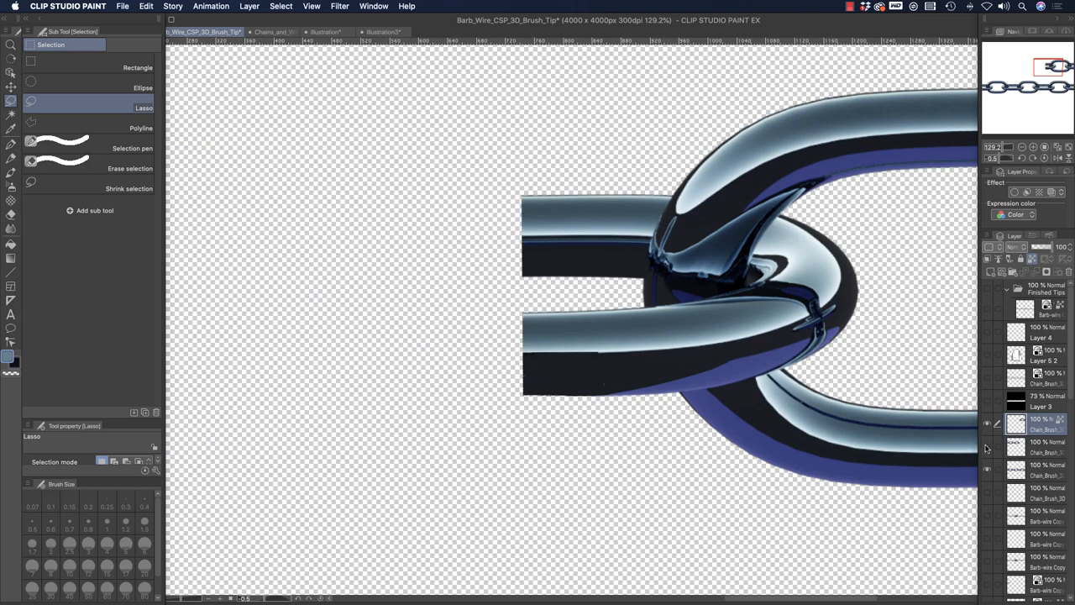
{"action": "left_click", "coordinate": [7, 46]}
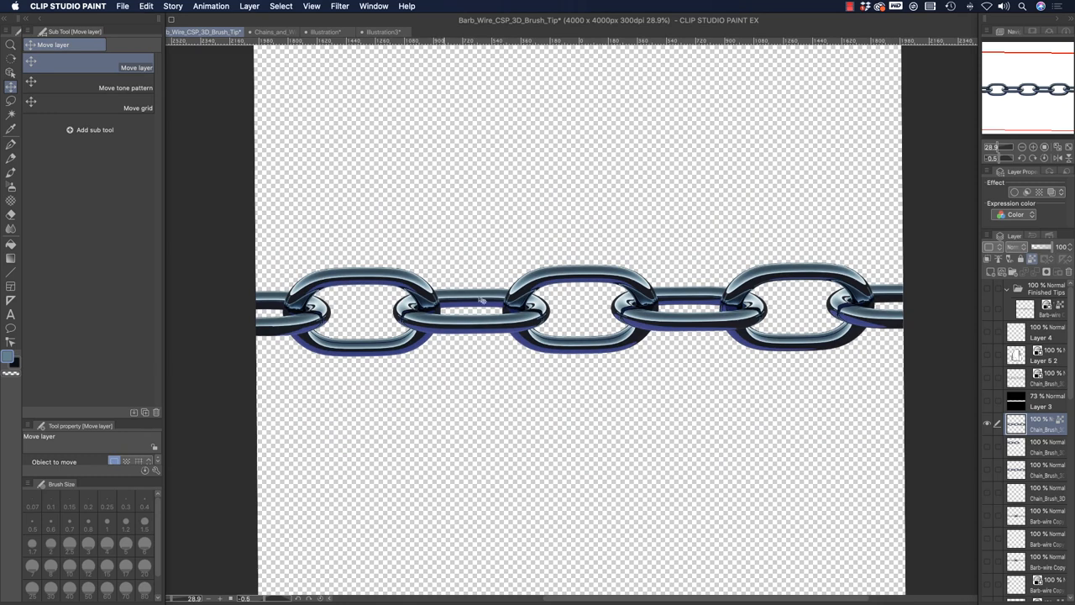
Convert the chain layer to Gray expression colour and invert its tones with Reverse Gradient.
{"action": "right_click", "coordinate": [1037, 424]}
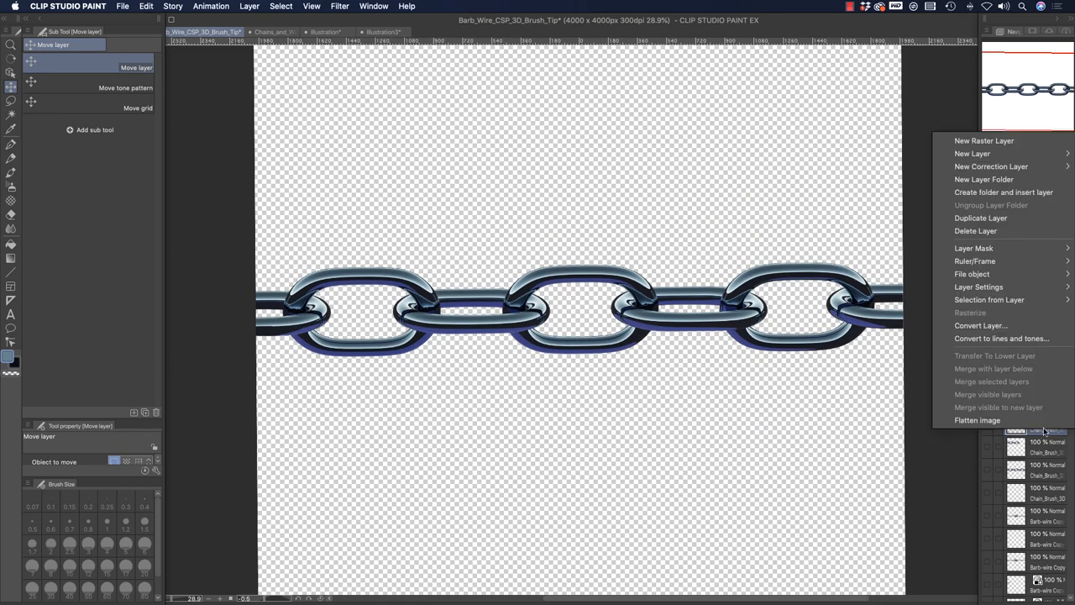
{"action": "left_click", "coordinate": [981, 325]}
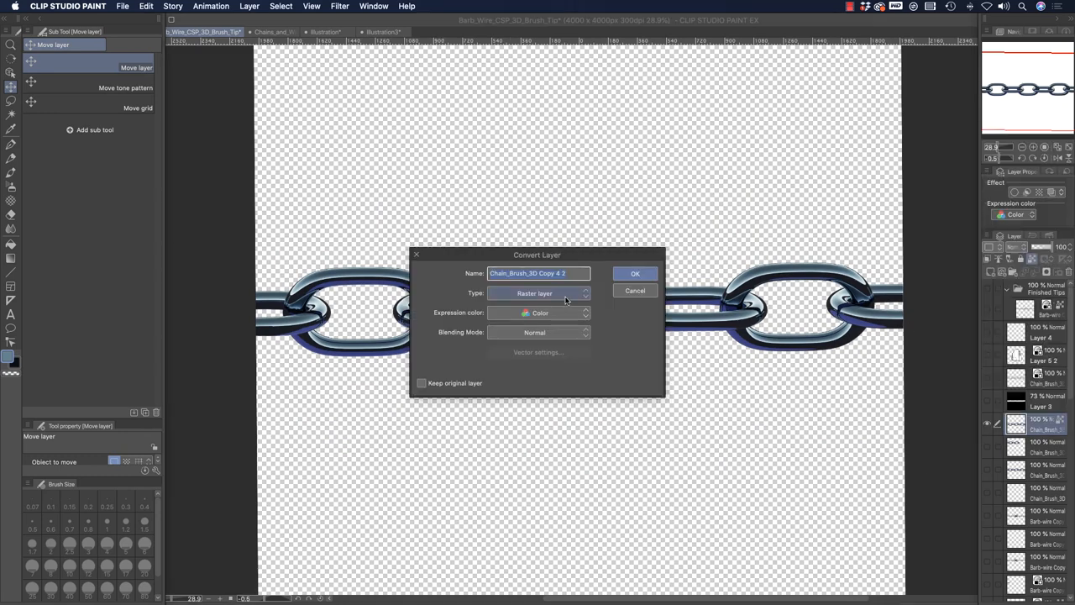
{"action": "left_click", "coordinate": [538, 312]}
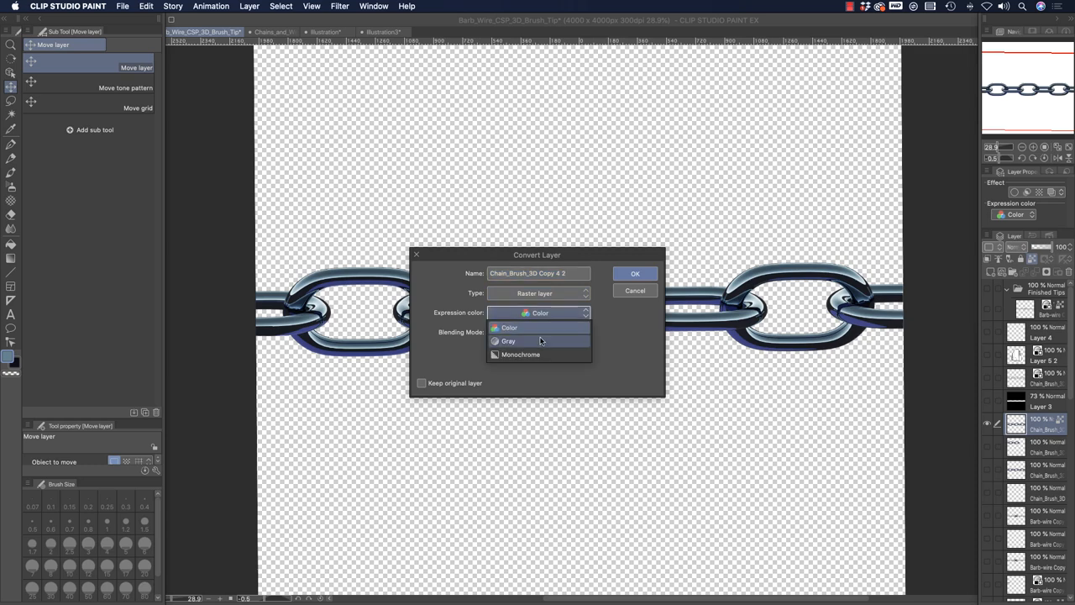
{"action": "left_click", "coordinate": [508, 340]}
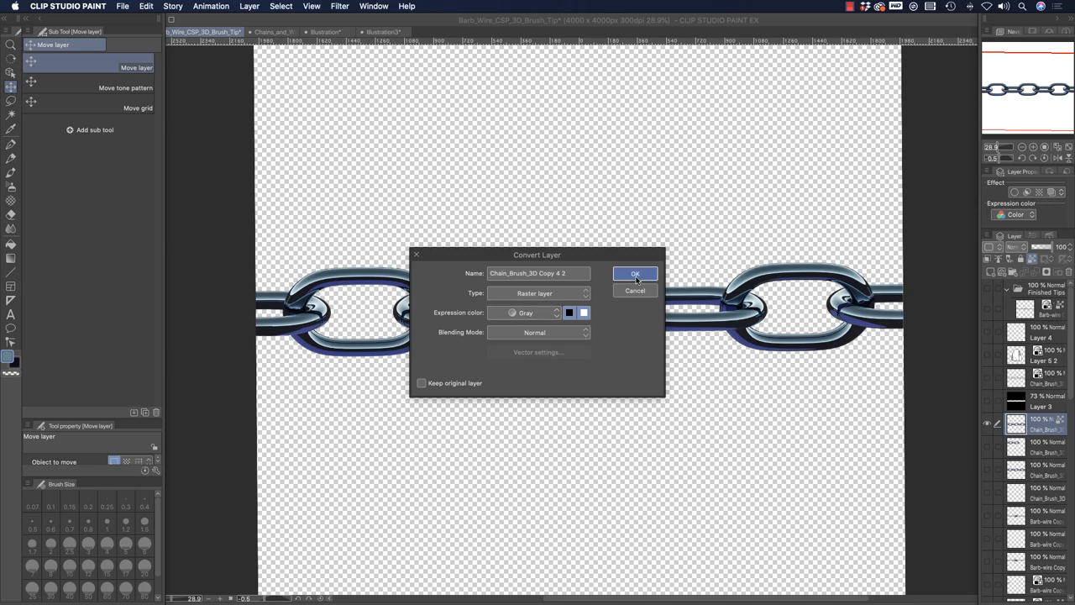
{"action": "left_click", "coordinate": [634, 273]}
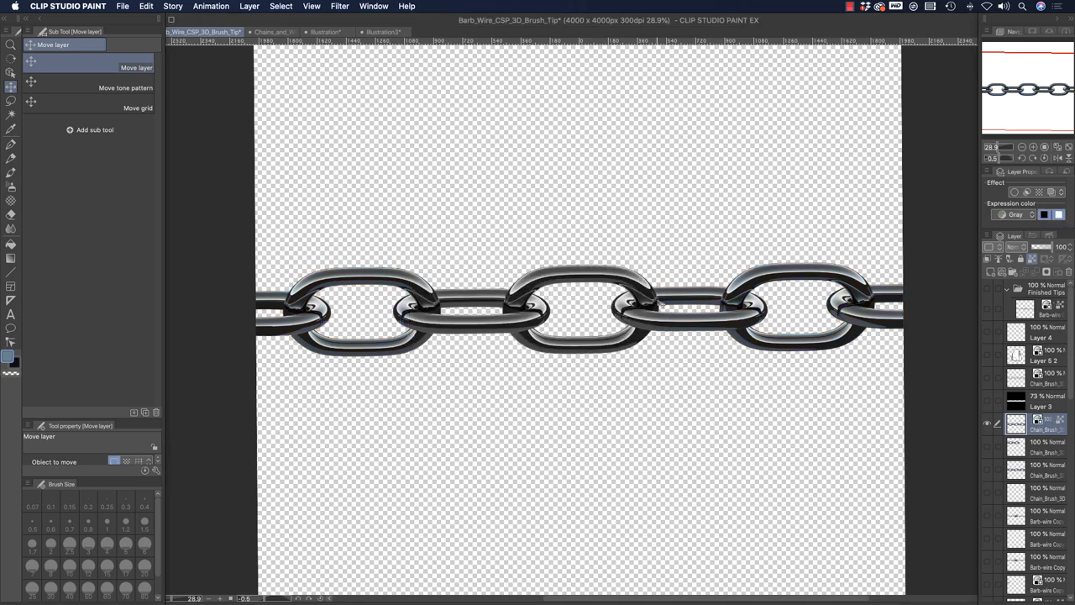
{"action": "left_click", "coordinate": [151, 7]}
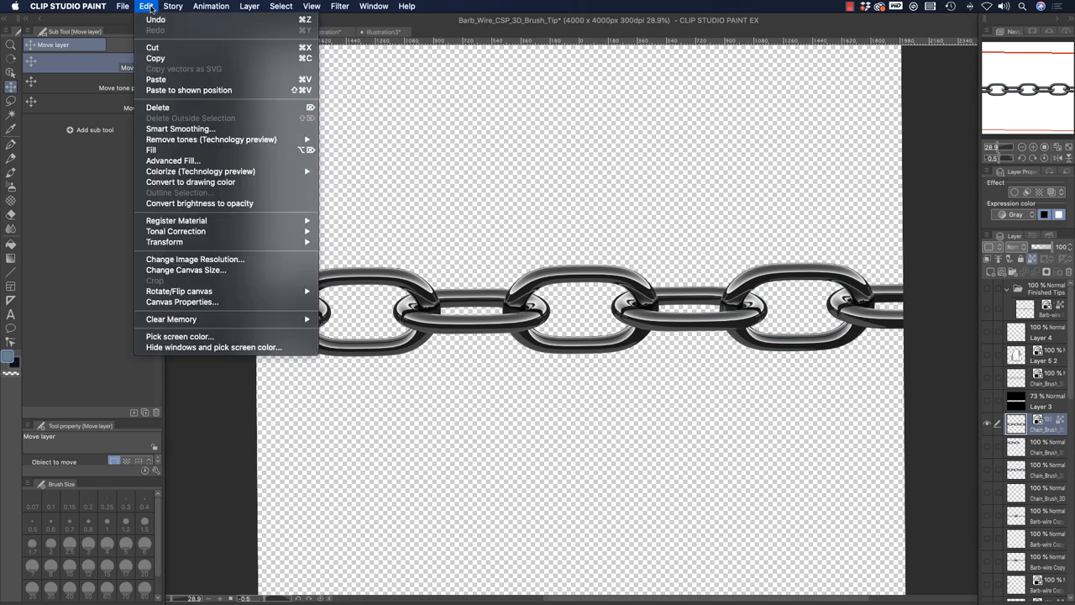
{"action": "mouse_move", "coordinate": [176, 230]}
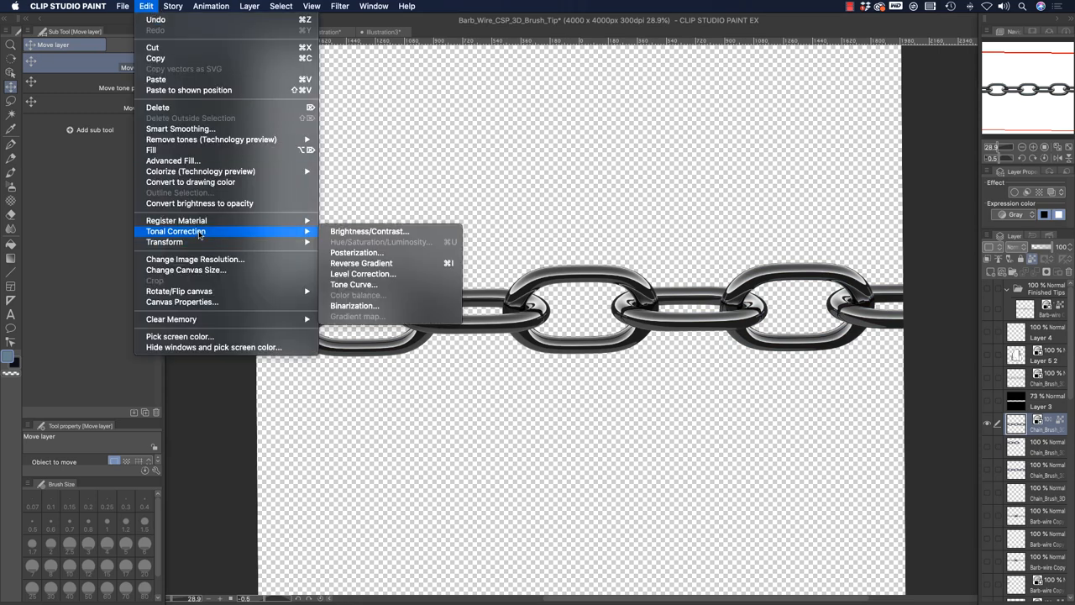
{"action": "mouse_move", "coordinate": [363, 263]}
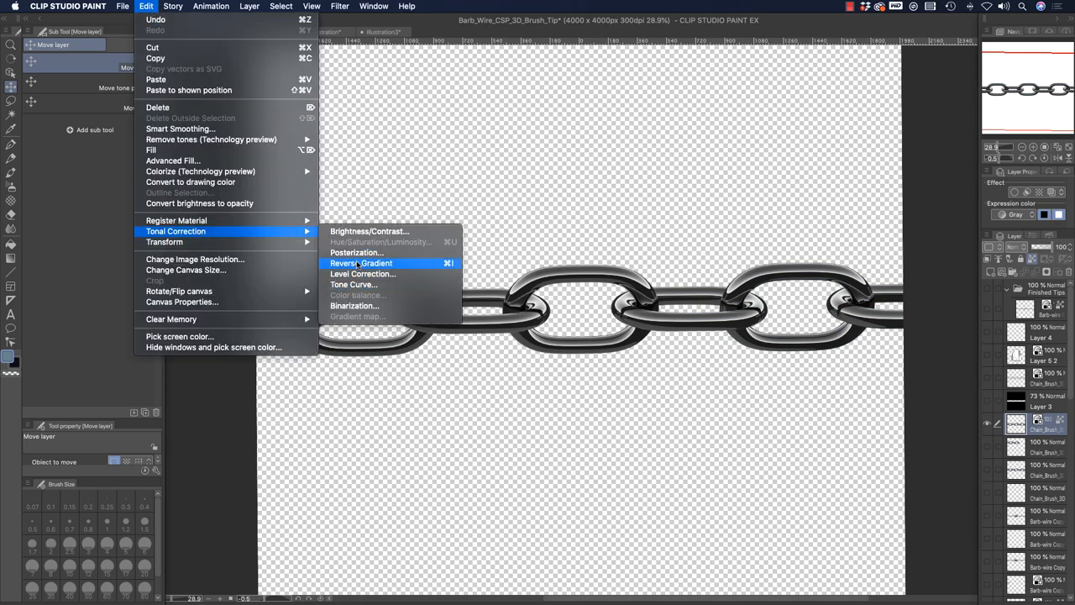
{"action": "left_click", "coordinate": [384, 262]}
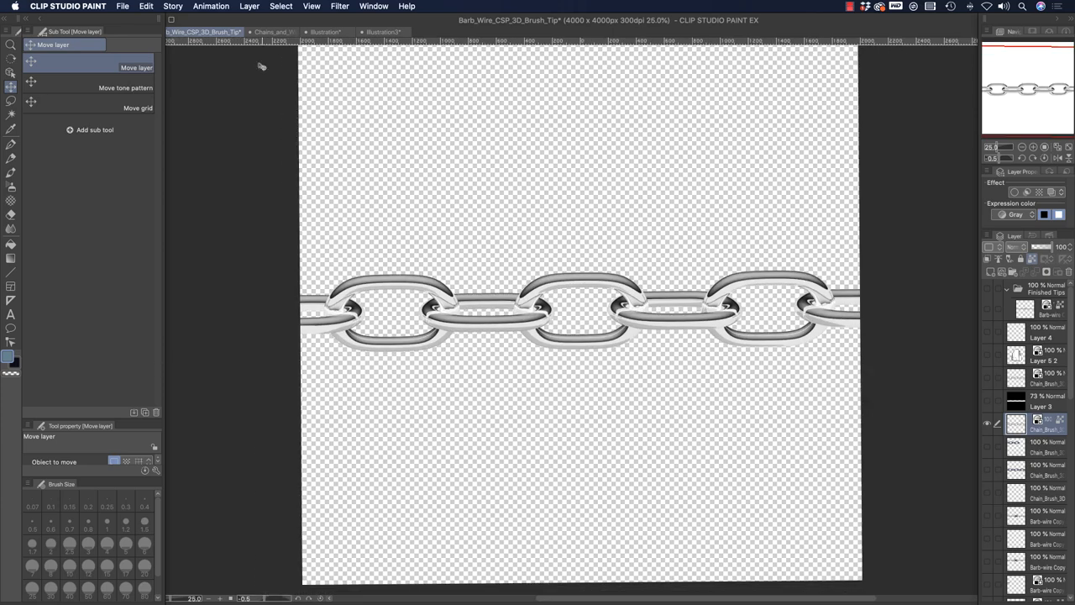
Register the inverted chain image as a brush-tip material in the Image material > Brush folder.
{"action": "left_click", "coordinate": [146, 6]}
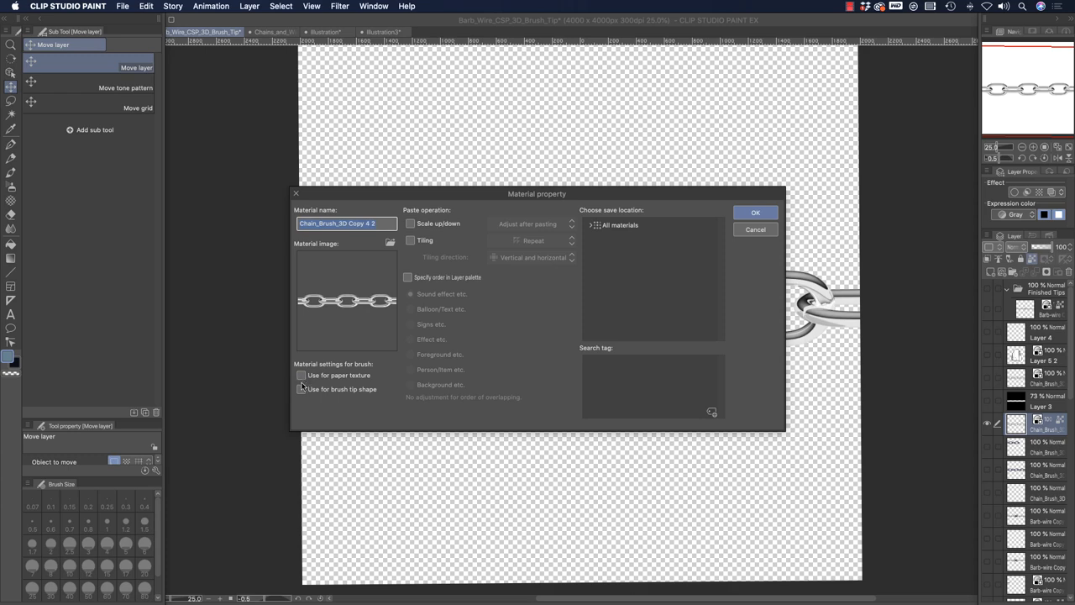
{"action": "left_click", "coordinate": [300, 389]}
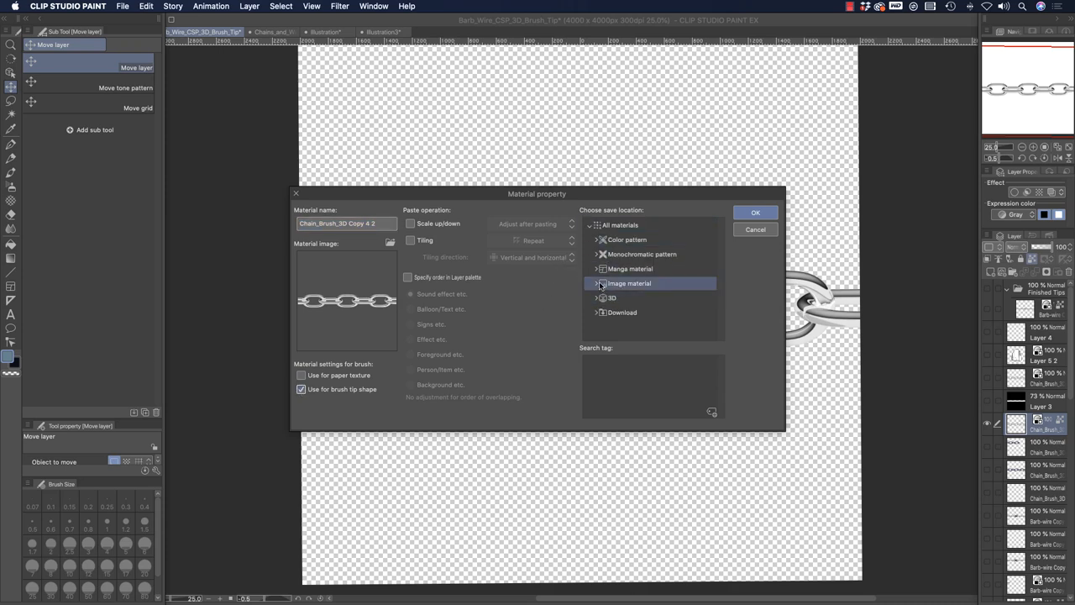
{"action": "left_click", "coordinate": [597, 283]}
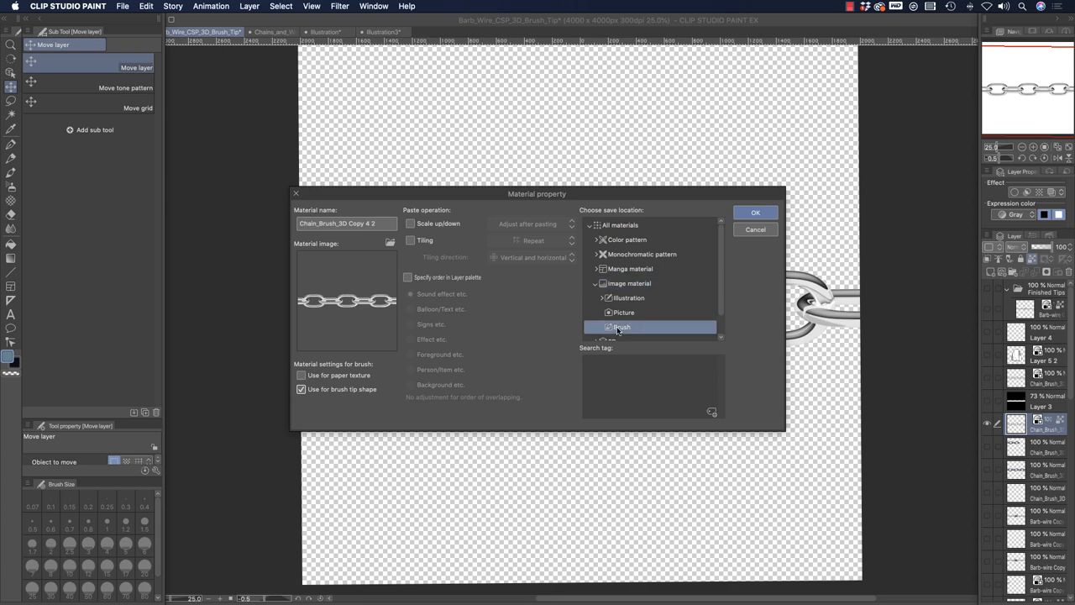
{"action": "left_click", "coordinate": [755, 211]}
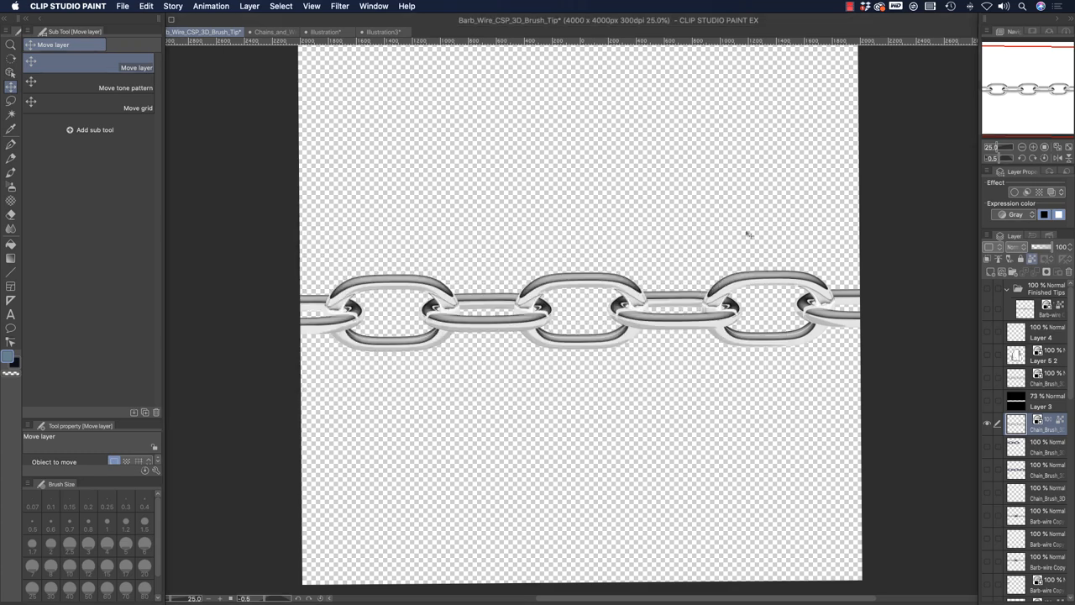
{"action": "mouse_move", "coordinate": [494, 269]}
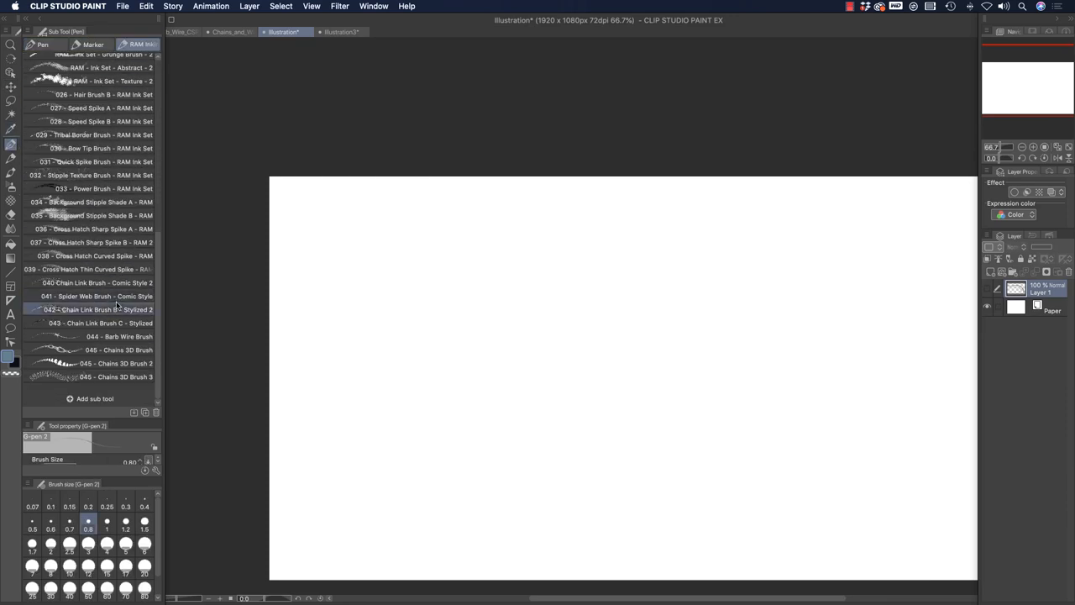
Try the newest Chains 3D Brush sub tools, switching to brushes 2 and 3.
{"action": "left_click", "coordinate": [109, 375]}
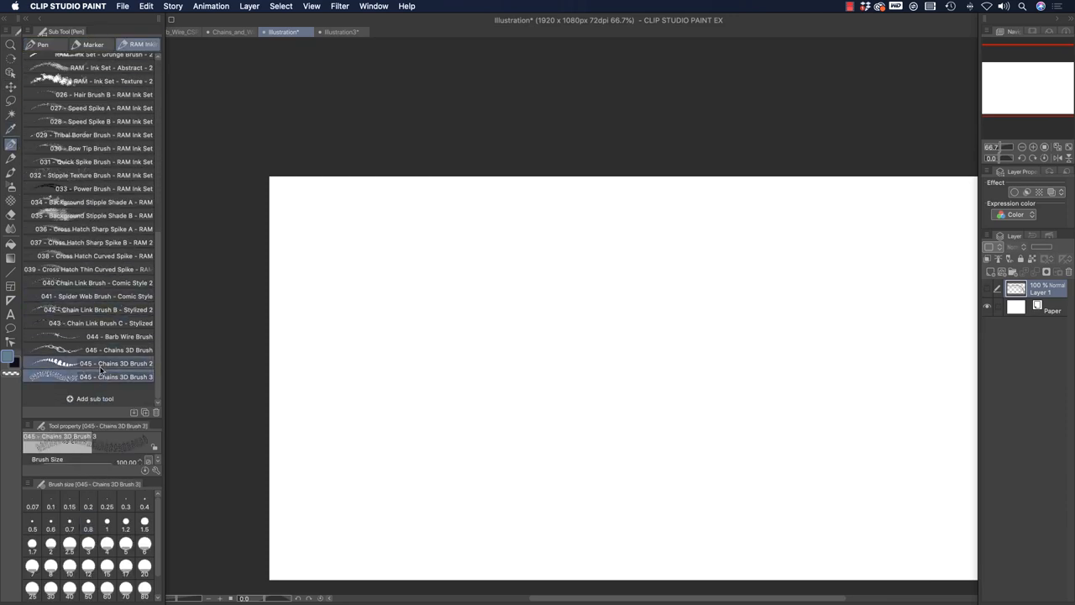
{"action": "left_click", "coordinate": [100, 350]}
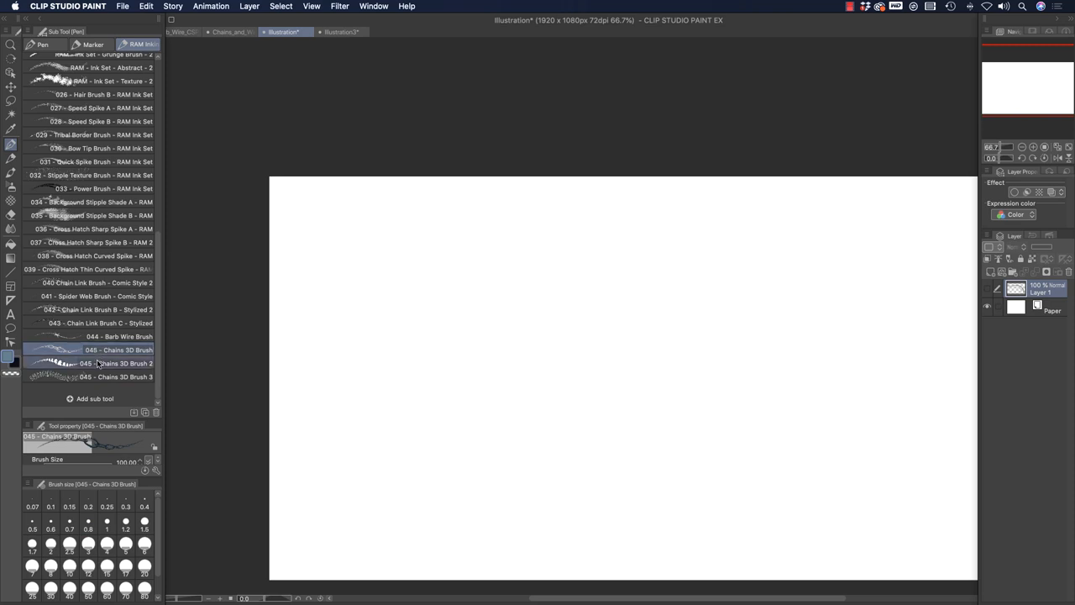
{"action": "left_click", "coordinate": [97, 363]}
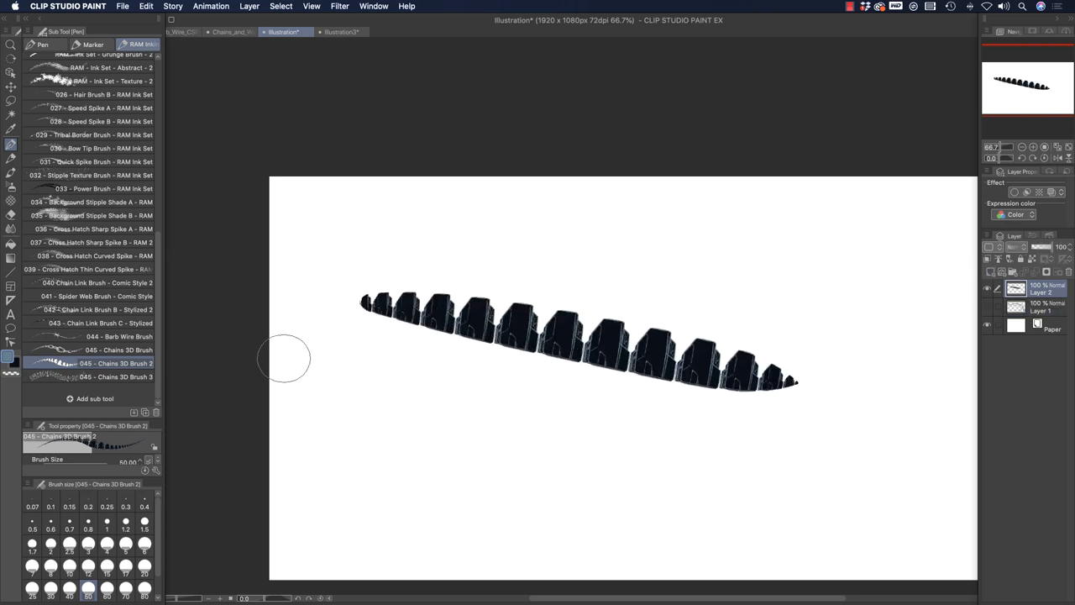
{"action": "left_click", "coordinate": [109, 377]}
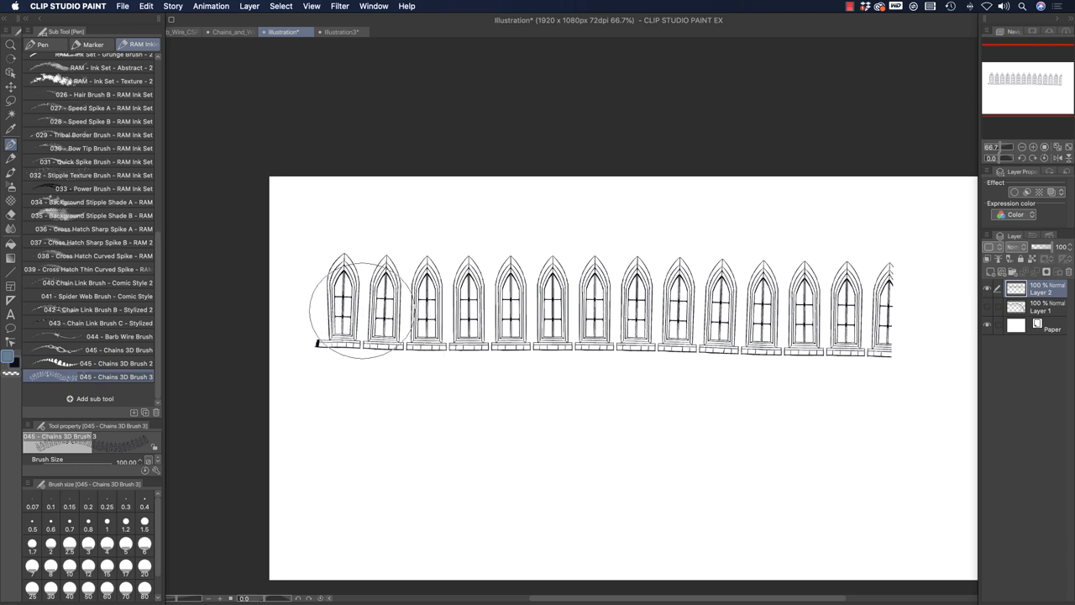
{"action": "mouse_move", "coordinate": [386, 373]}
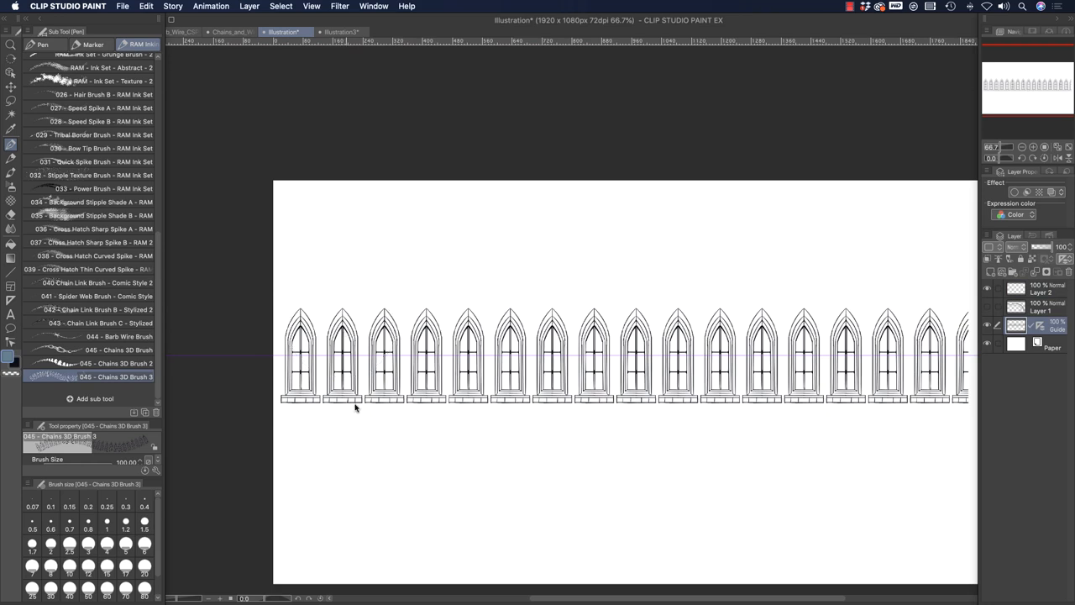
{"action": "mouse_move", "coordinate": [418, 408]}
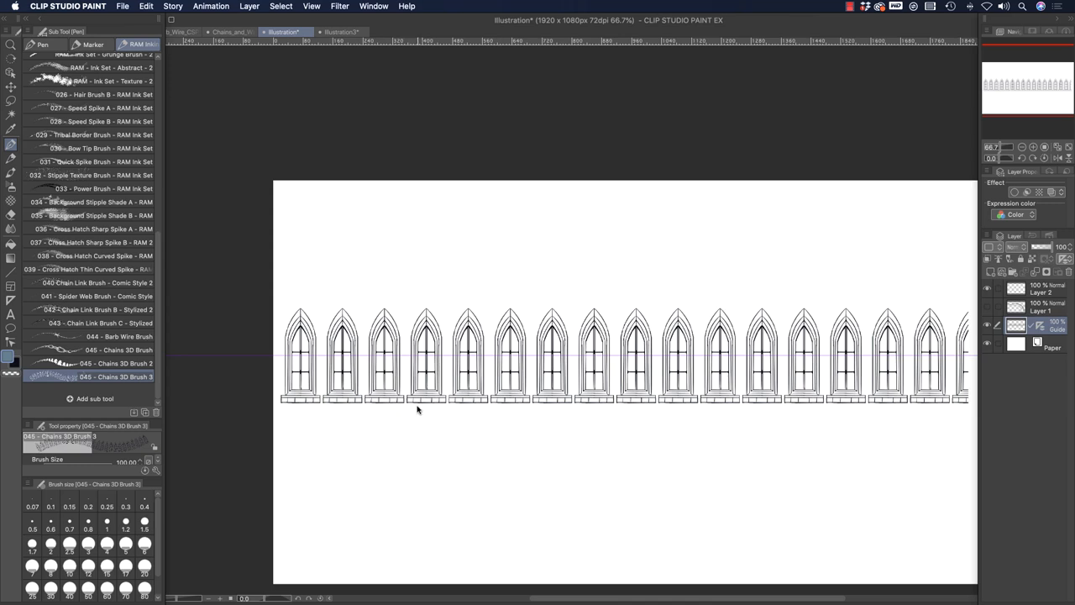
{"action": "mouse_move", "coordinate": [428, 411]}
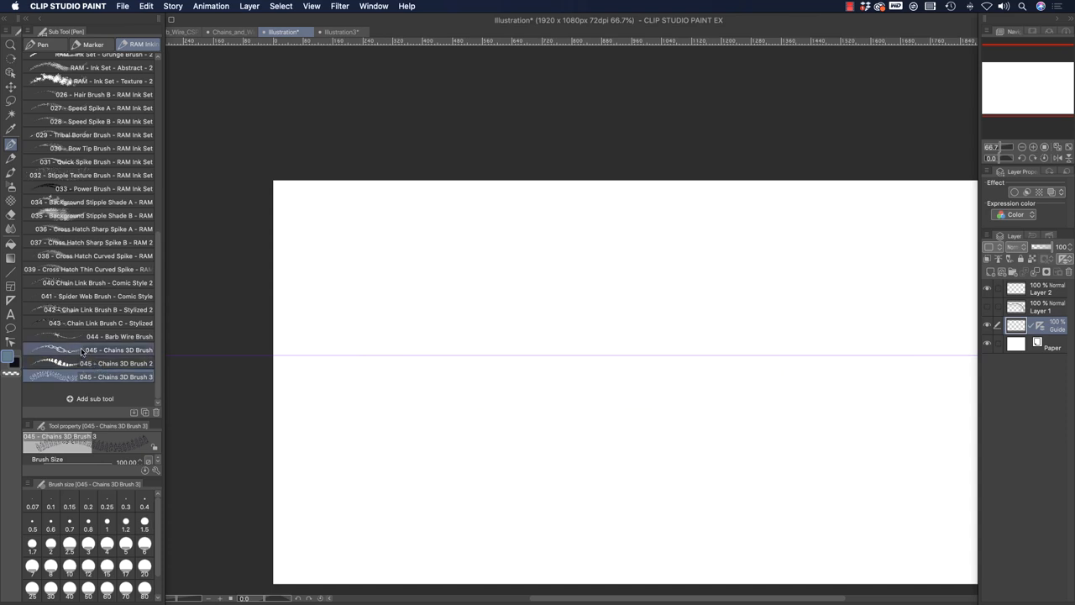
Duplicate the 044 Barb Wire Brush sub tool under the name 'testing'.
{"action": "left_click", "coordinate": [92, 349]}
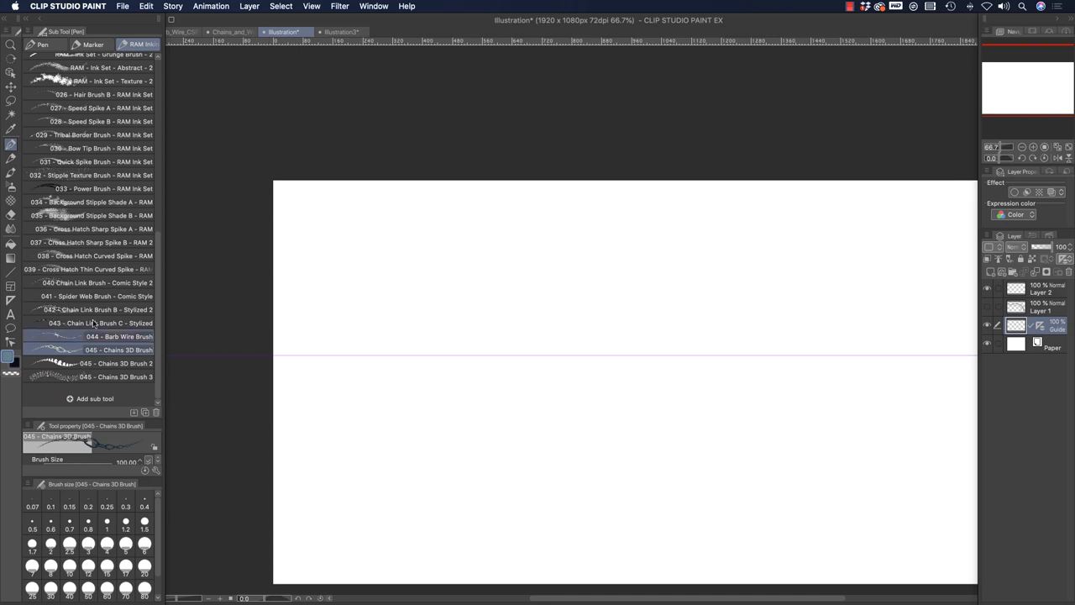
{"action": "right_click", "coordinate": [92, 336]}
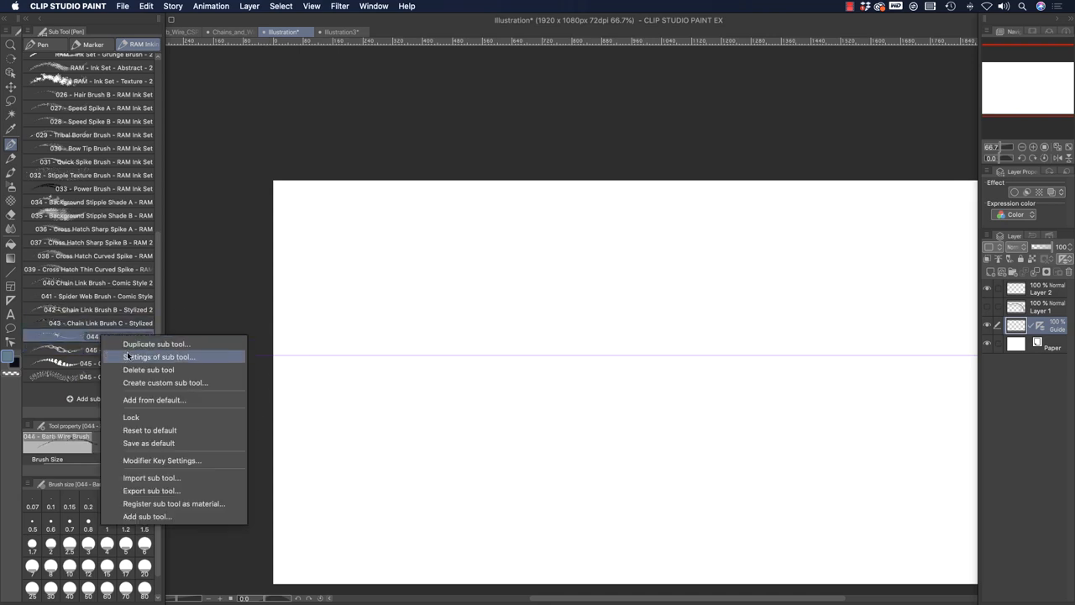
{"action": "left_click", "coordinate": [154, 345]}
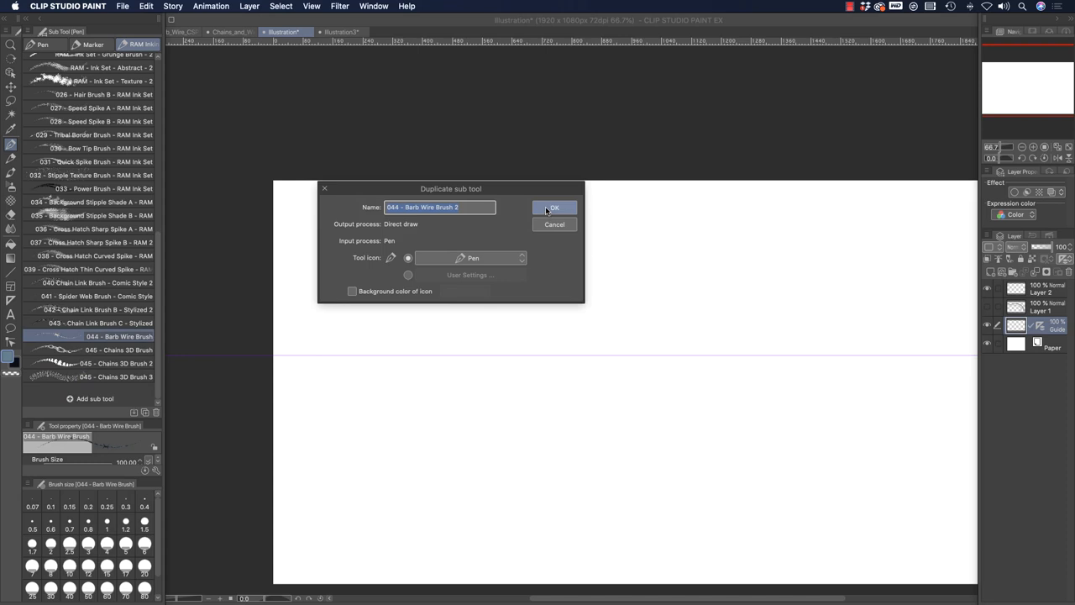
{"action": "type", "text": "testing"}
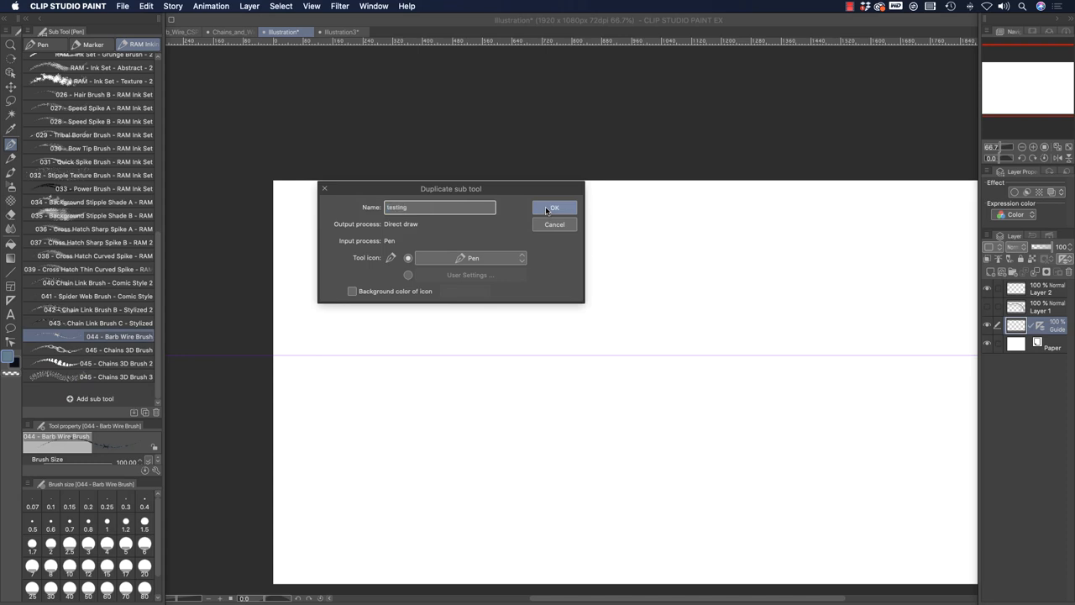
{"action": "left_click", "coordinate": [555, 207]}
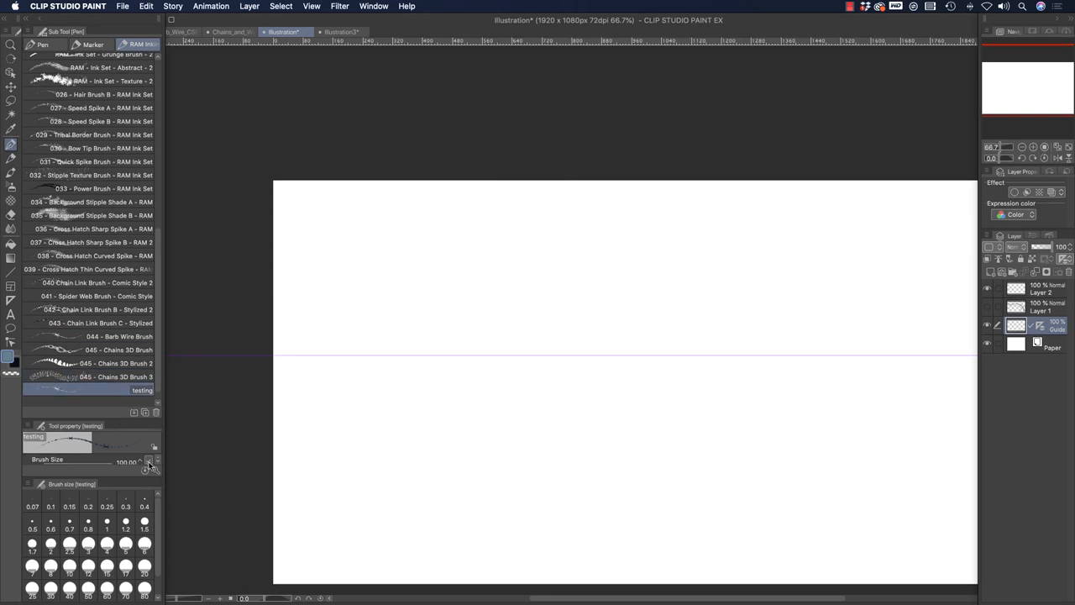
{"action": "left_click", "coordinate": [150, 460]}
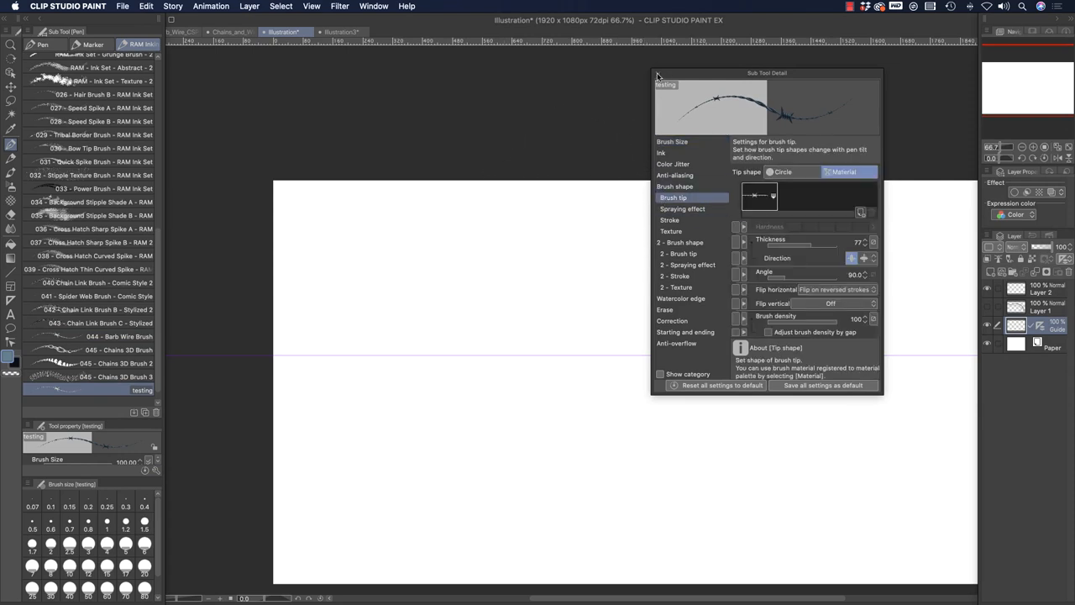
Adjust the testing brush's colour and view its stroke settings.
{"action": "left_click_drag", "start_coordinate": [398, 185], "coordinate": [437, 520]}
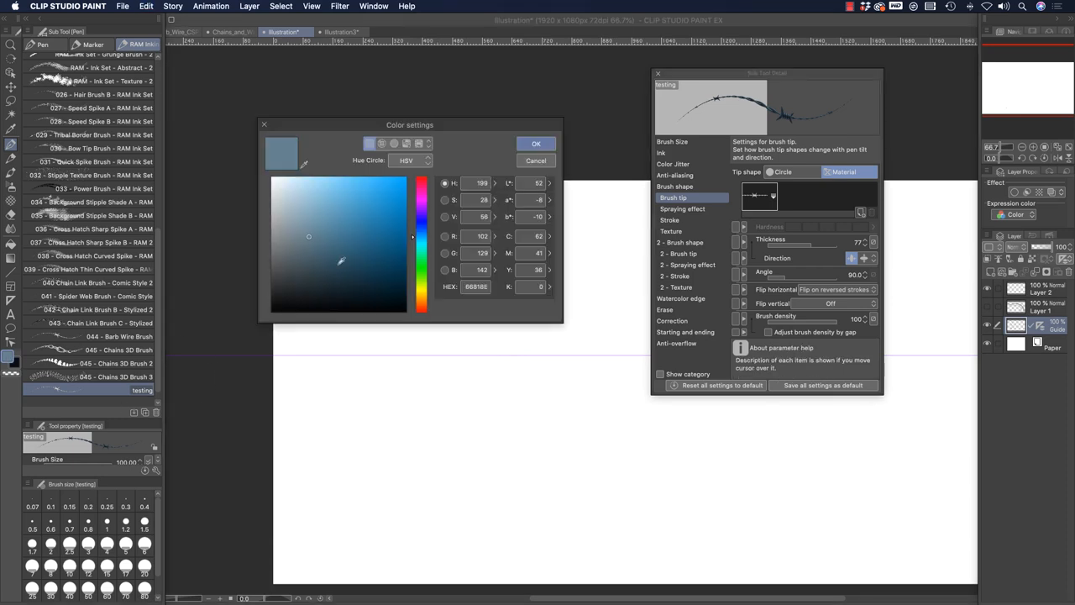
{"action": "left_click", "coordinate": [536, 142]}
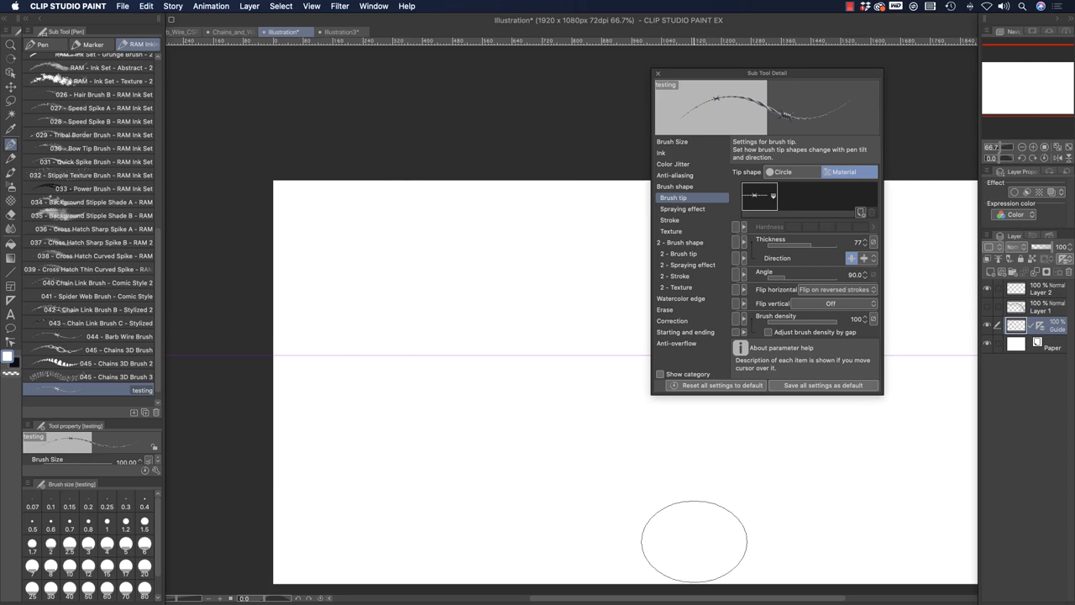
{"action": "left_click", "coordinate": [669, 220]}
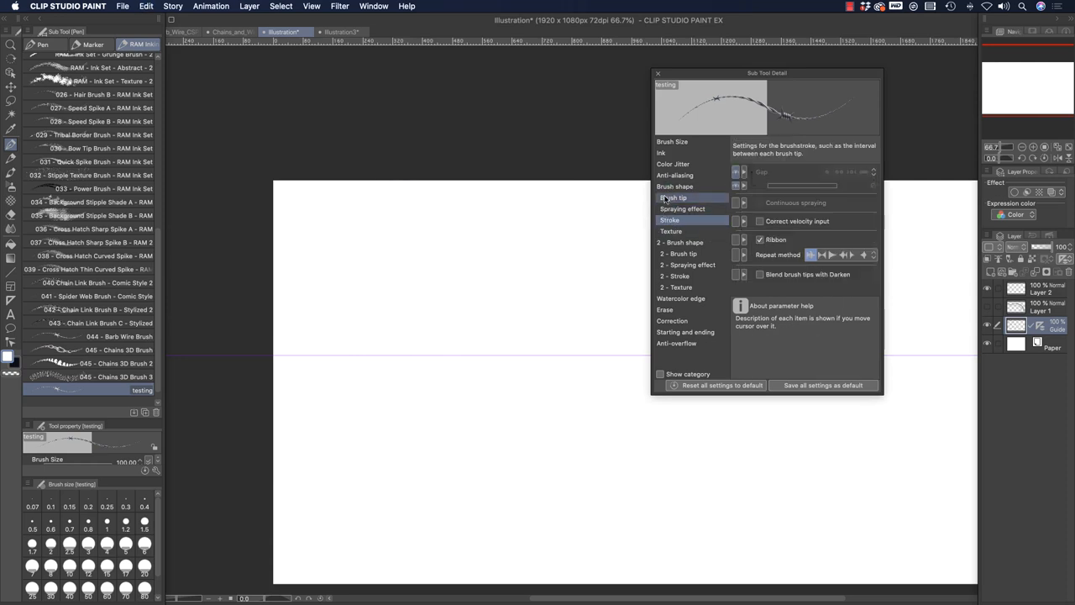
Search brush tip materials for 'chain' and pick a chain image as the tip.
{"action": "left_click", "coordinate": [674, 197]}
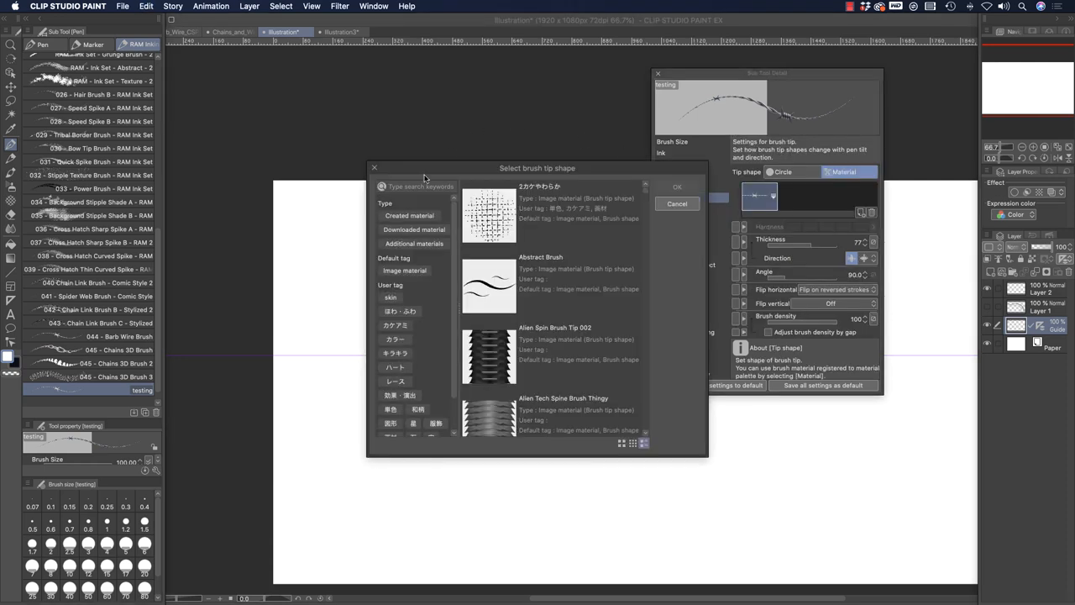
{"action": "left_click", "coordinate": [419, 186]}
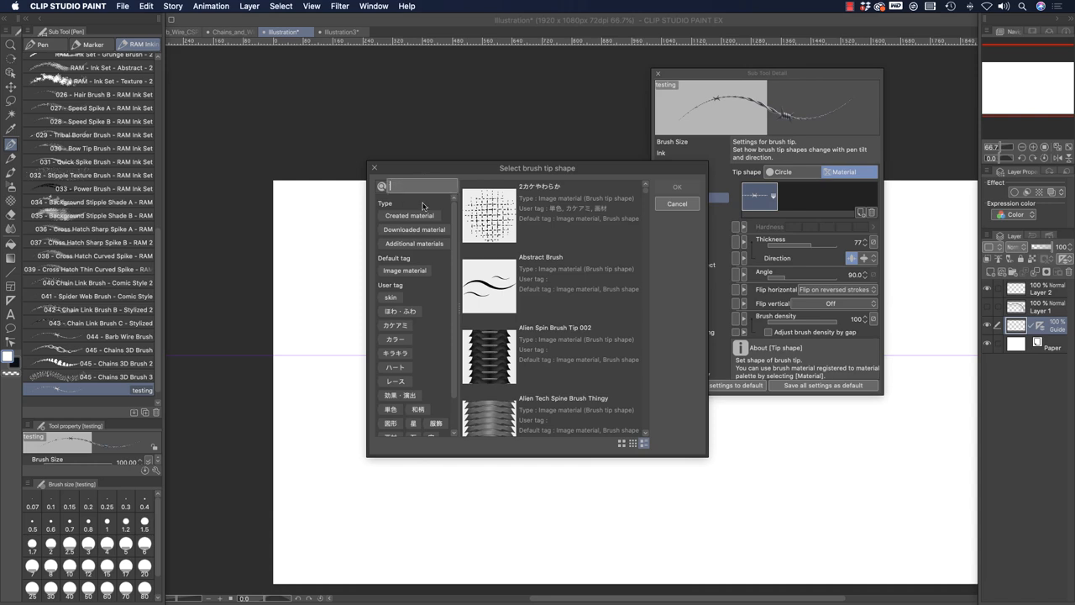
{"action": "type", "text": "chain"}
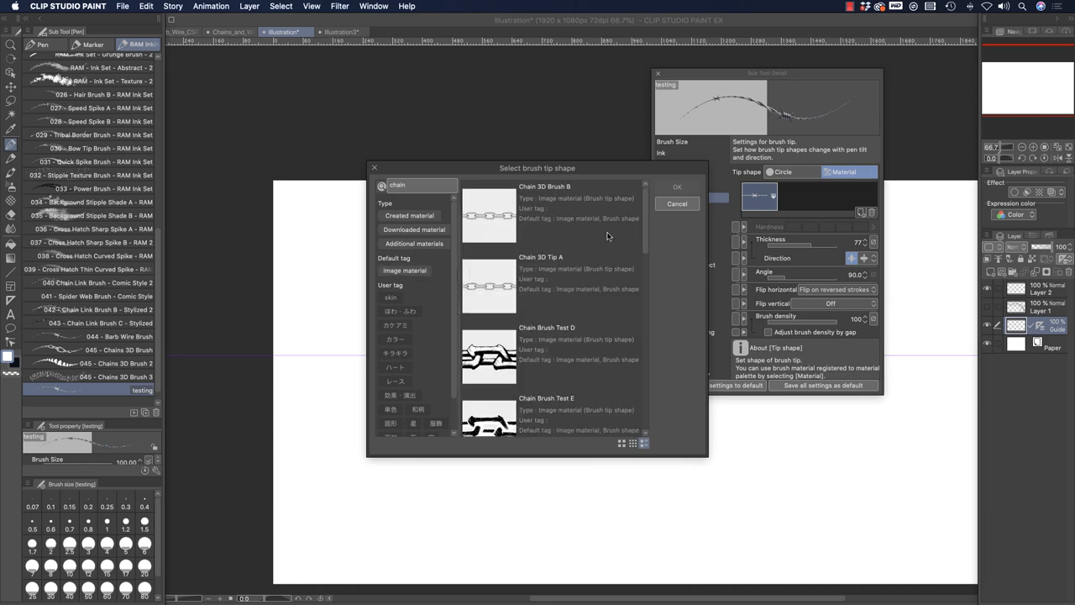
{"action": "scroll", "scroll_direction": "down", "scroll_amount": 3}
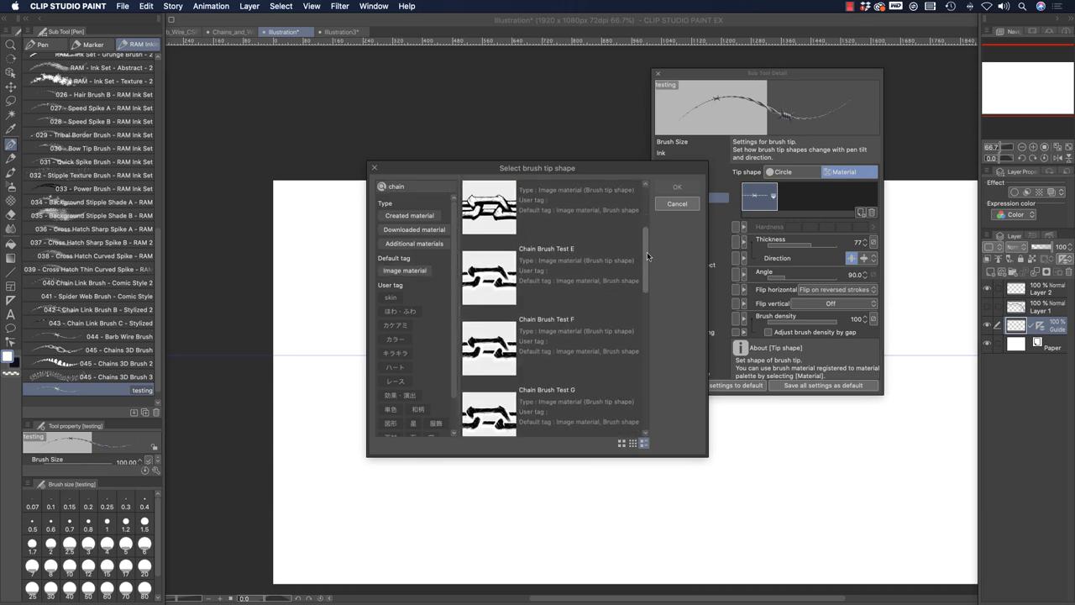
{"action": "left_click", "coordinate": [495, 214]}
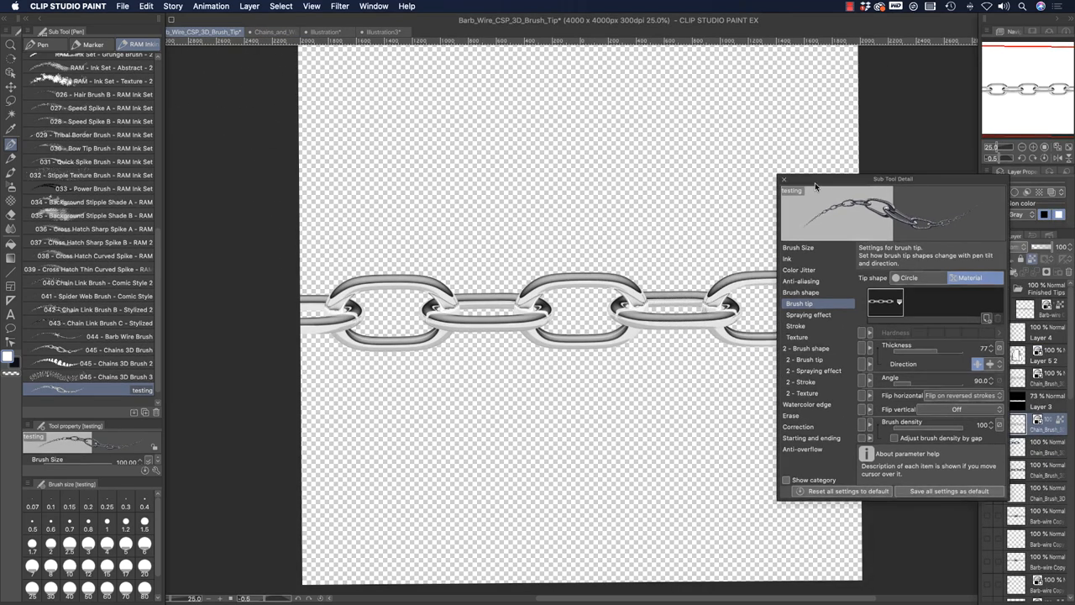
Return to the Illustration document.
{"action": "left_click", "coordinate": [347, 32]}
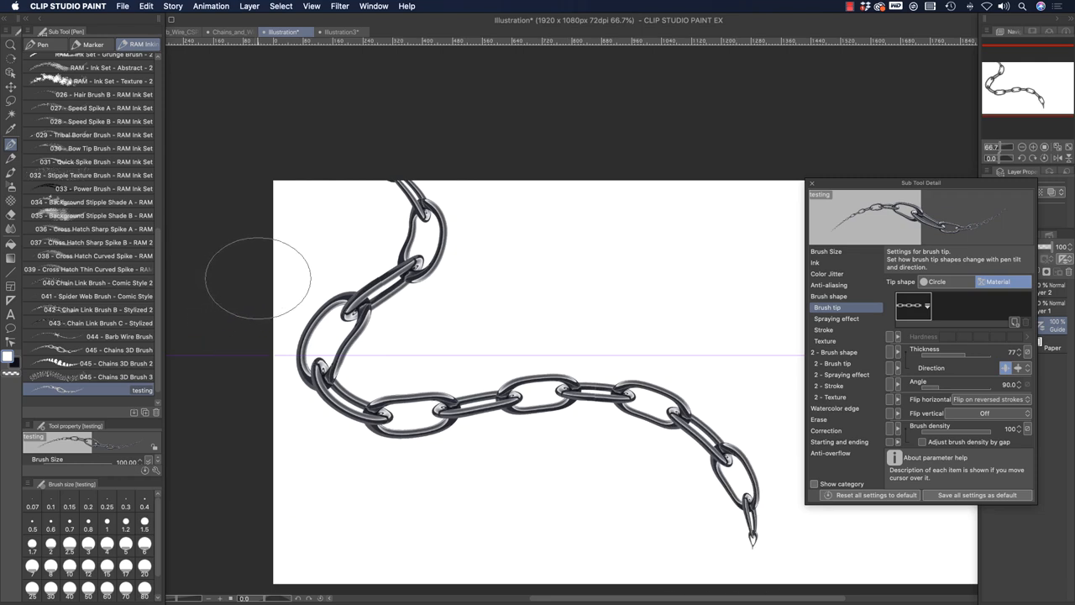
{"action": "mouse_move", "coordinate": [278, 246]}
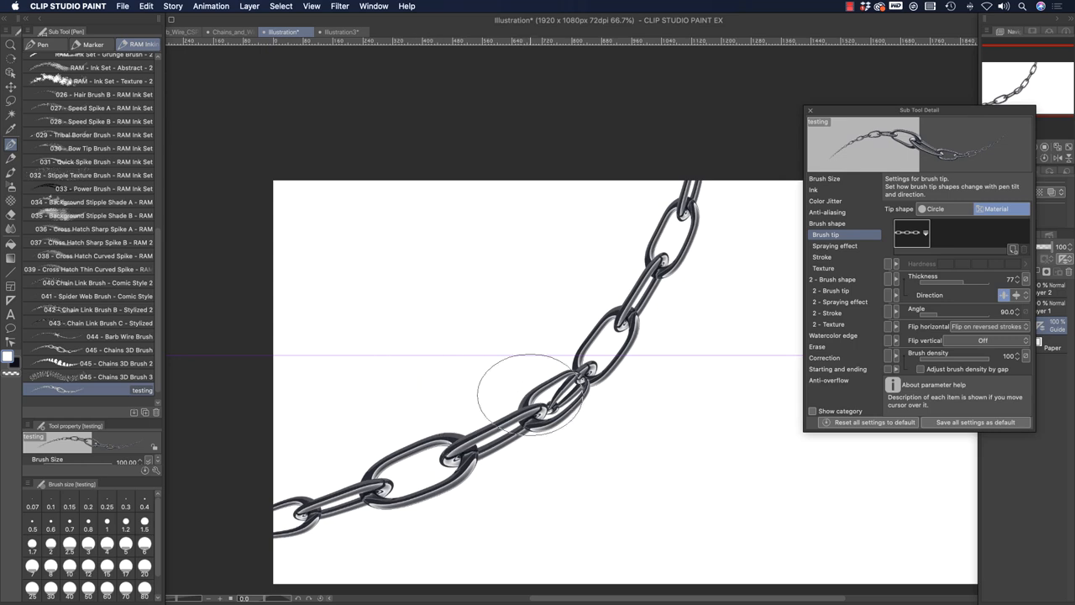
{"action": "mouse_move", "coordinate": [500, 395]}
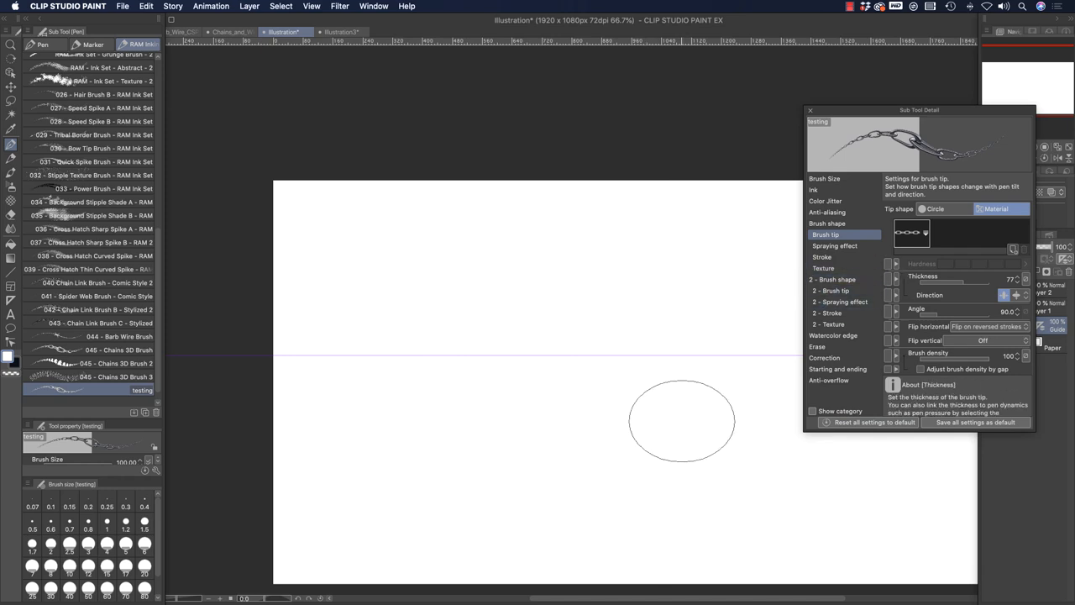
Reposition the brush settings panel, draw a test stroke and toggle the Ribbon stroke option.
{"action": "left_click_drag", "start_coordinate": [919, 109], "coordinate": [800, 79]}
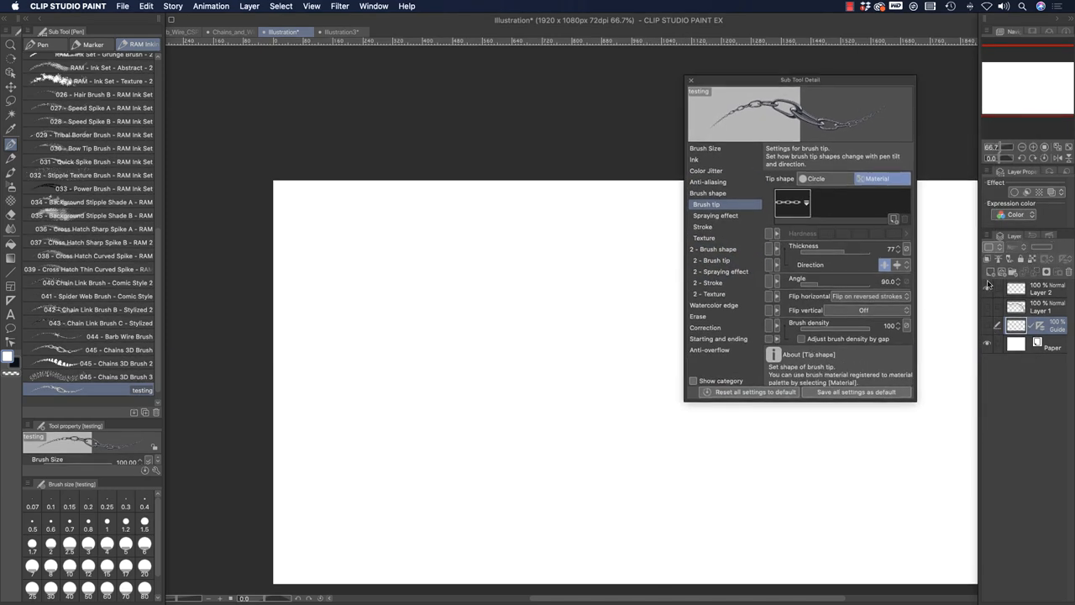
{"action": "left_click_drag", "start_coordinate": [799, 79], "coordinate": [919, 64]}
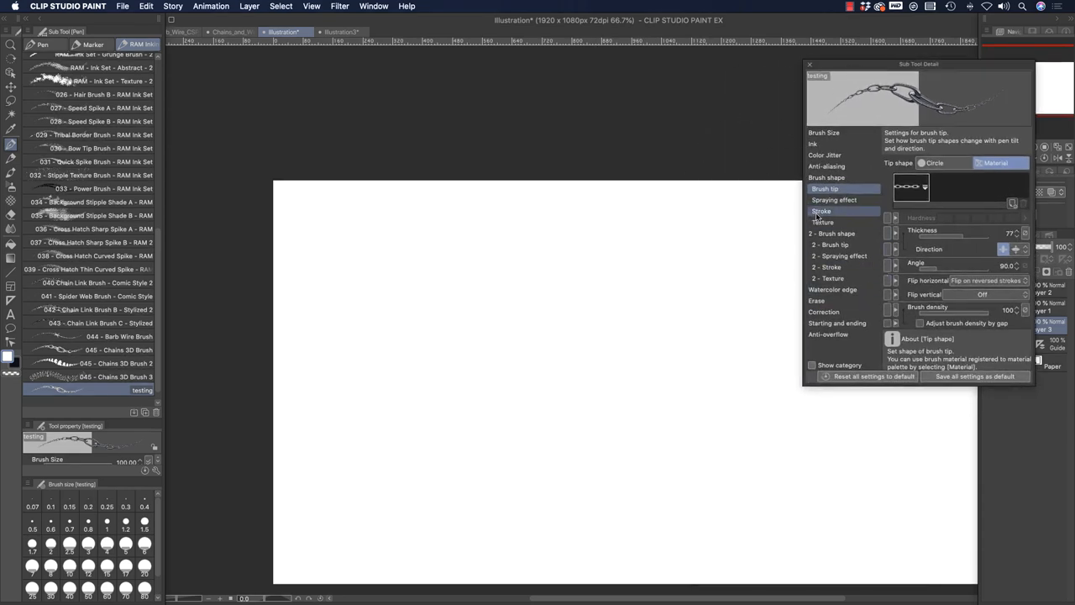
{"action": "left_click", "coordinate": [822, 222]}
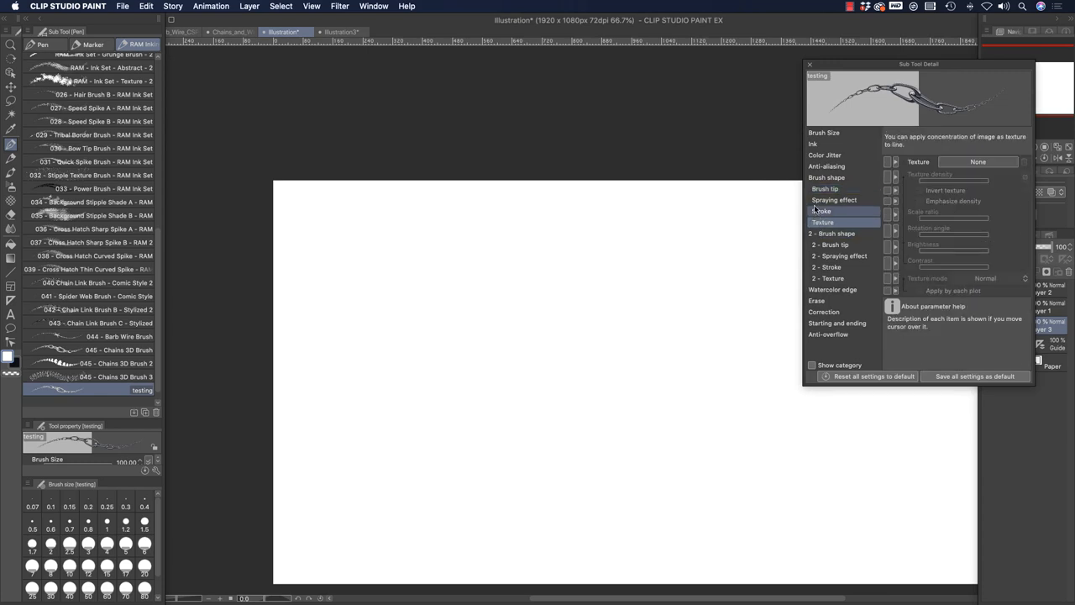
{"action": "left_click", "coordinate": [823, 211]}
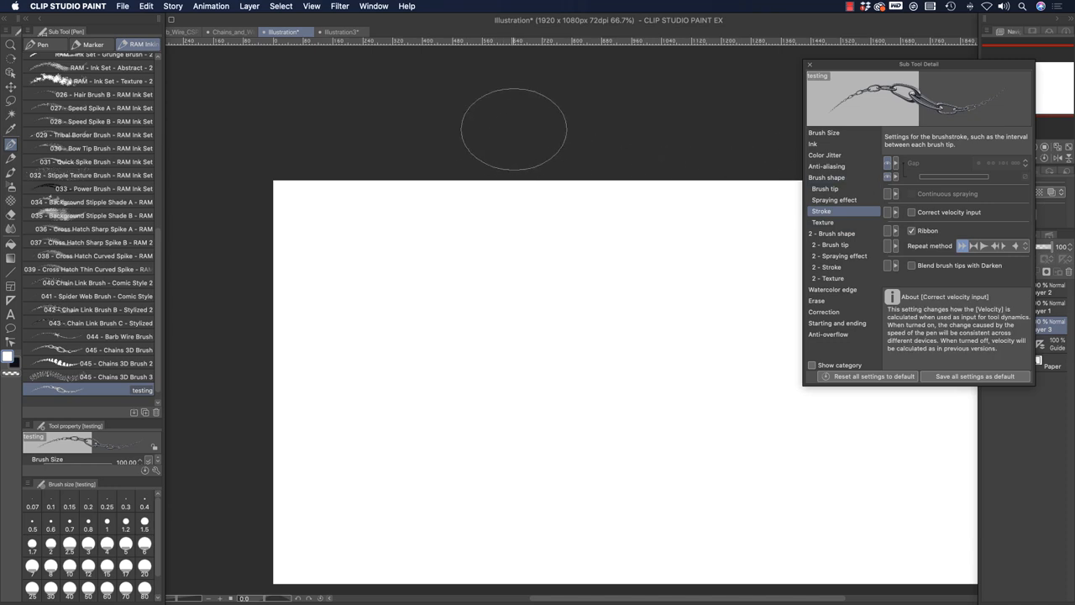
{"action": "left_click_drag", "start_coordinate": [512, 126], "coordinate": [201, 521]}
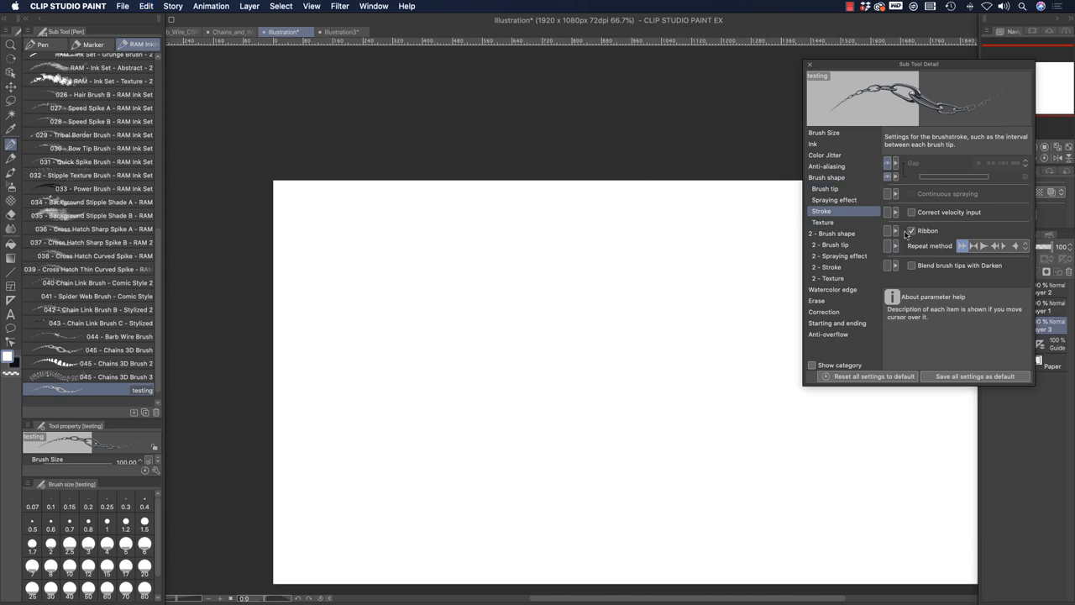
{"action": "left_click", "coordinate": [825, 188]}
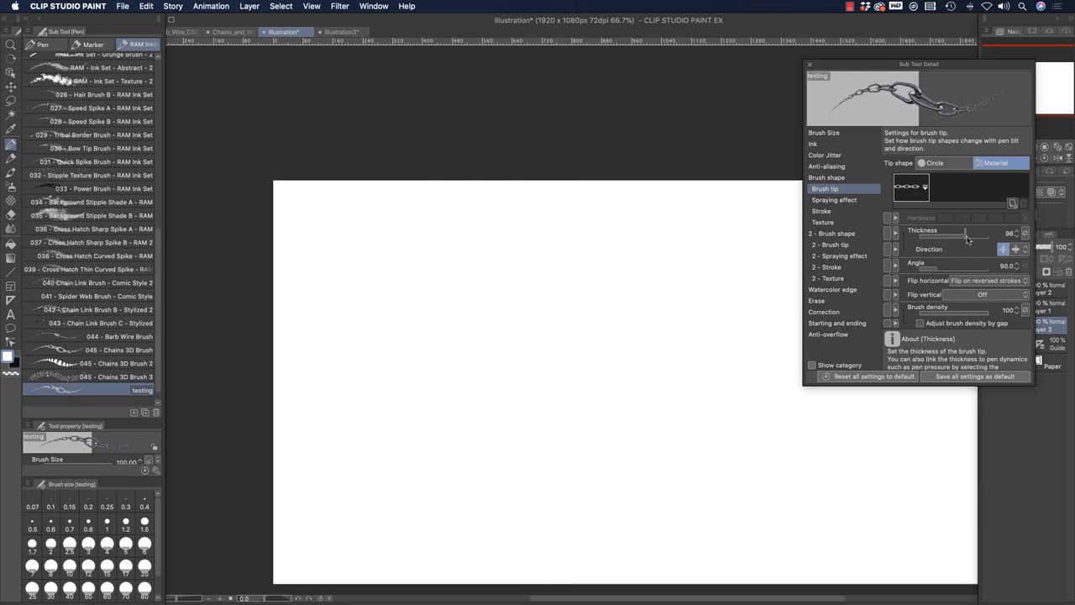
Raise the chain tip Thickness slider to 114.
{"action": "left_click_drag", "start_coordinate": [964, 240], "coordinate": [974, 240]}
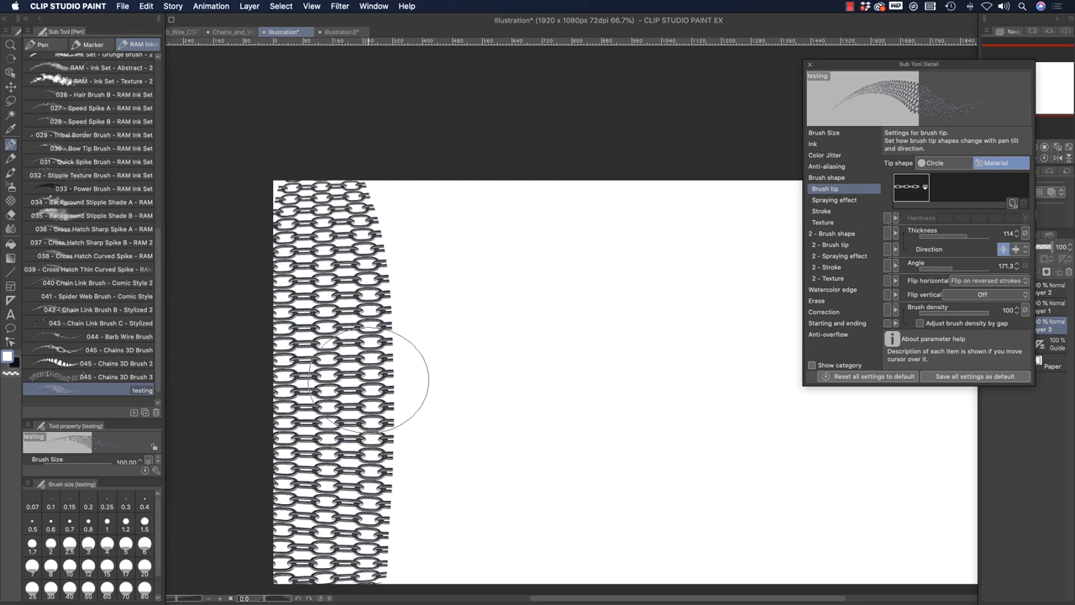
{"action": "mouse_move", "coordinate": [894, 281]}
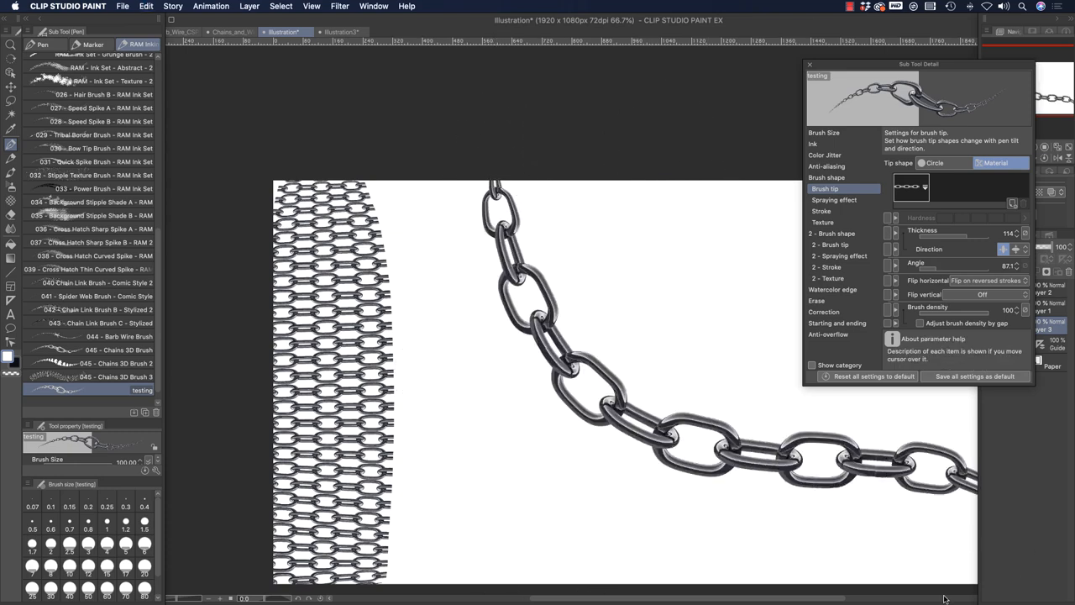
{"action": "mouse_move", "coordinate": [795, 279]}
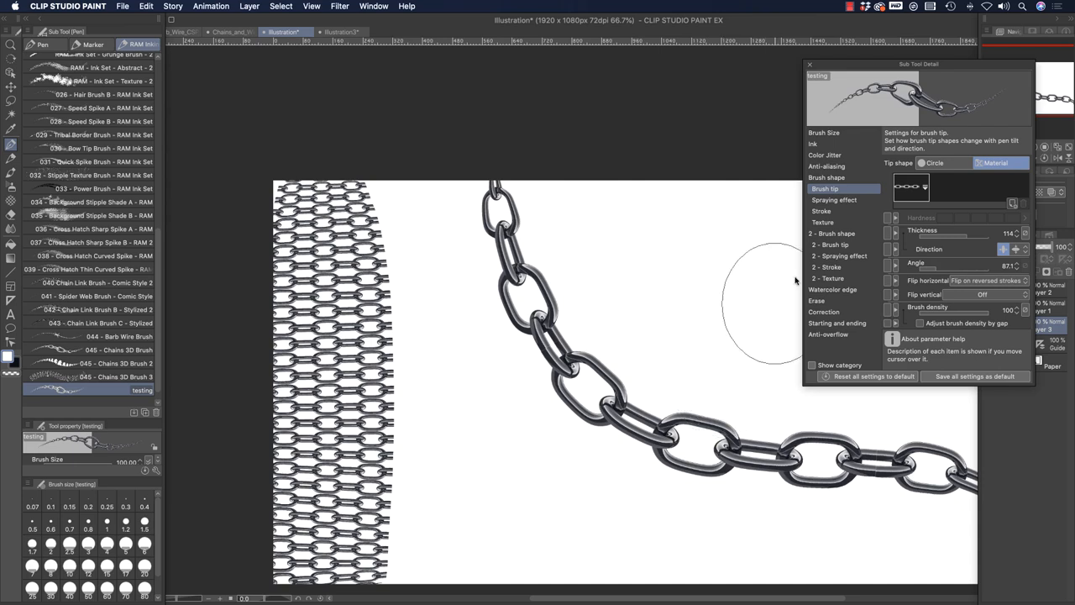
Test the Spraying effect with larger chain particles, then turn spraying back off.
{"action": "left_click", "coordinate": [835, 200]}
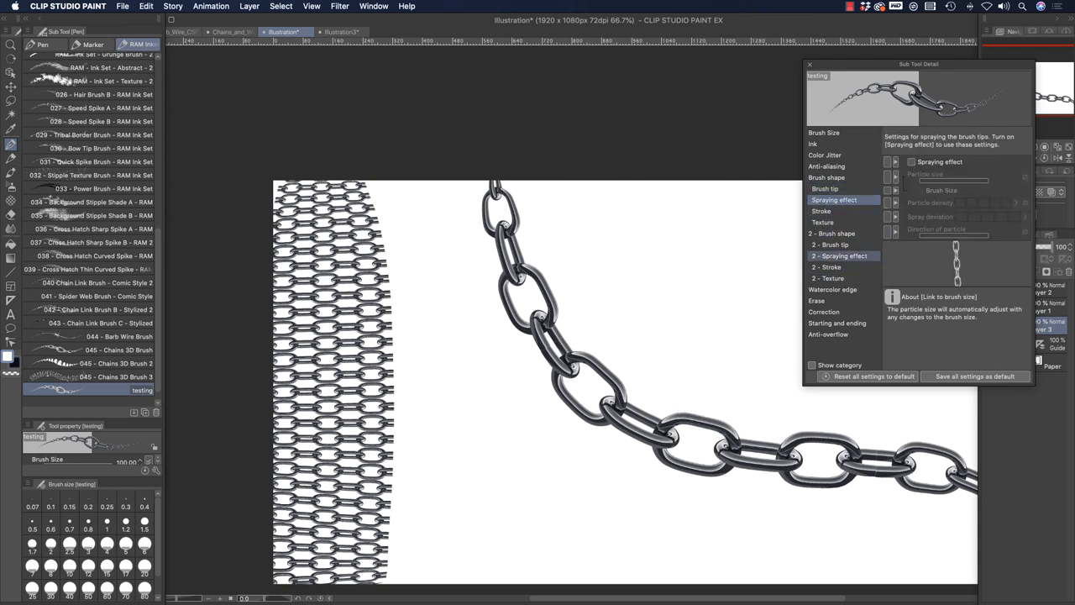
{"action": "mouse_move", "coordinate": [699, 292]}
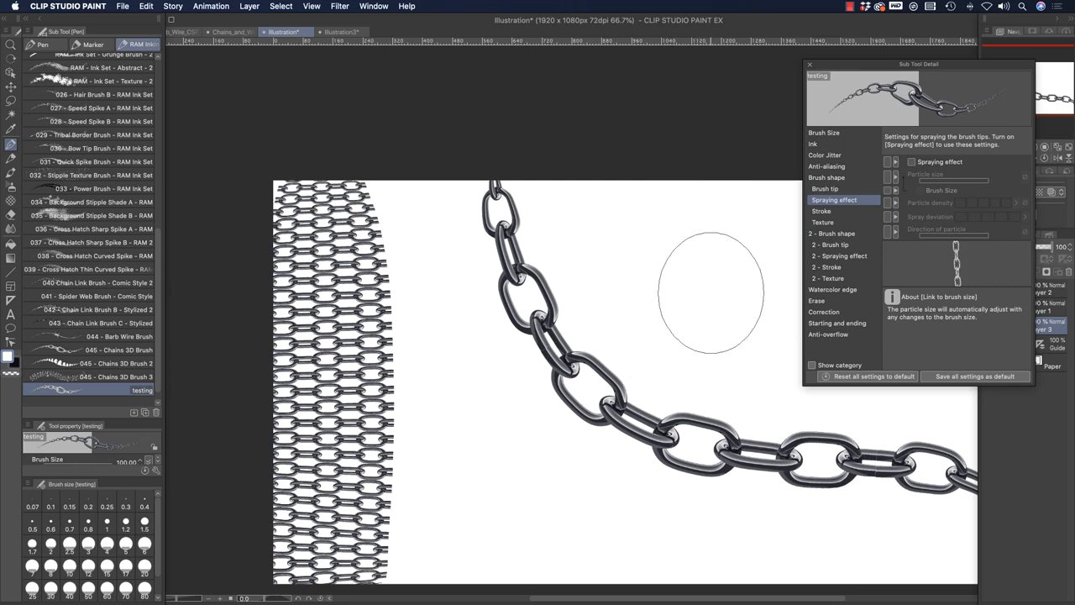
{"action": "left_click", "coordinate": [909, 161]}
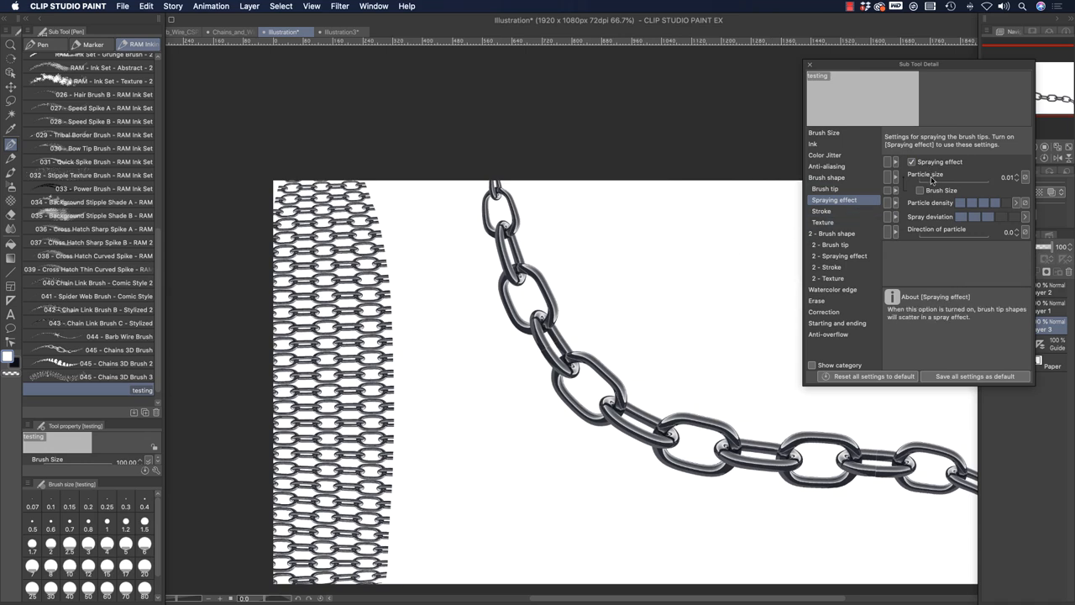
{"action": "left_click_drag", "start_coordinate": [902, 177], "coordinate": [962, 177]}
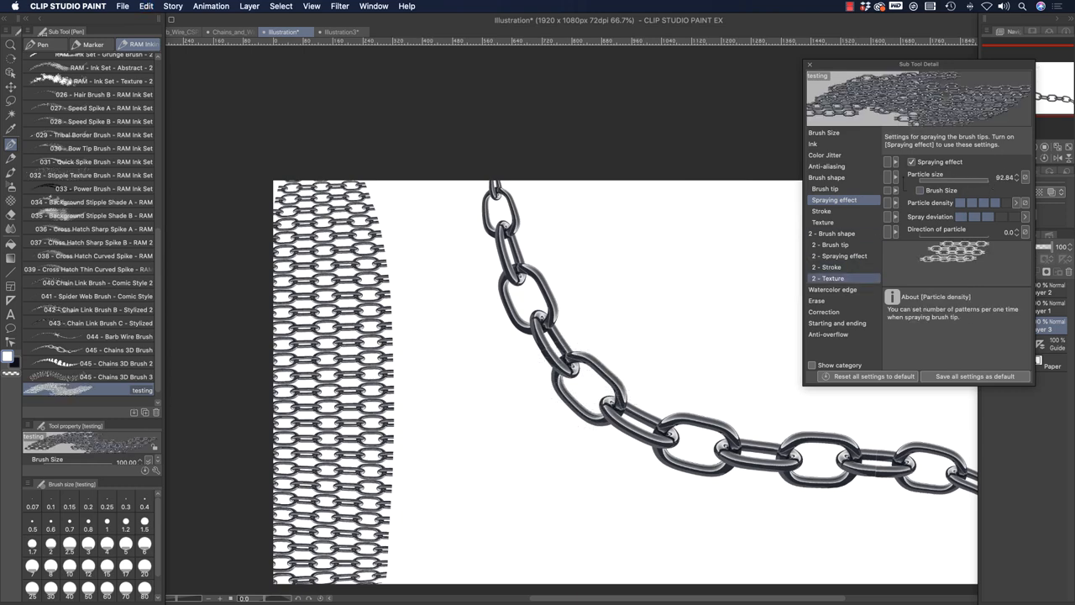
{"action": "left_click_drag", "start_coordinate": [521, 210], "coordinate": [713, 521]}
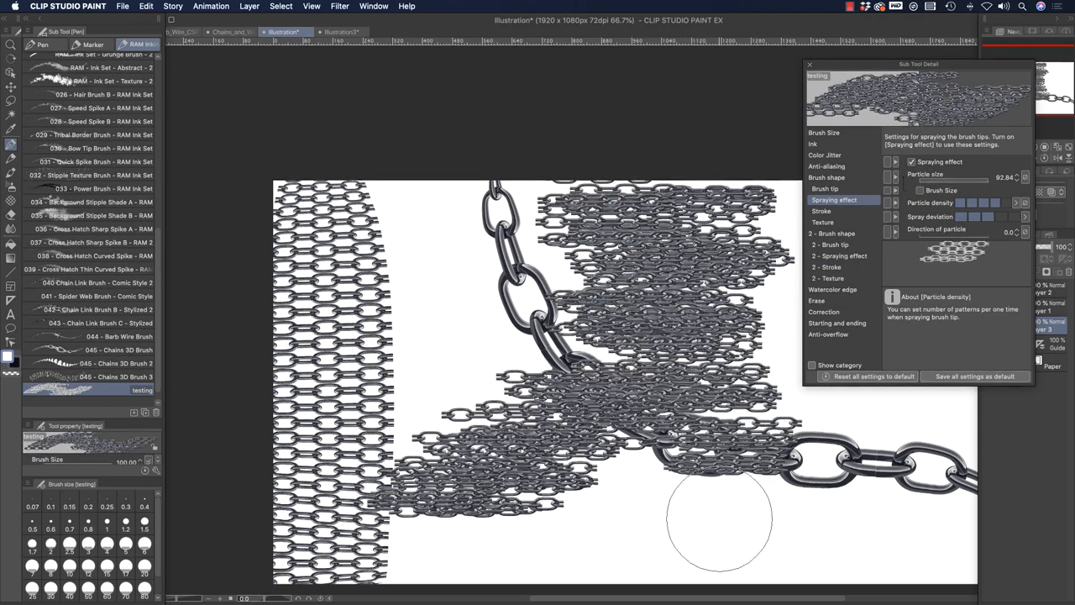
{"action": "left_click", "coordinate": [911, 161]}
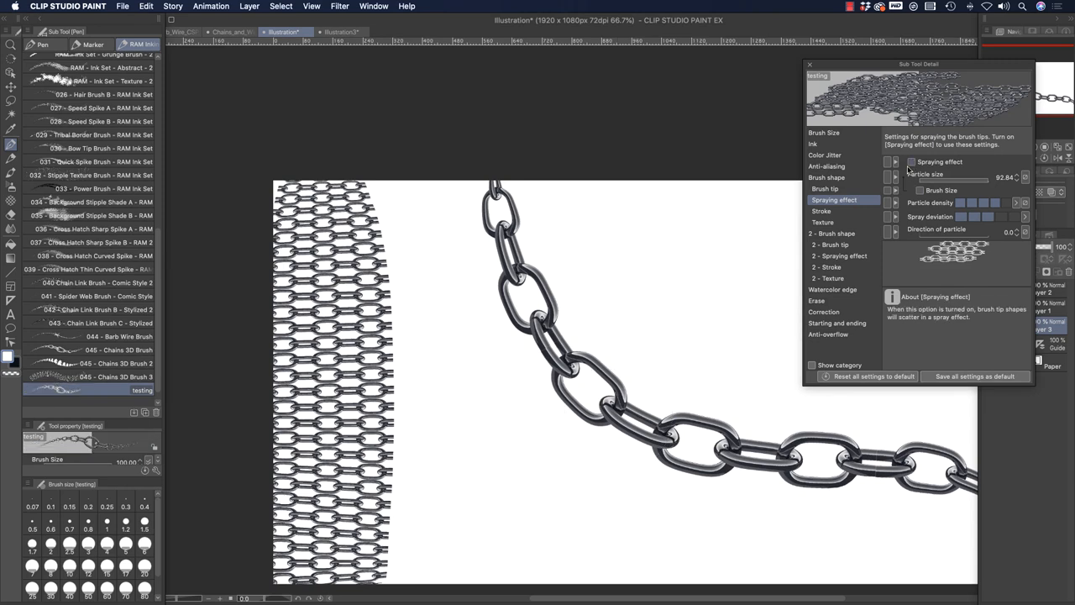
{"action": "left_click", "coordinate": [822, 211]}
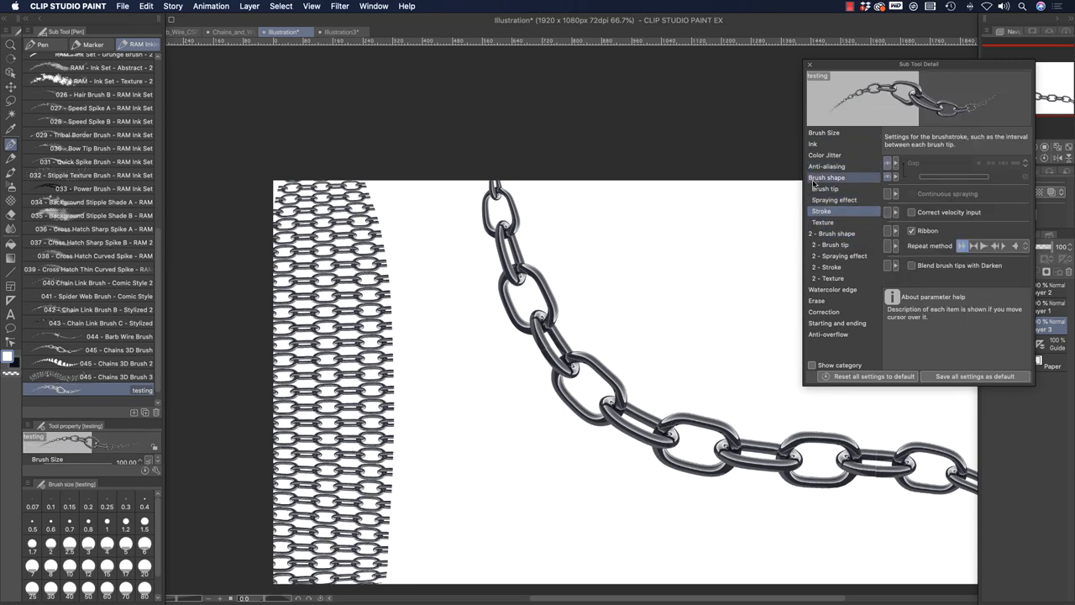
Adjust brush size settings and draw a pressure-tapered chain across the large chain.
{"action": "left_click", "coordinate": [831, 188]}
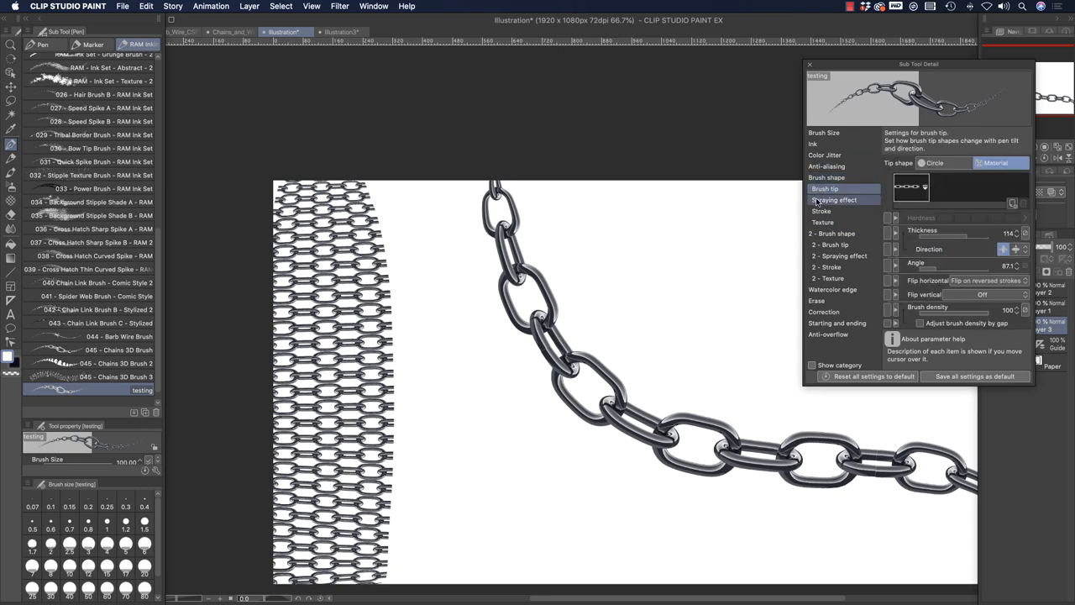
{"action": "left_click", "coordinate": [837, 132]}
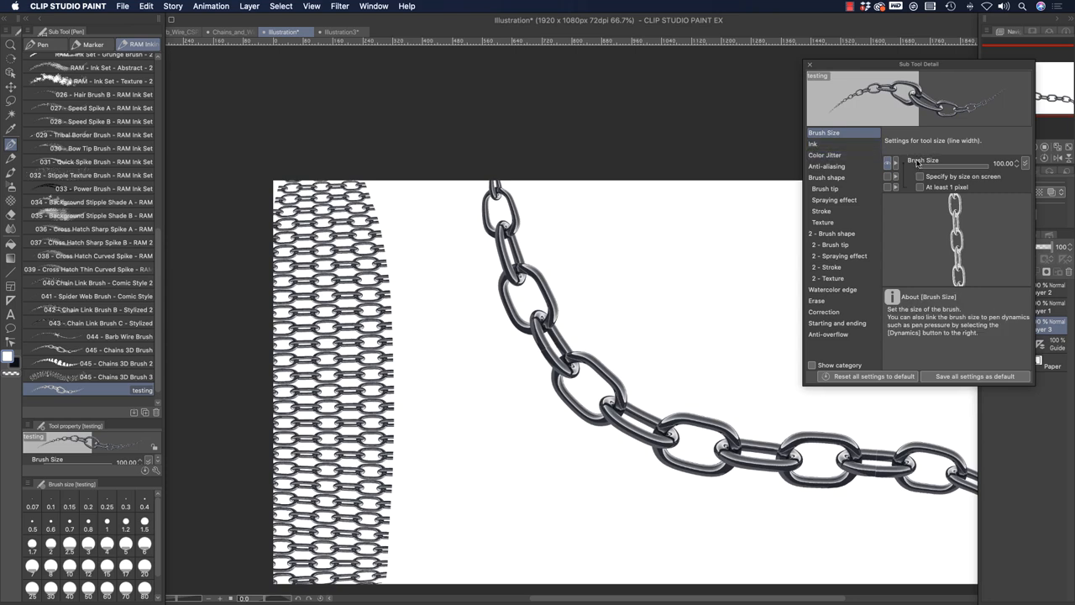
{"action": "left_click", "coordinate": [889, 163]}
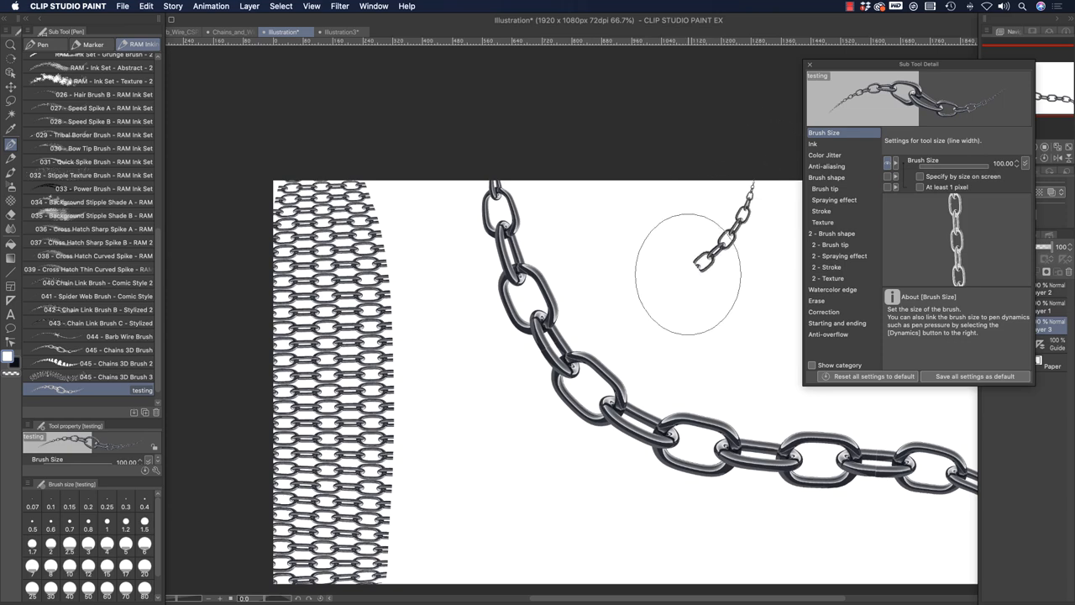
{"action": "left_click_drag", "start_coordinate": [689, 269], "coordinate": [411, 545]}
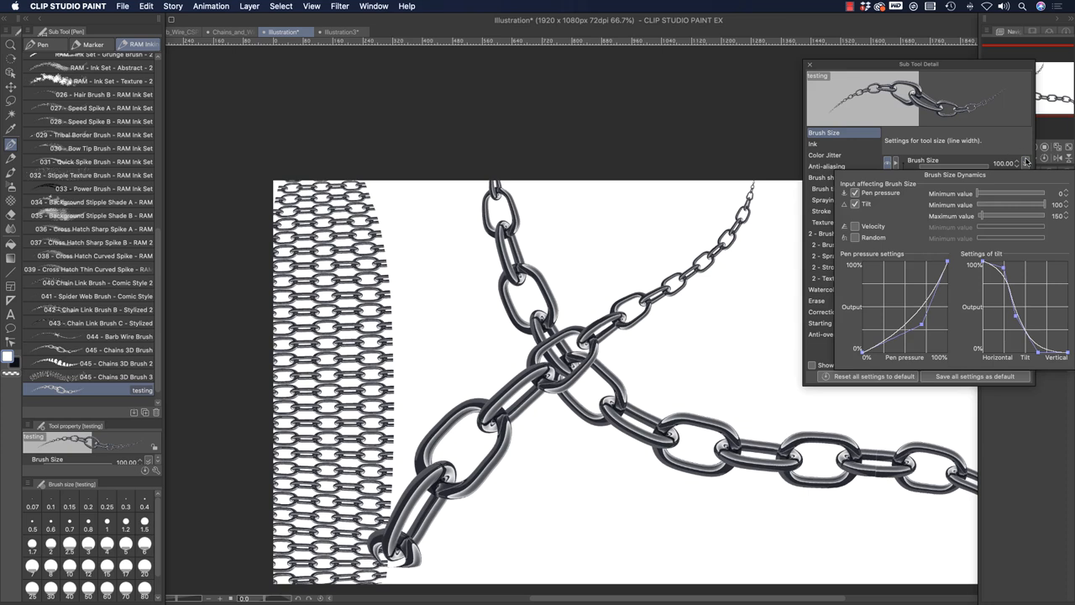
Review Ink, Color Jitter and Anti-aliasing settings, then switch to Chains_and_Wire_3D_Brushes.jpg.
{"action": "left_click", "coordinate": [819, 144]}
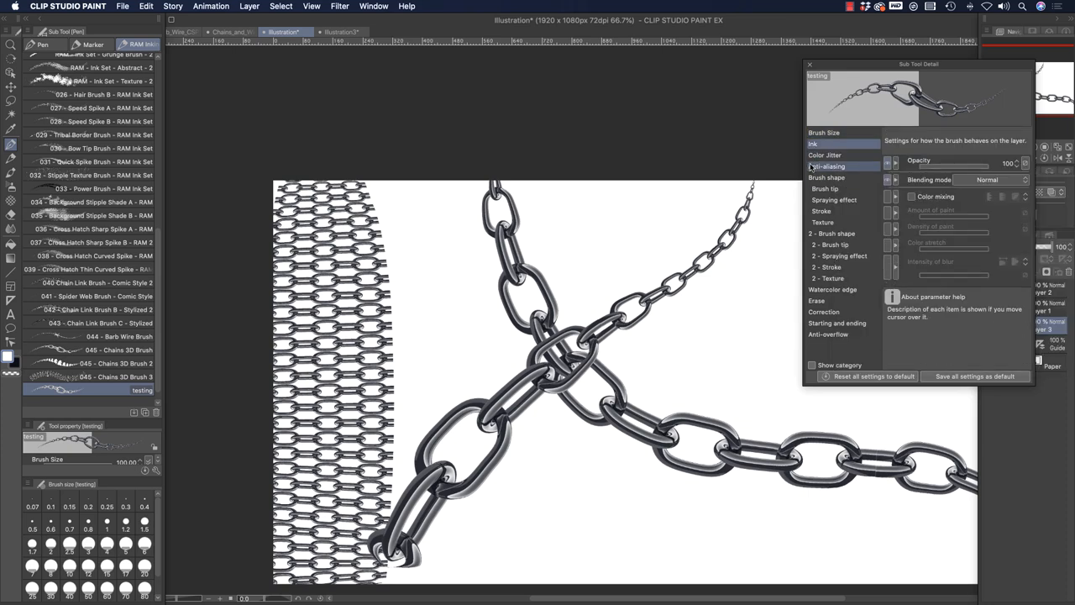
{"action": "left_click", "coordinate": [837, 132]}
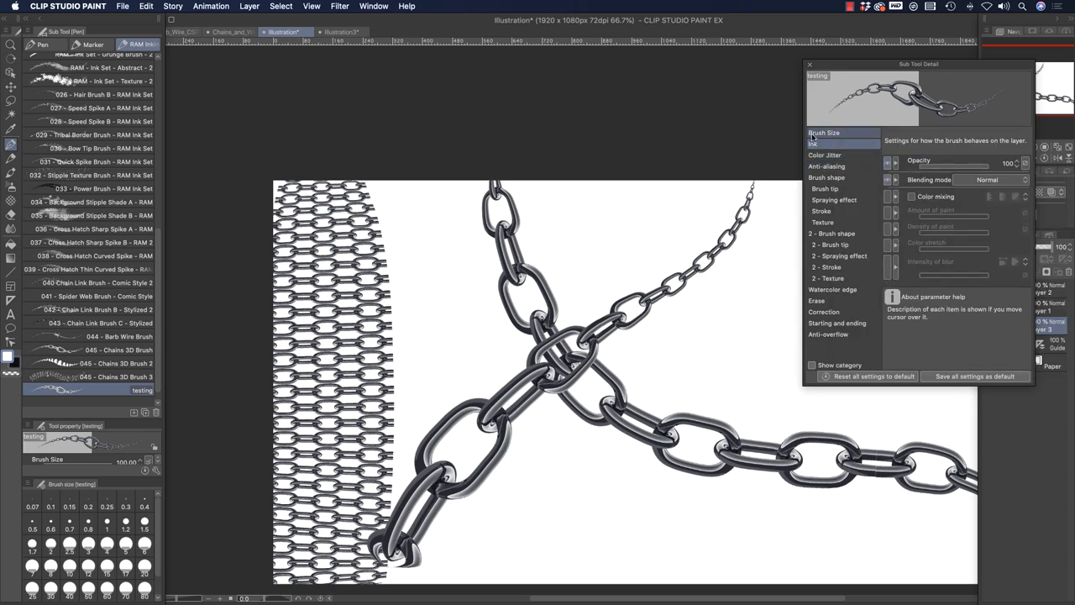
{"action": "left_click", "coordinate": [826, 154]}
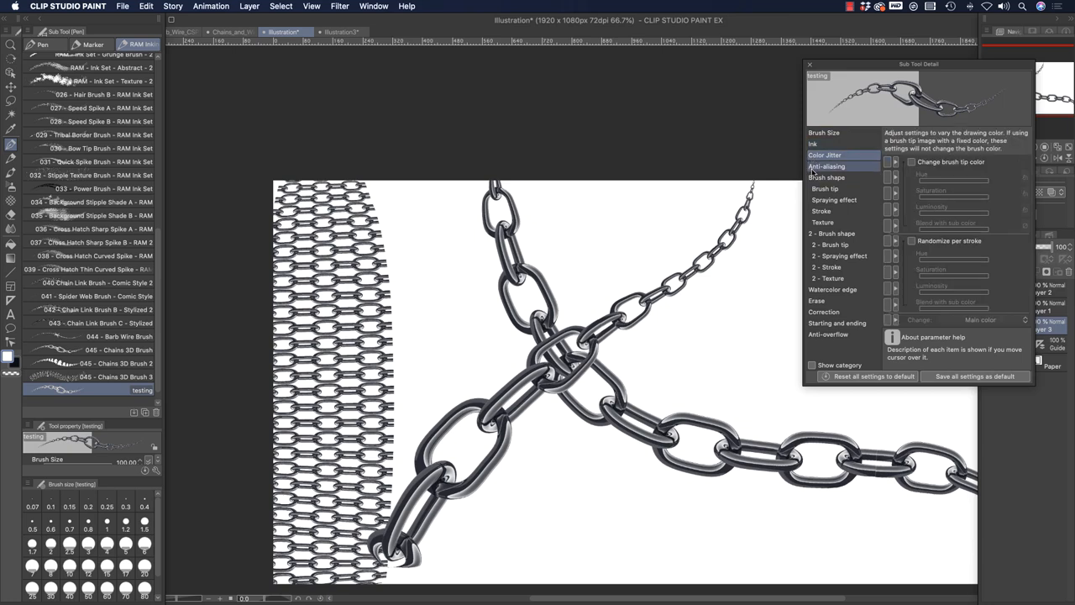
{"action": "left_click", "coordinate": [826, 165]}
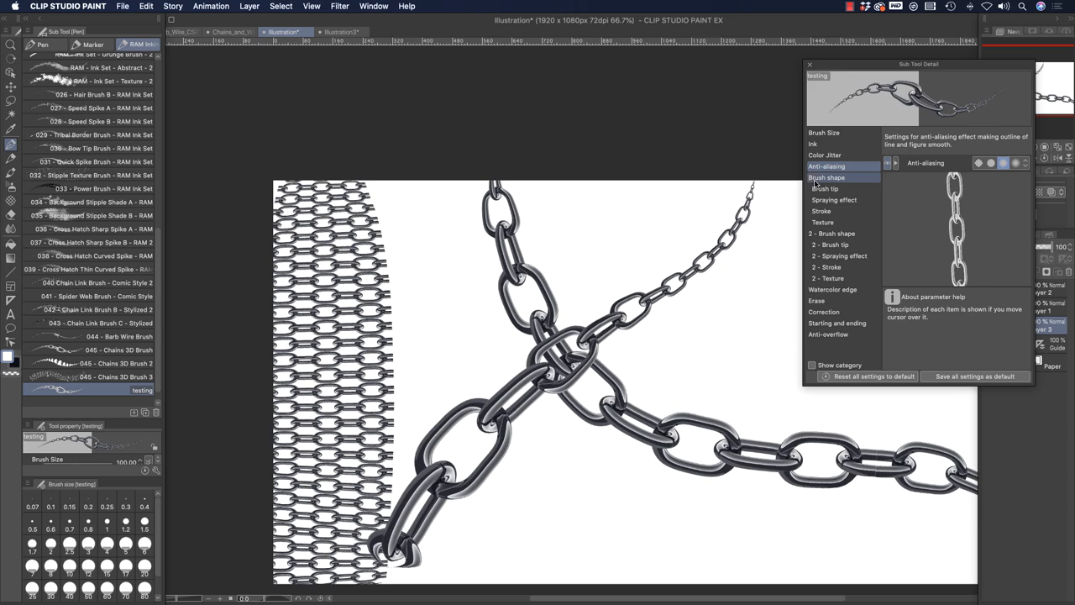
{"action": "left_click", "coordinate": [825, 188]}
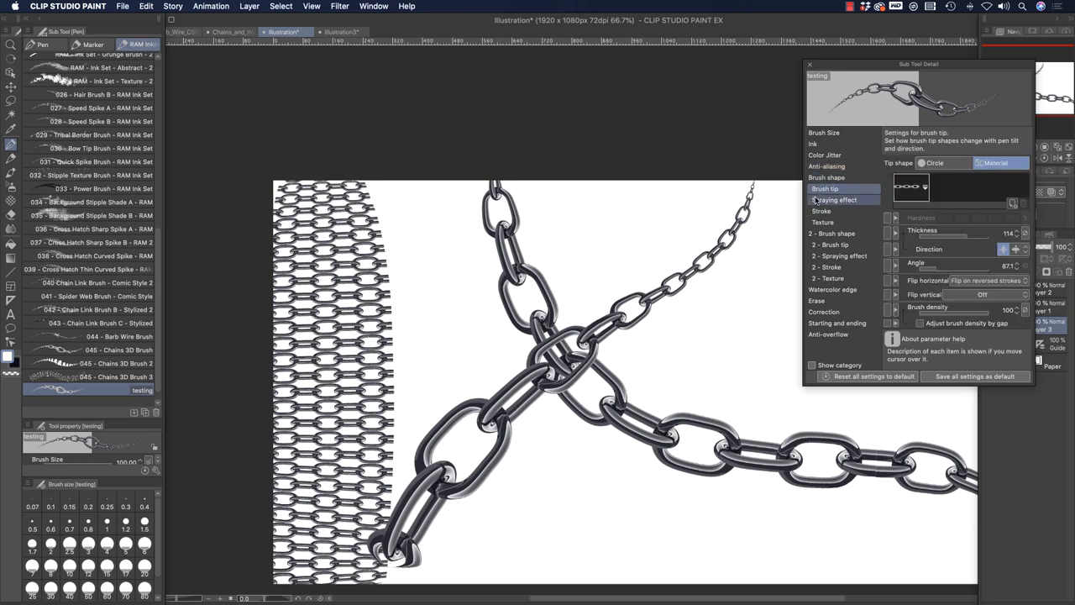
{"action": "left_click", "coordinate": [808, 65]}
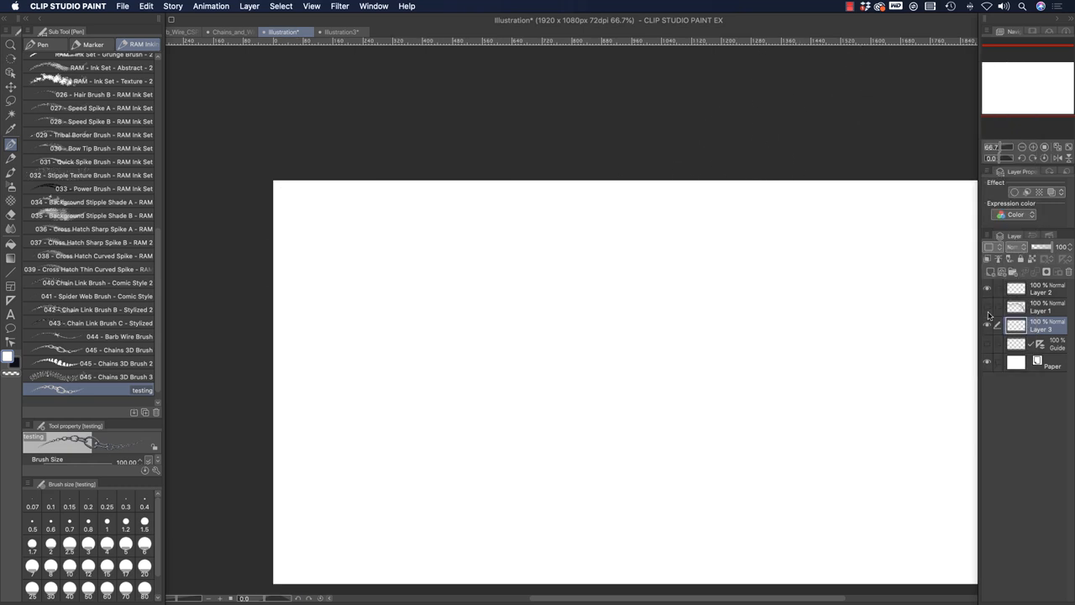
{"action": "left_click", "coordinate": [249, 32]}
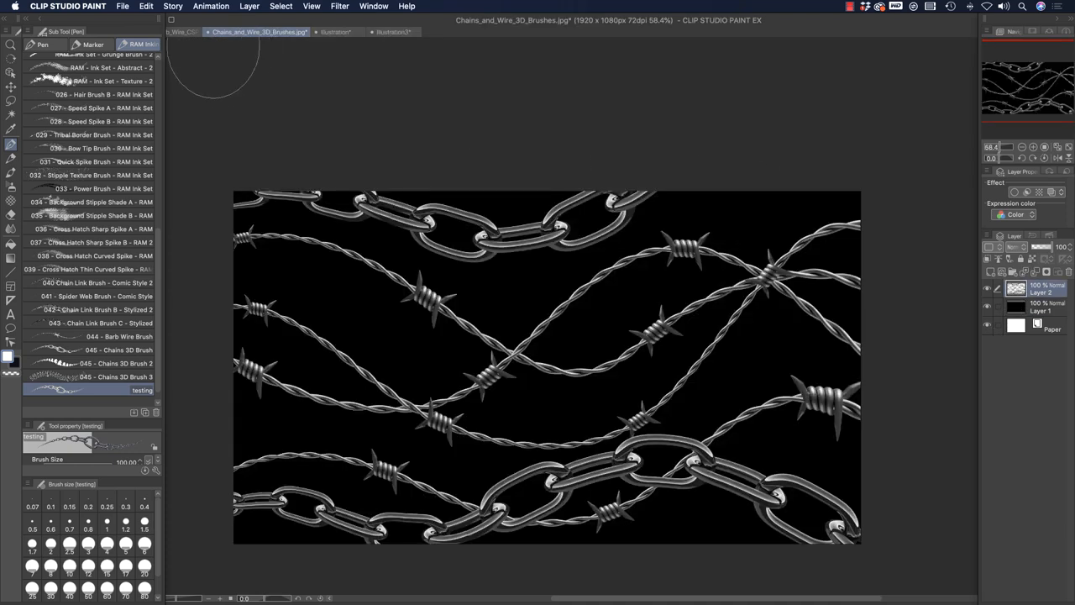
{"action": "mouse_move", "coordinate": [361, 261]}
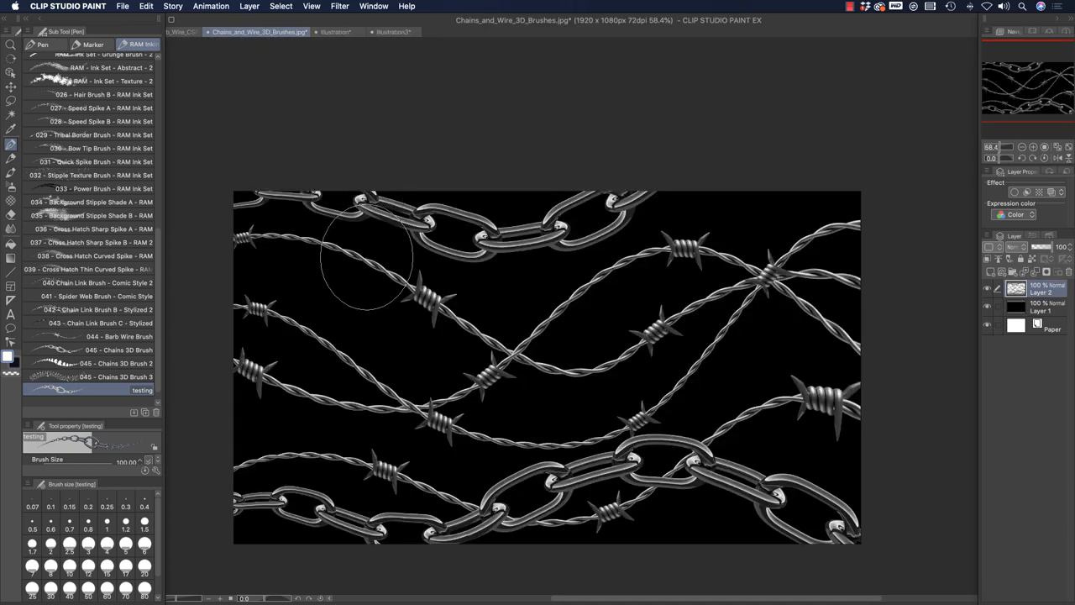